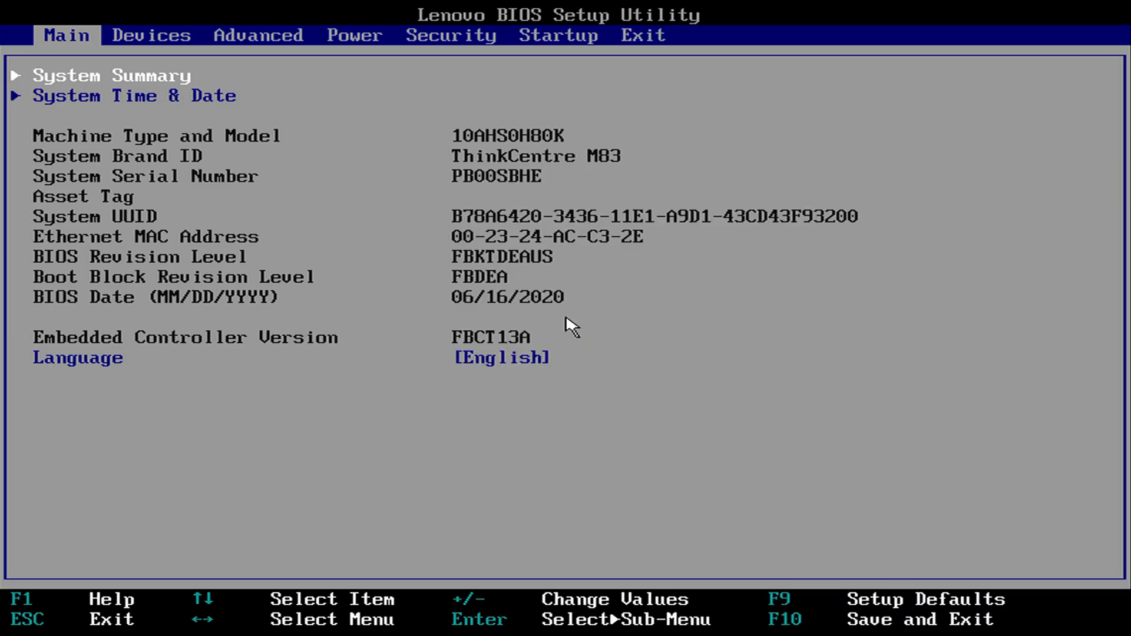
Check this Mac's hardware overview from the Apple menu, then dismiss it.
left_click(150, 34)
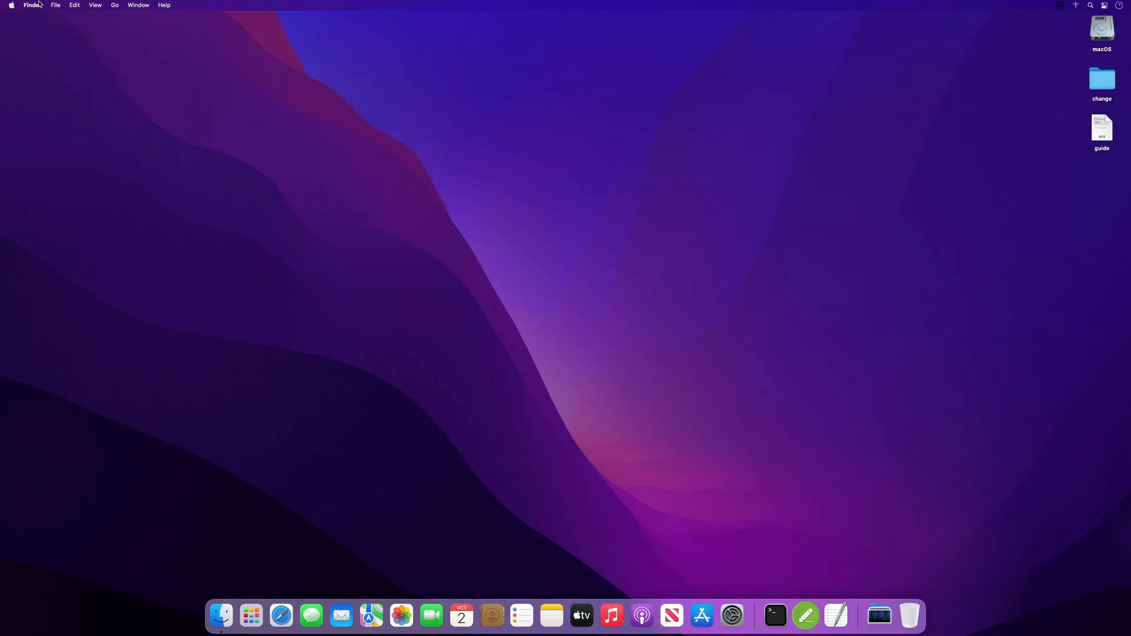
left_click(10, 4)
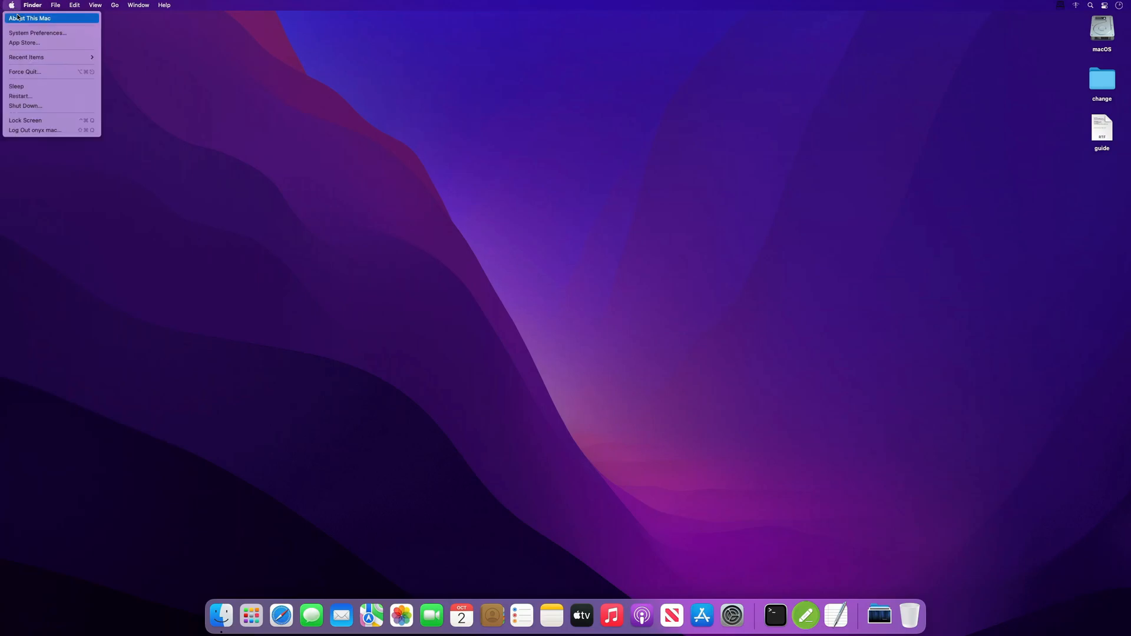
left_click(29, 18)
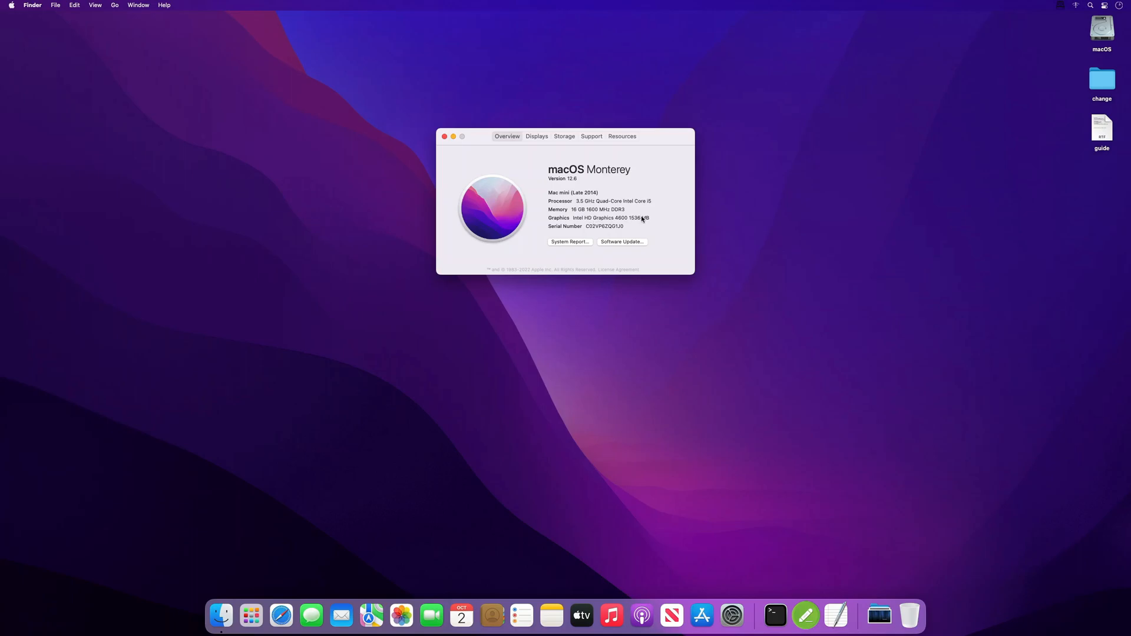
mouse_move(654, 221)
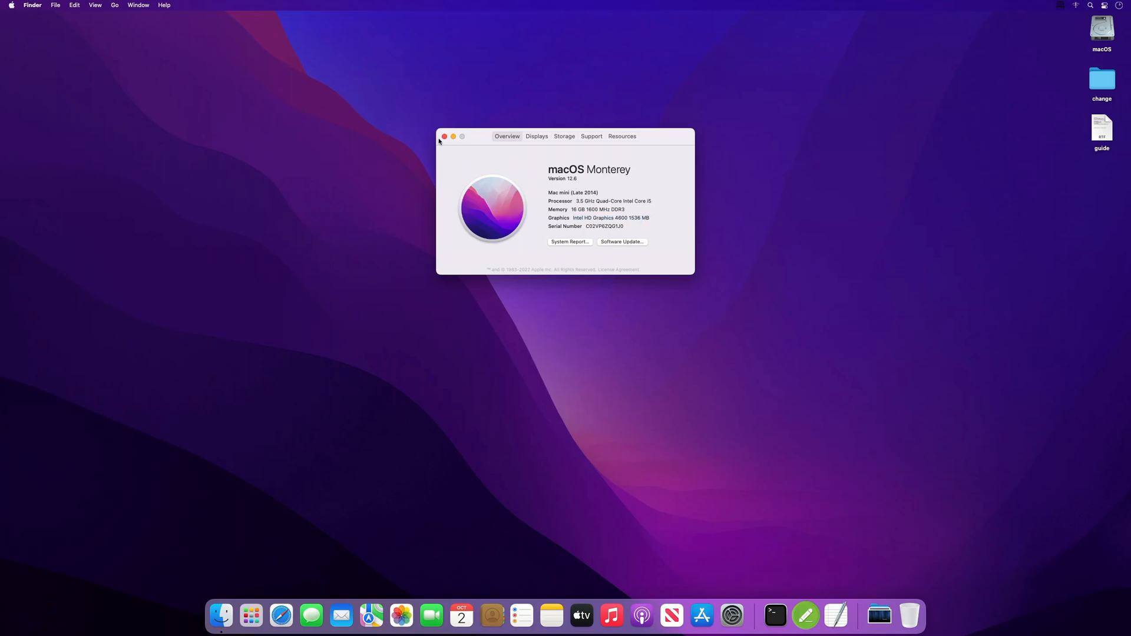
left_click(444, 137)
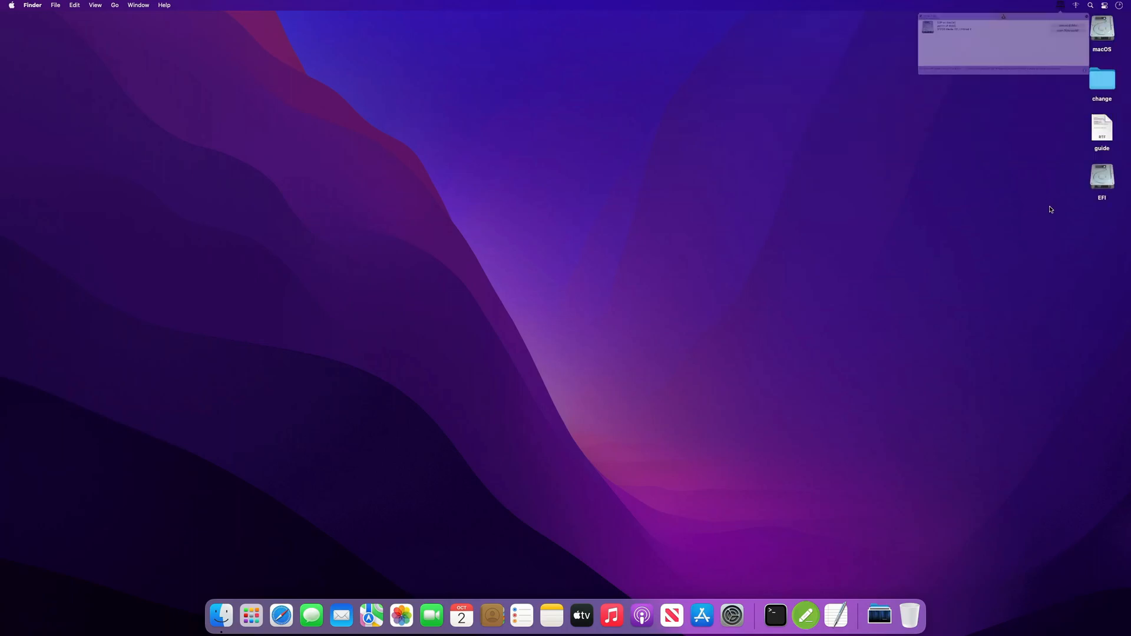
Open EFI/OC/config.plist from the mounted EFI partition in Xplist, confirming its first launch.
double_click(1102, 177)
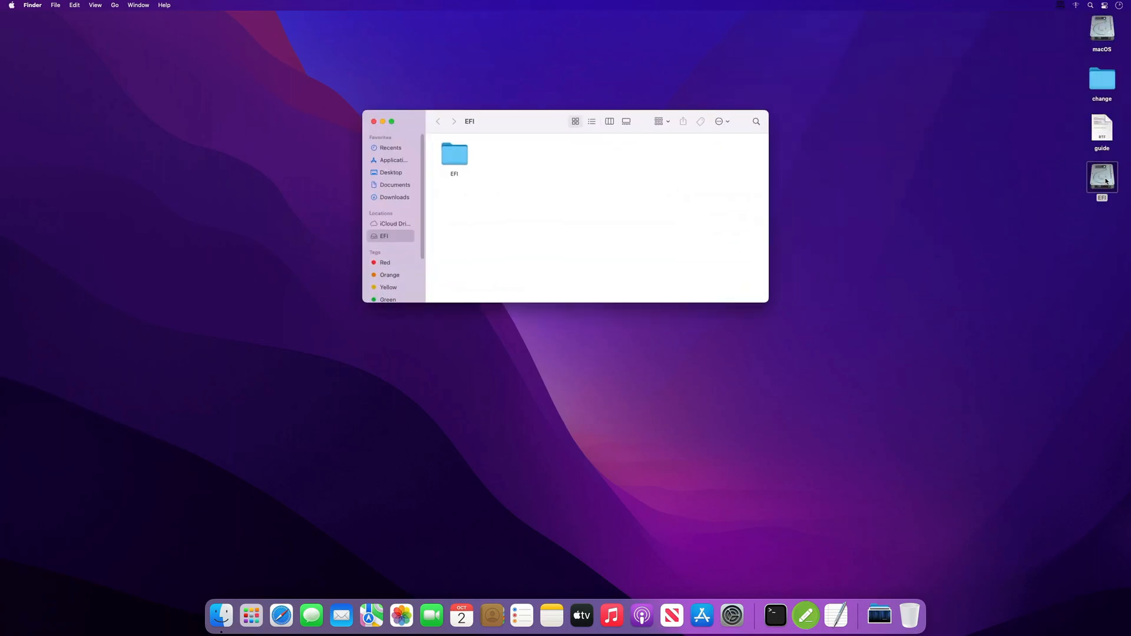
double_click(455, 154)
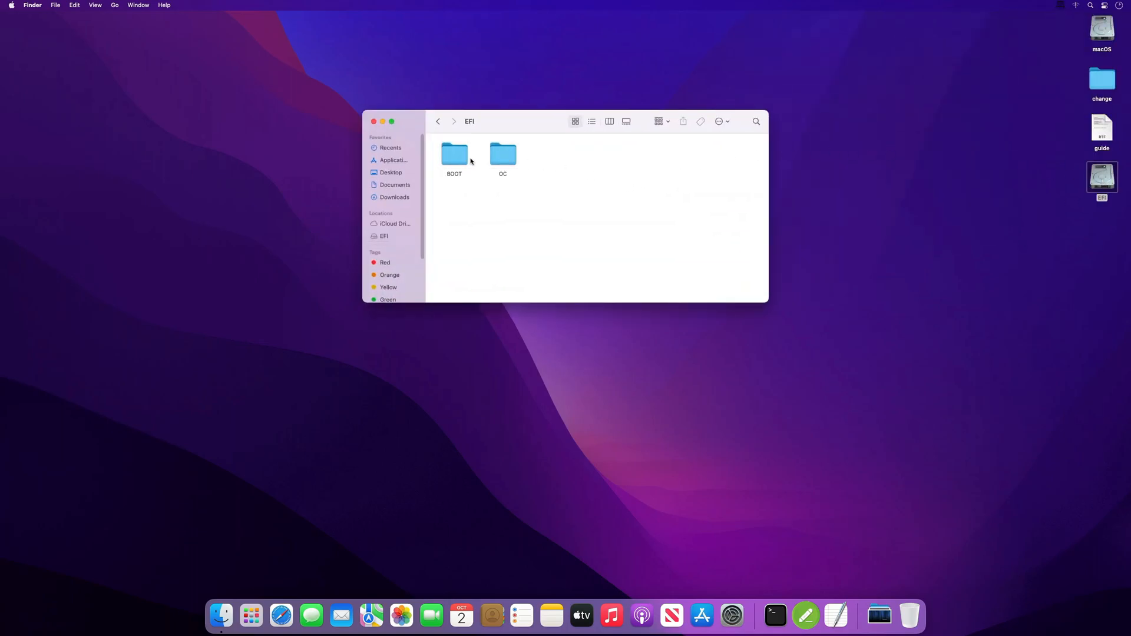
double_click(502, 154)
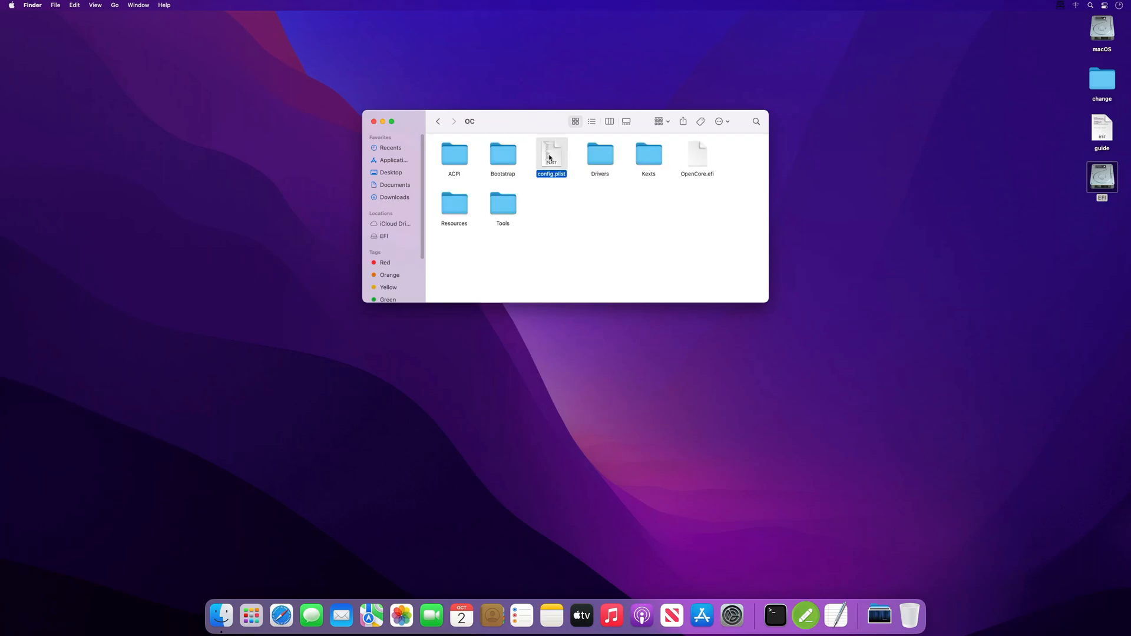
right_click(551, 152)
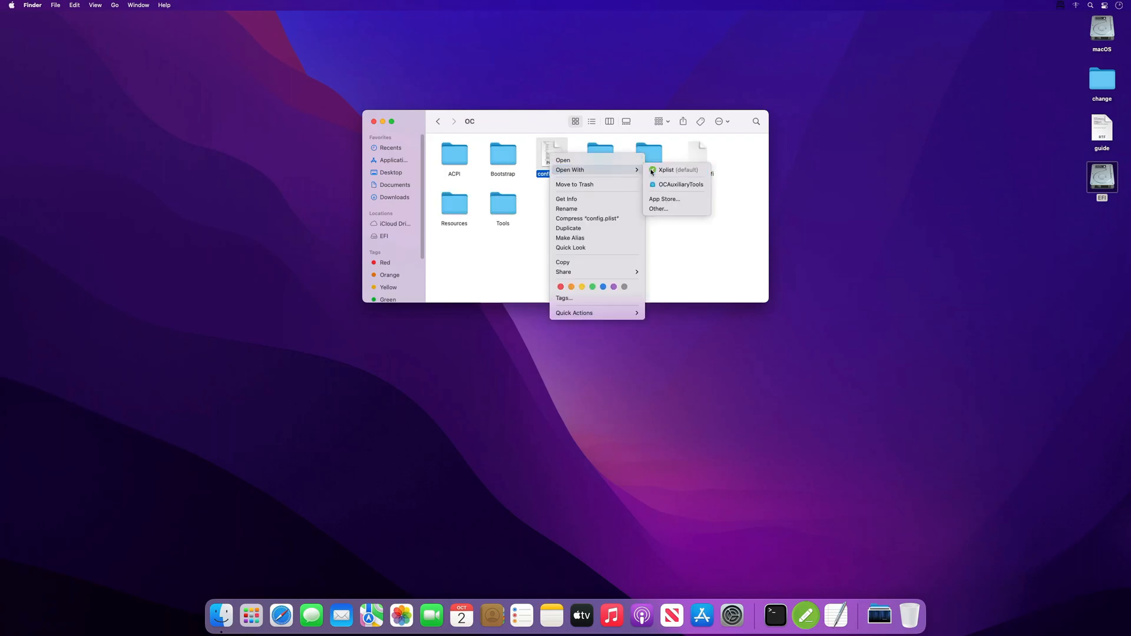
left_click(676, 170)
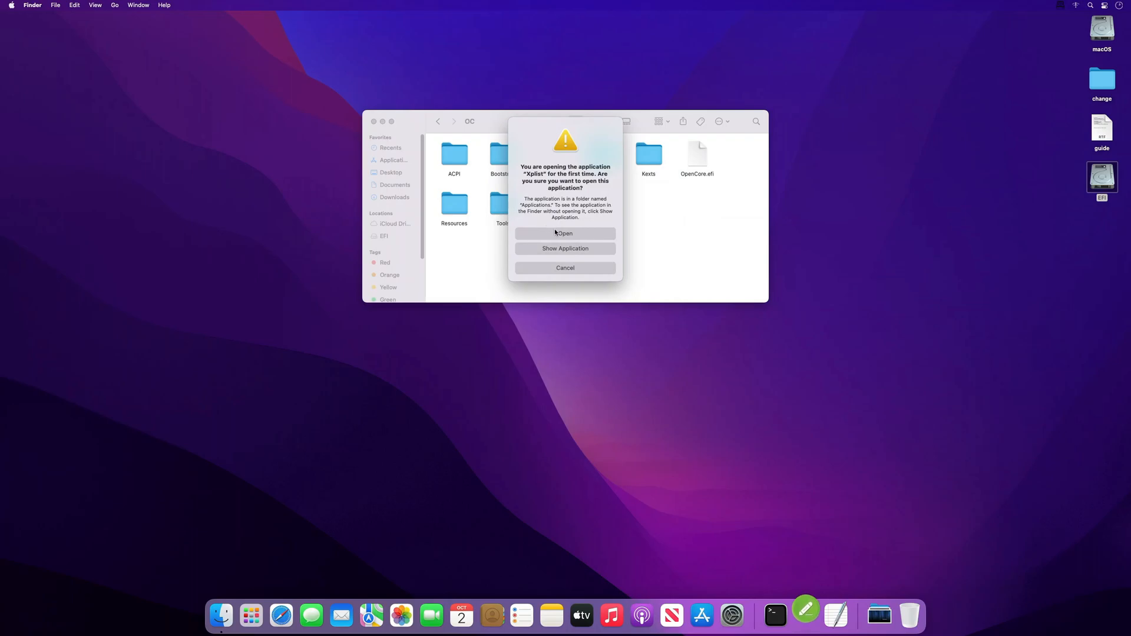
left_click(564, 233)
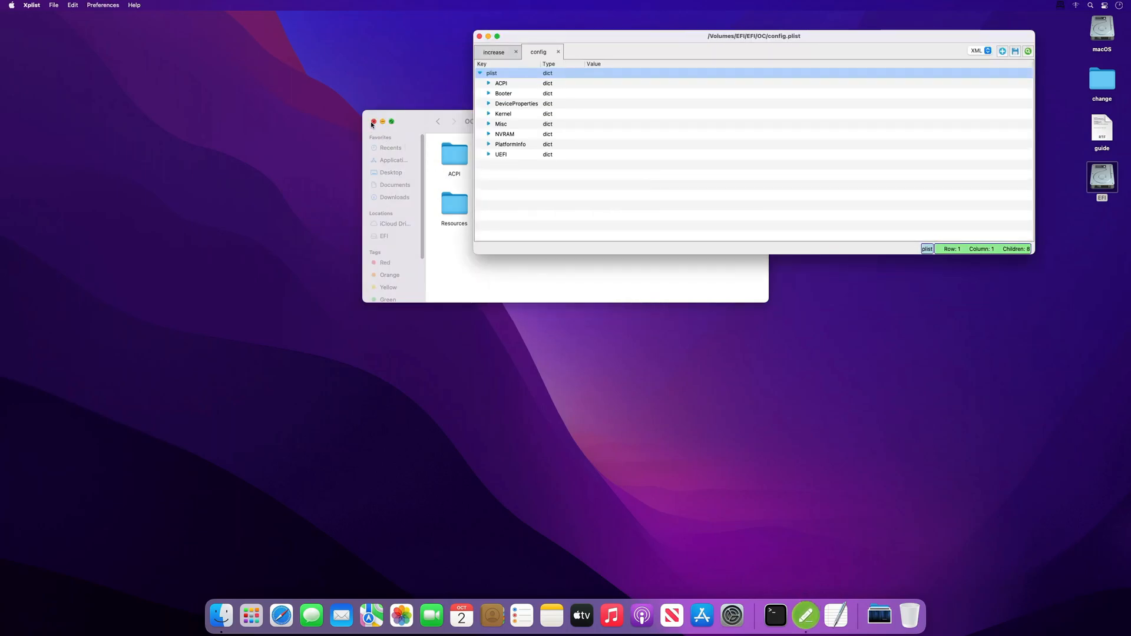
Close Finder and increase.plist, expand DeviceProperties > Add in config.plist, and open the desktop guide.
left_click(373, 121)
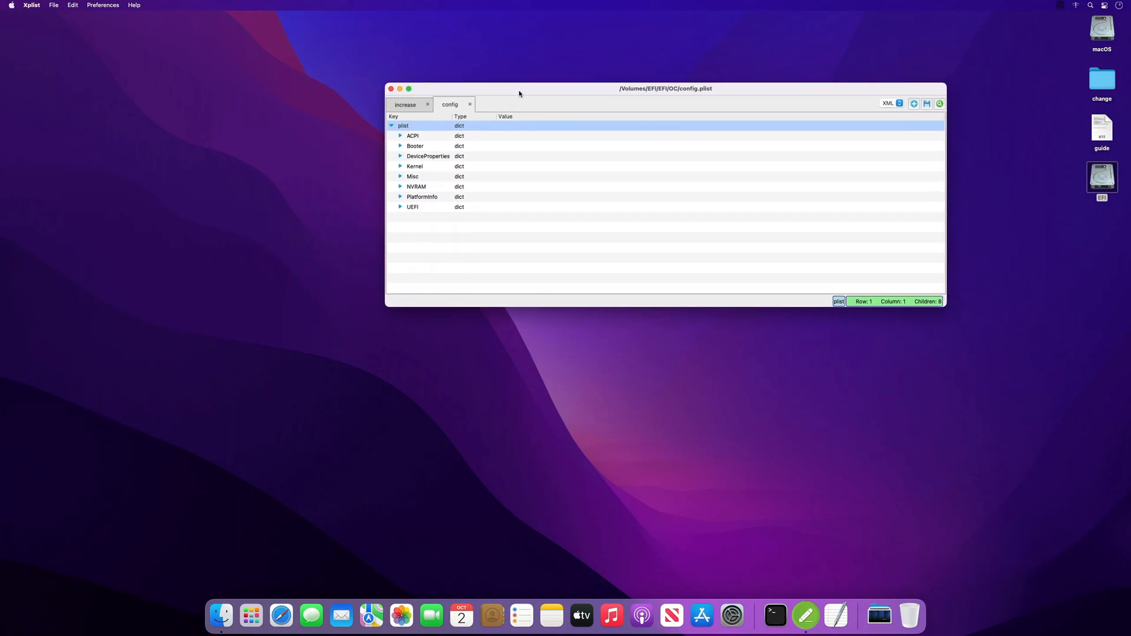
left_click(426, 105)
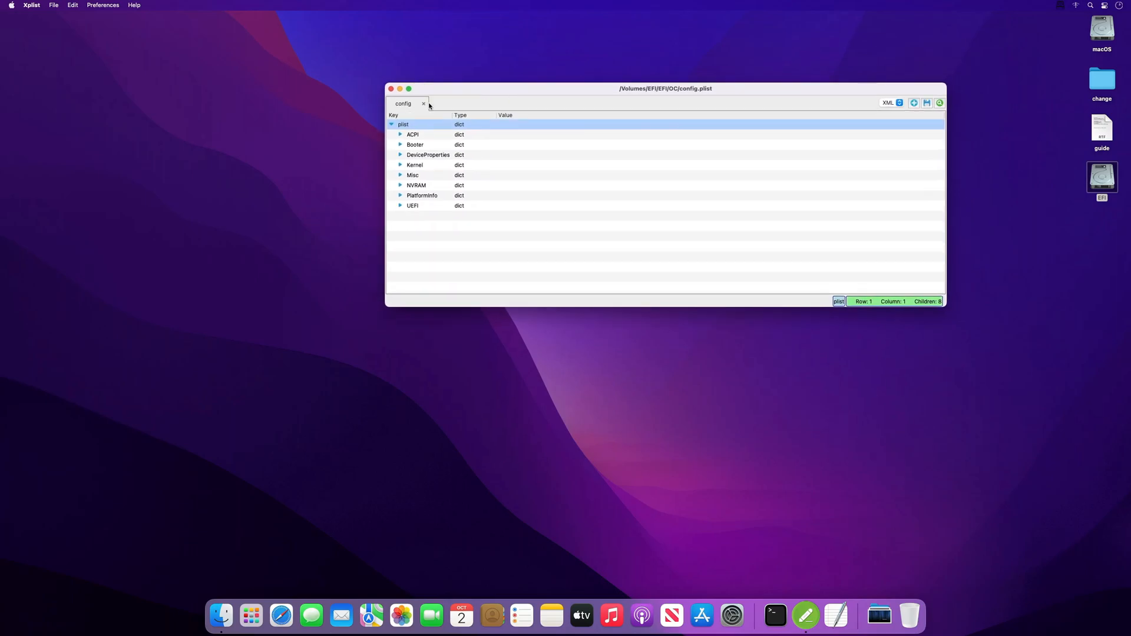
left_click(401, 155)
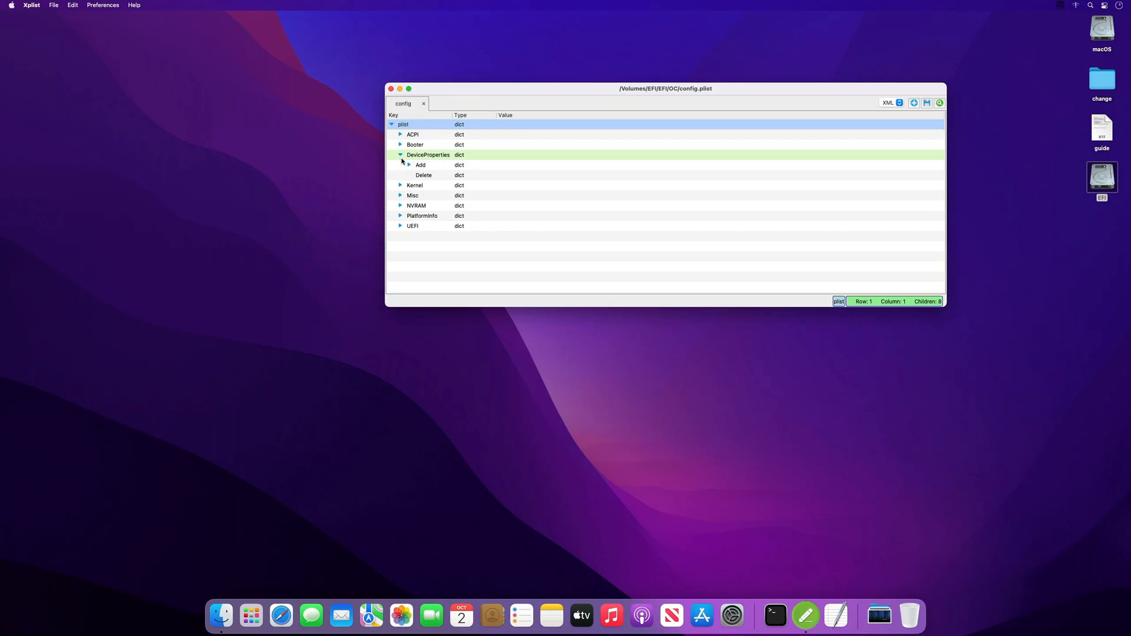
left_click(409, 165)
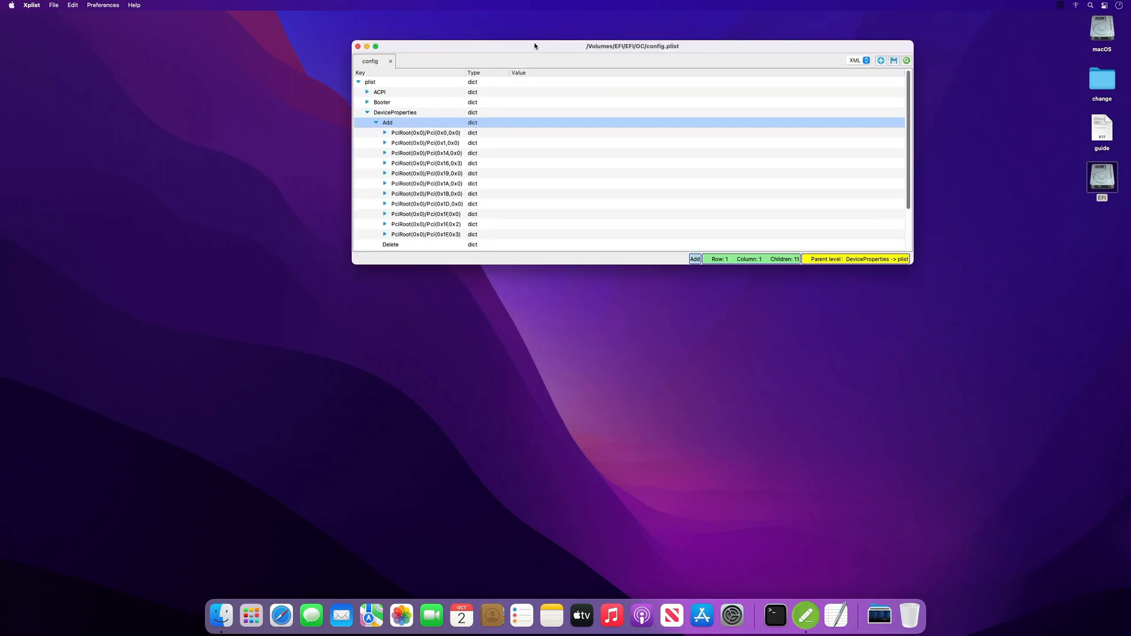
mouse_move(1120, 139)
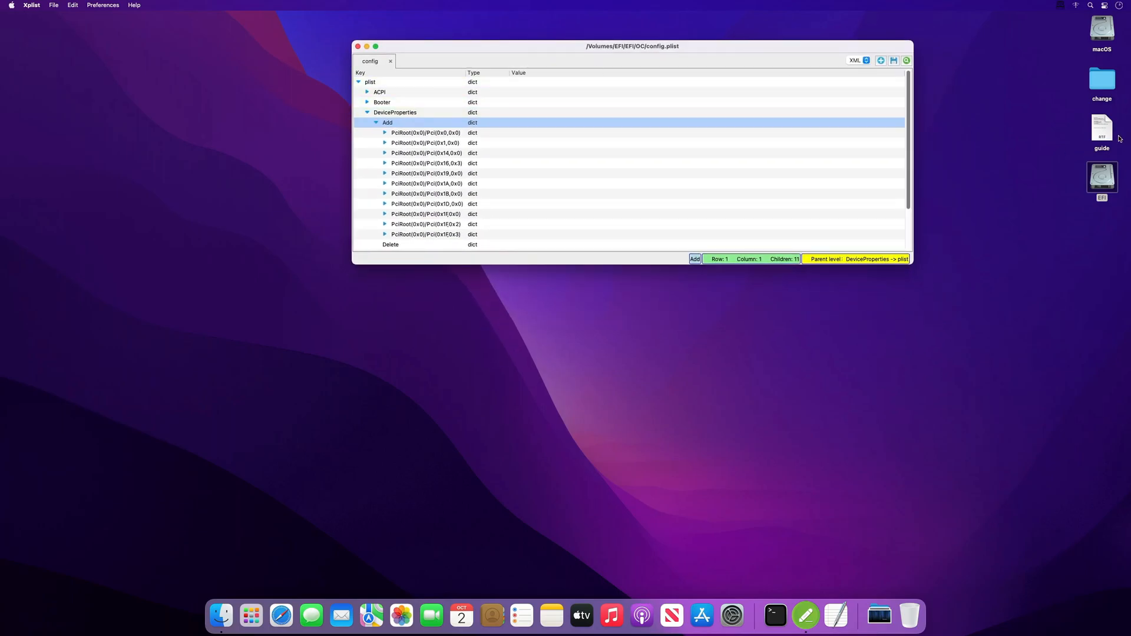
double_click(1103, 130)
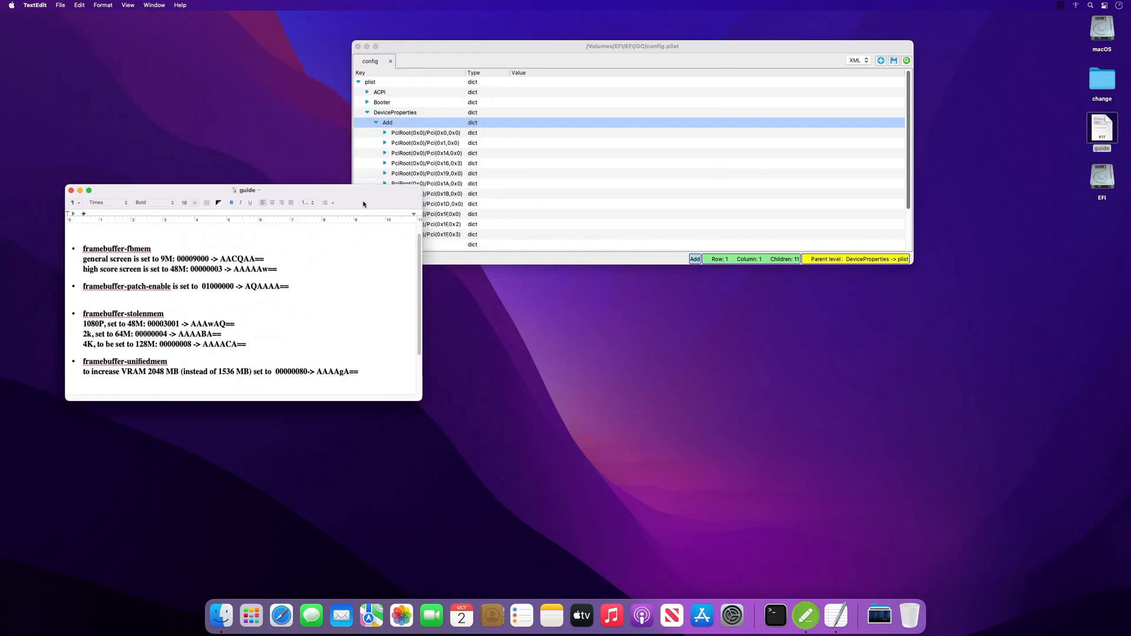
left_click_drag(245, 191, 212, 191)
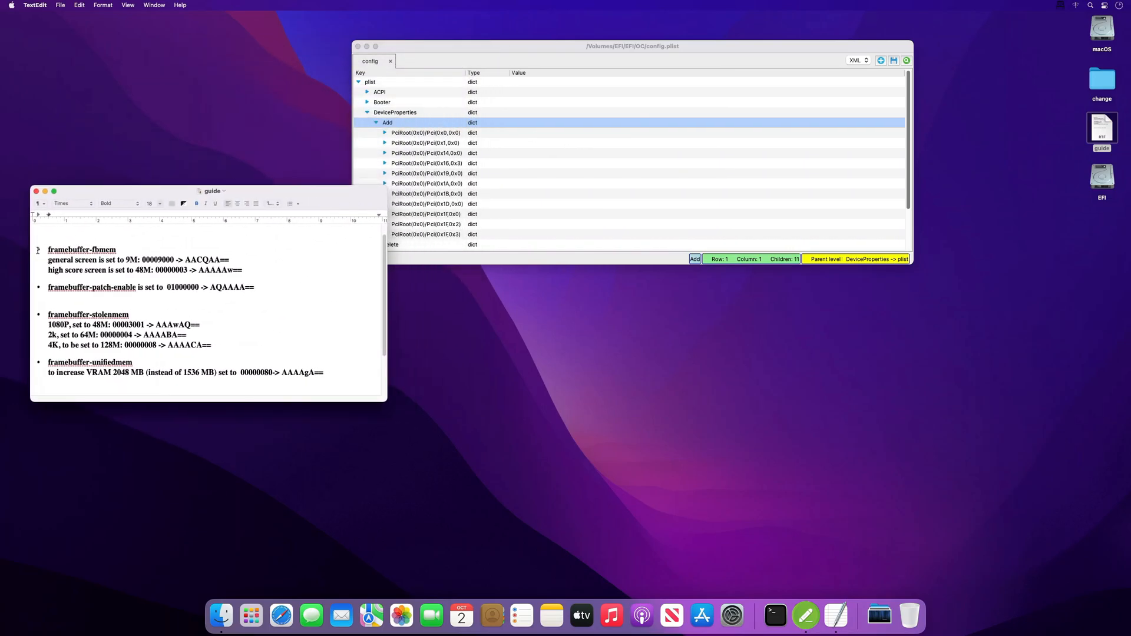
double_click(82, 250)
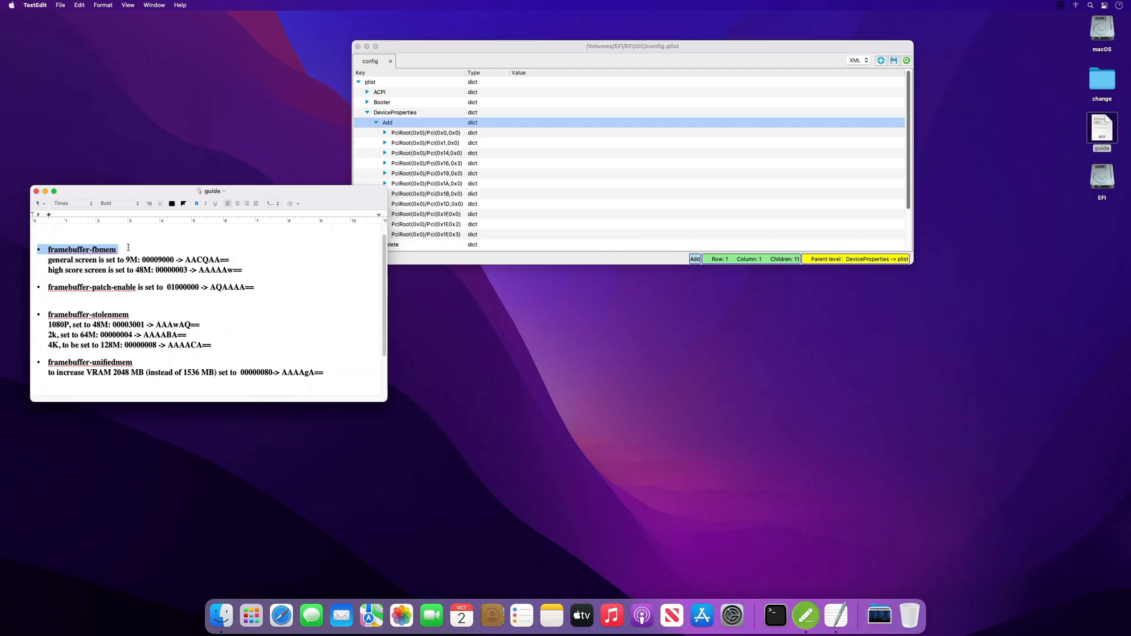
left_click(50, 270)
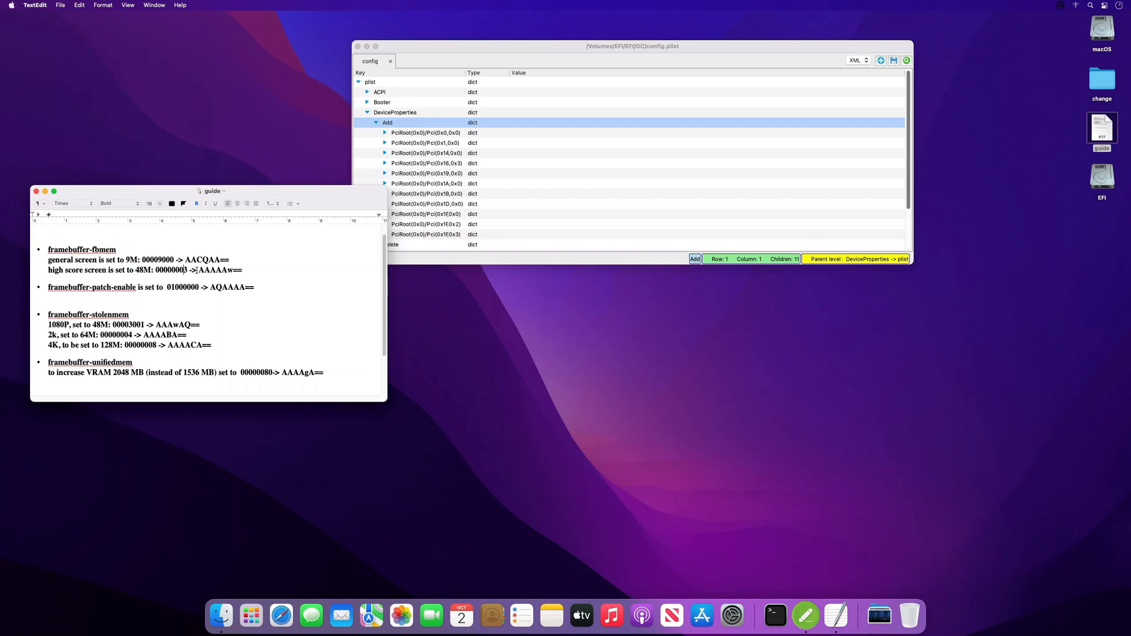
left_click_drag(169, 270, 211, 270)
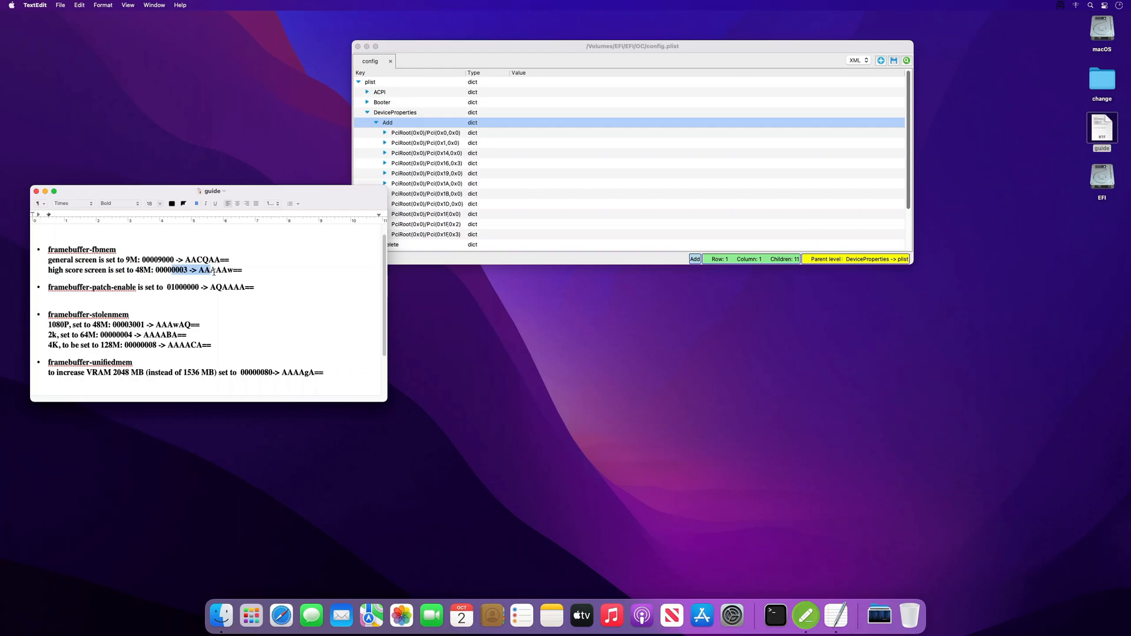
left_click(33, 286)
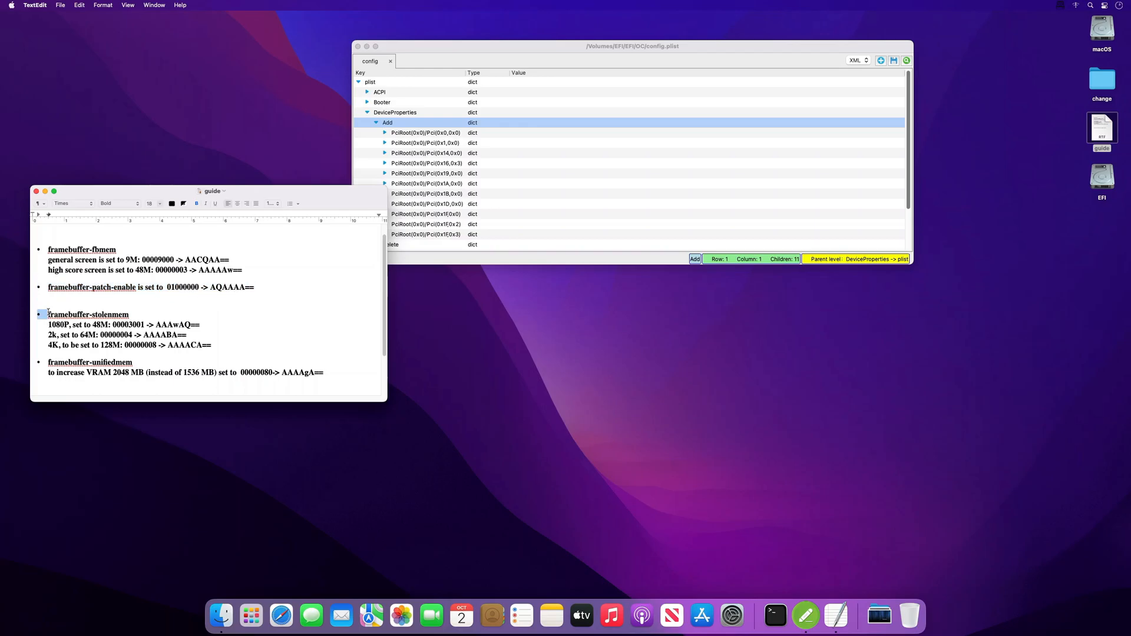
double_click(89, 313)
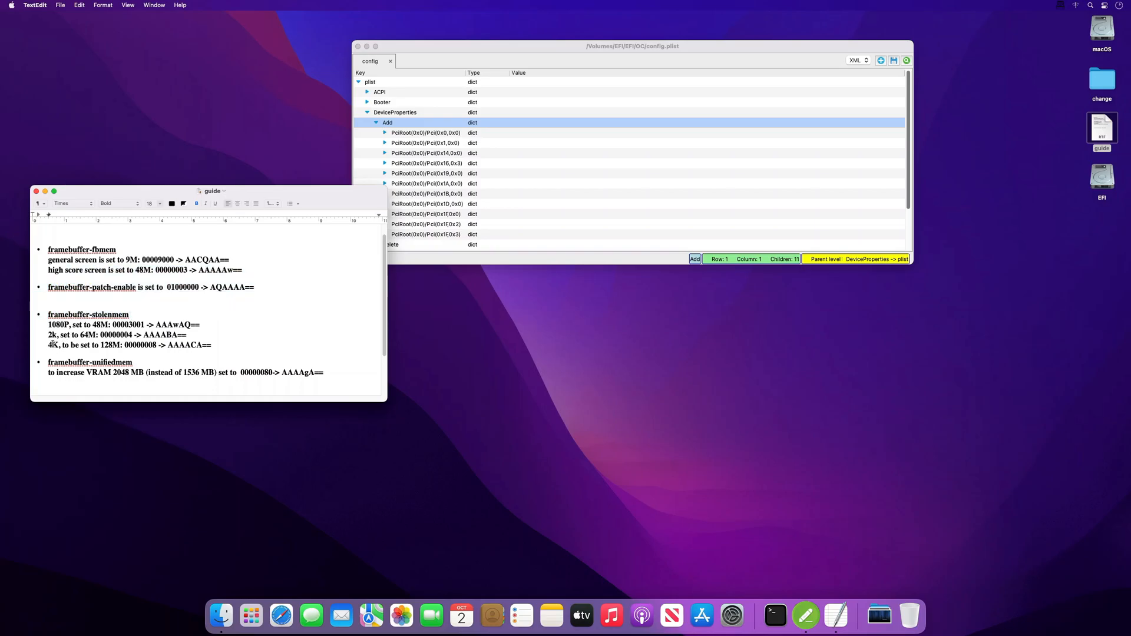
double_click(123, 325)
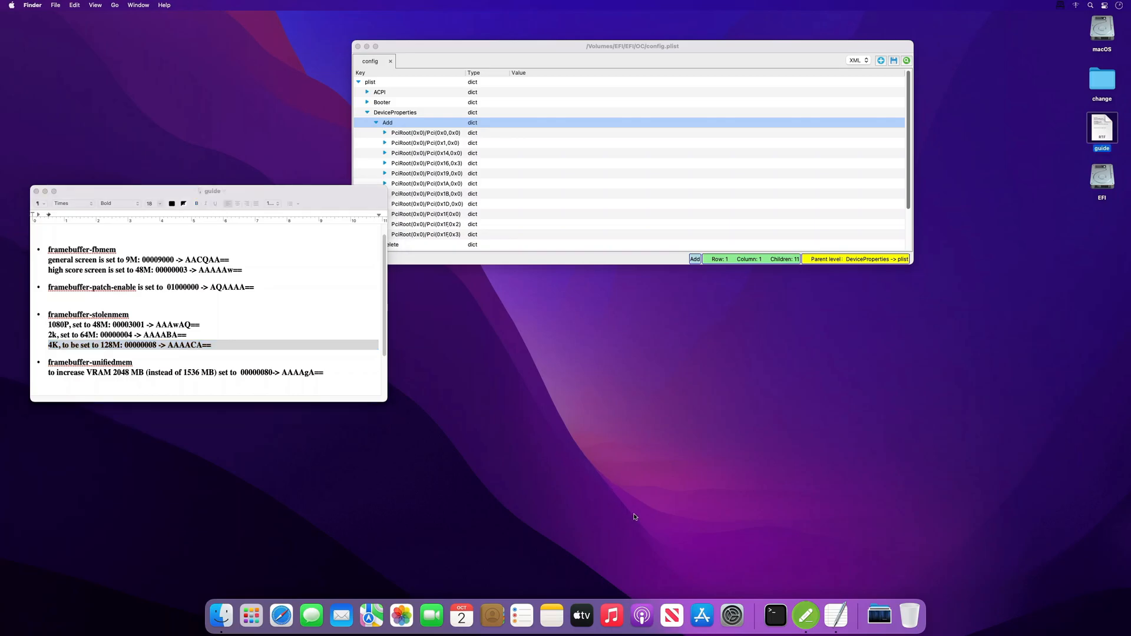
In System Preferences > Displays, set Resolution to Default for Display and close the window.
left_click(732, 615)
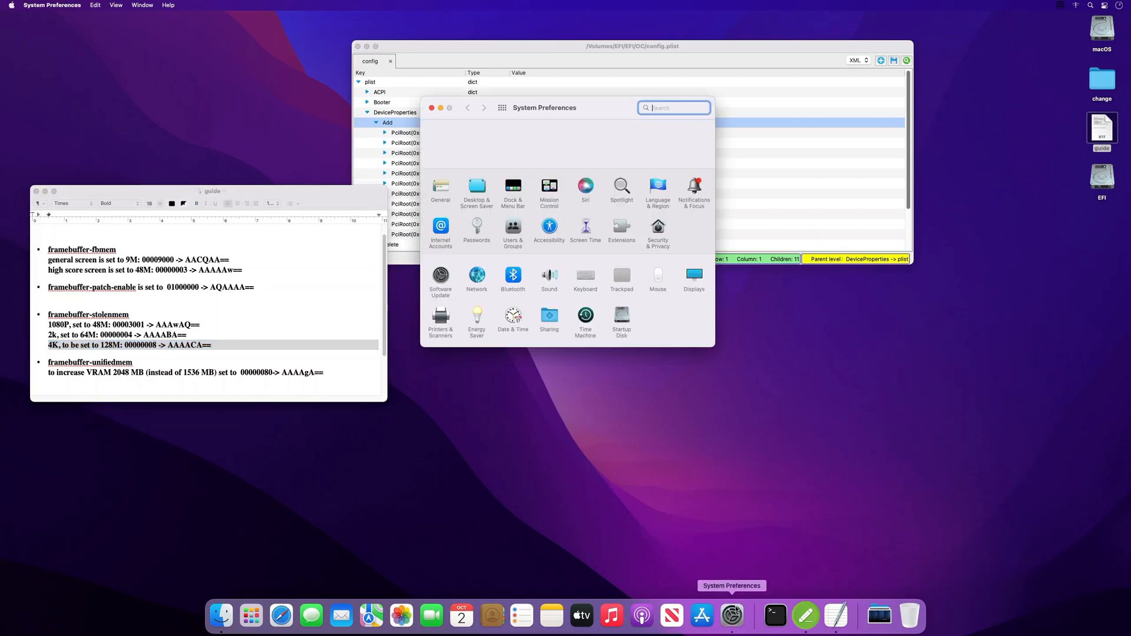
left_click(693, 276)
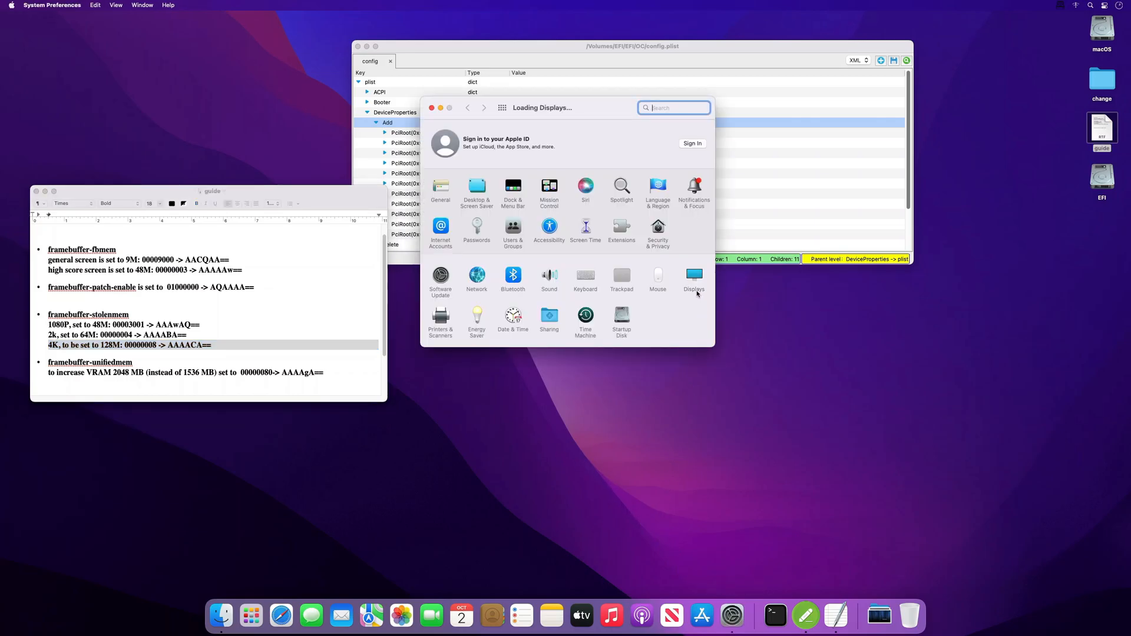
left_click(693, 281)
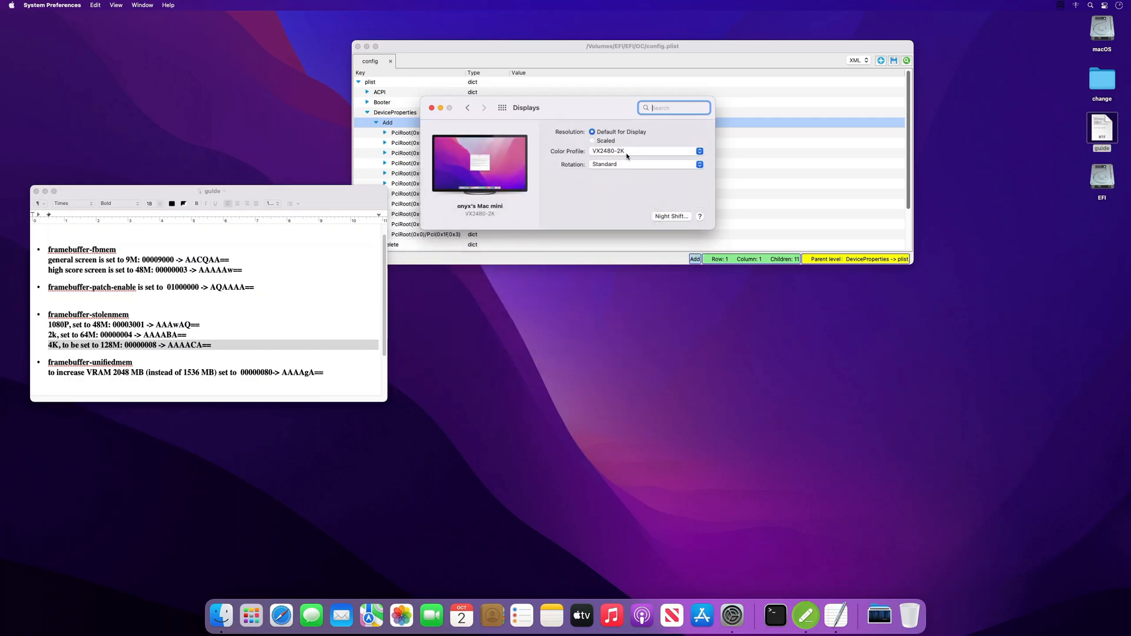
mouse_move(613, 141)
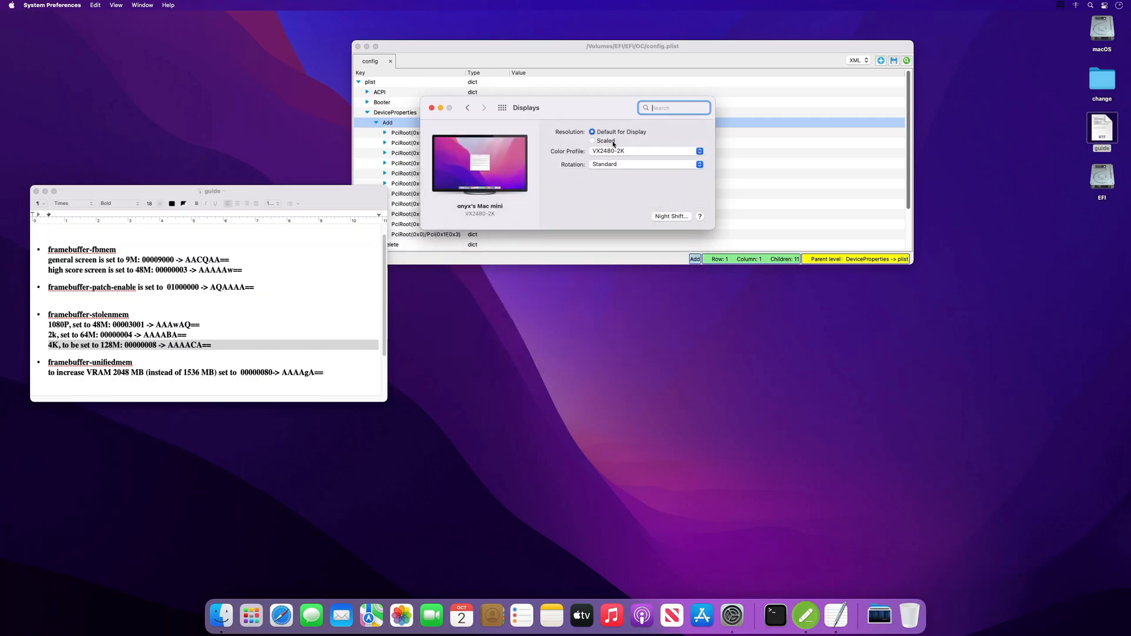
left_click(593, 140)
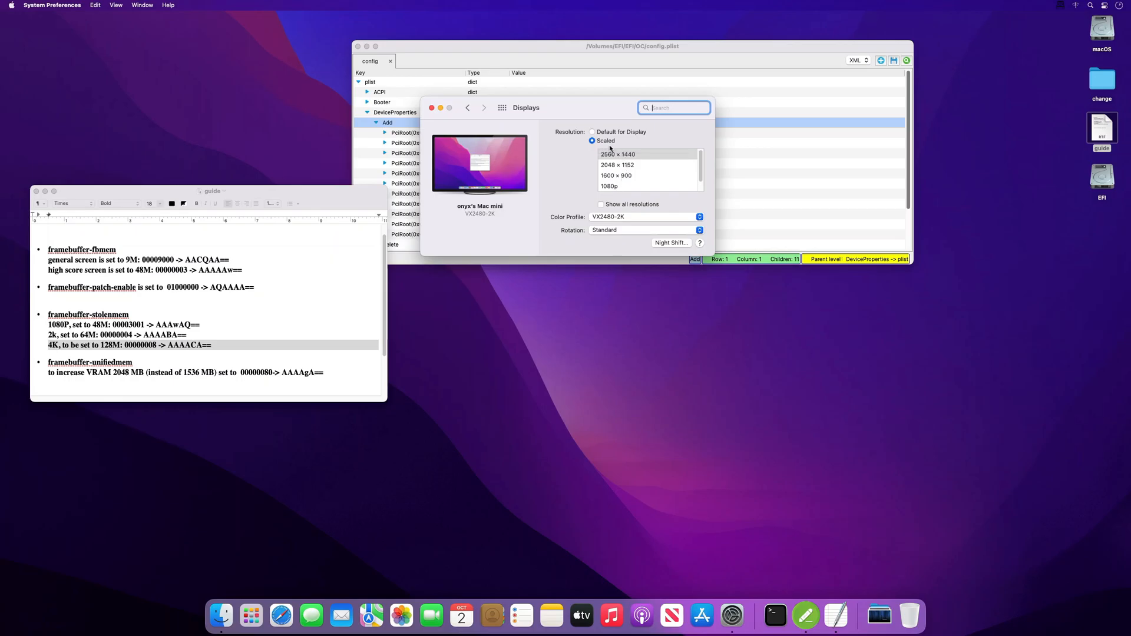
left_click(592, 132)
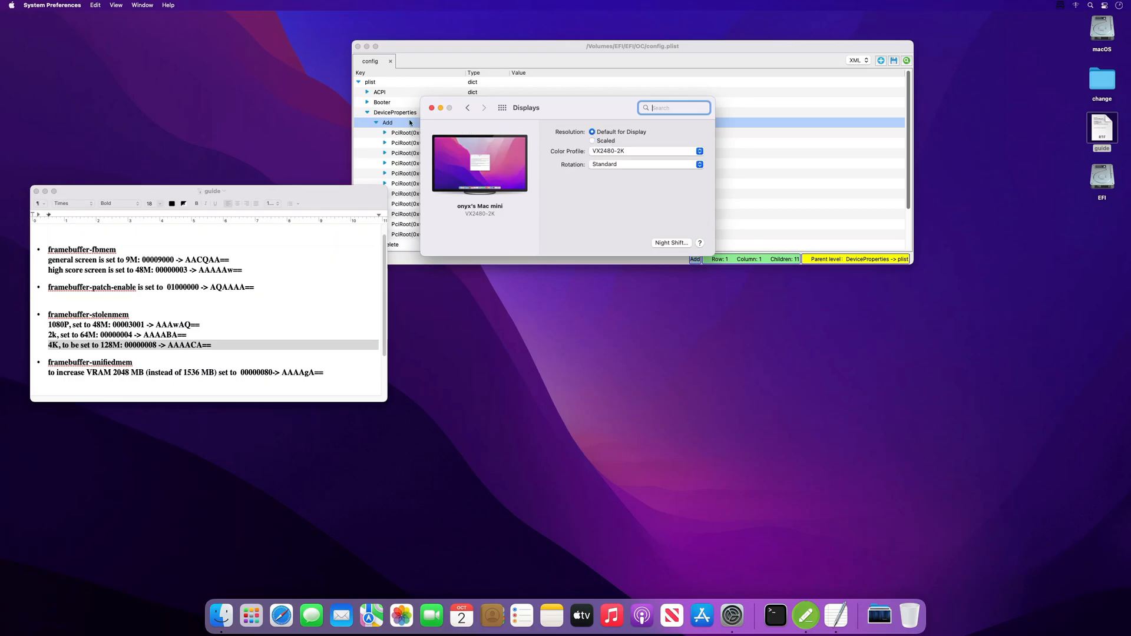
left_click(432, 107)
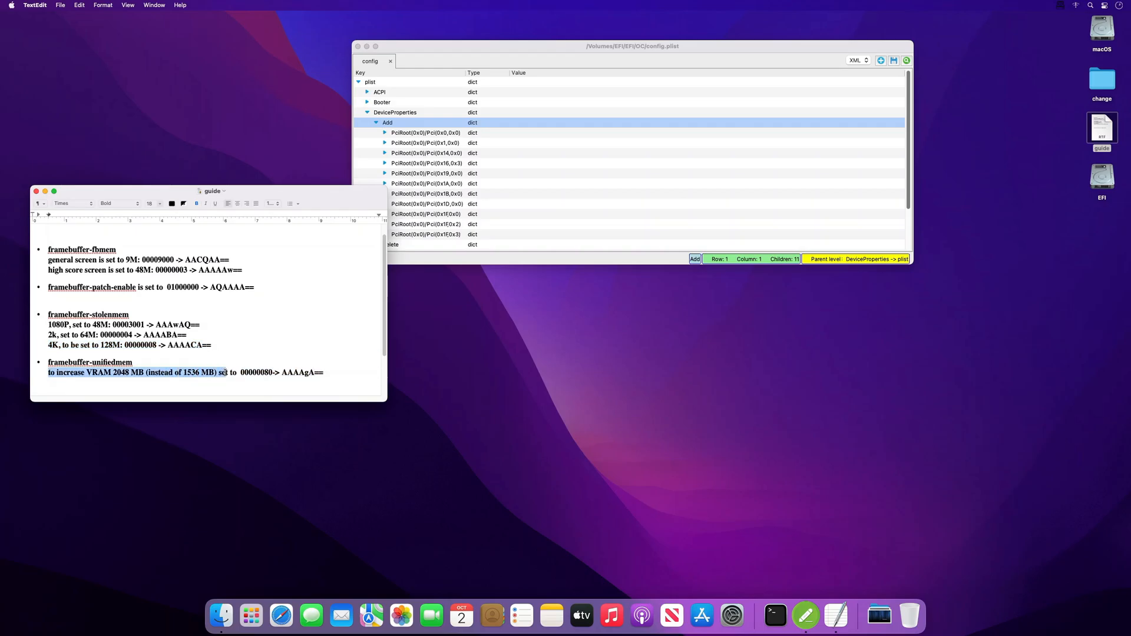
Highlight the guide's unifiedmem line about raising VRAM to 2048 MB (00000080 -> AAAAgA==).
left_click_drag(224, 373, 323, 372)
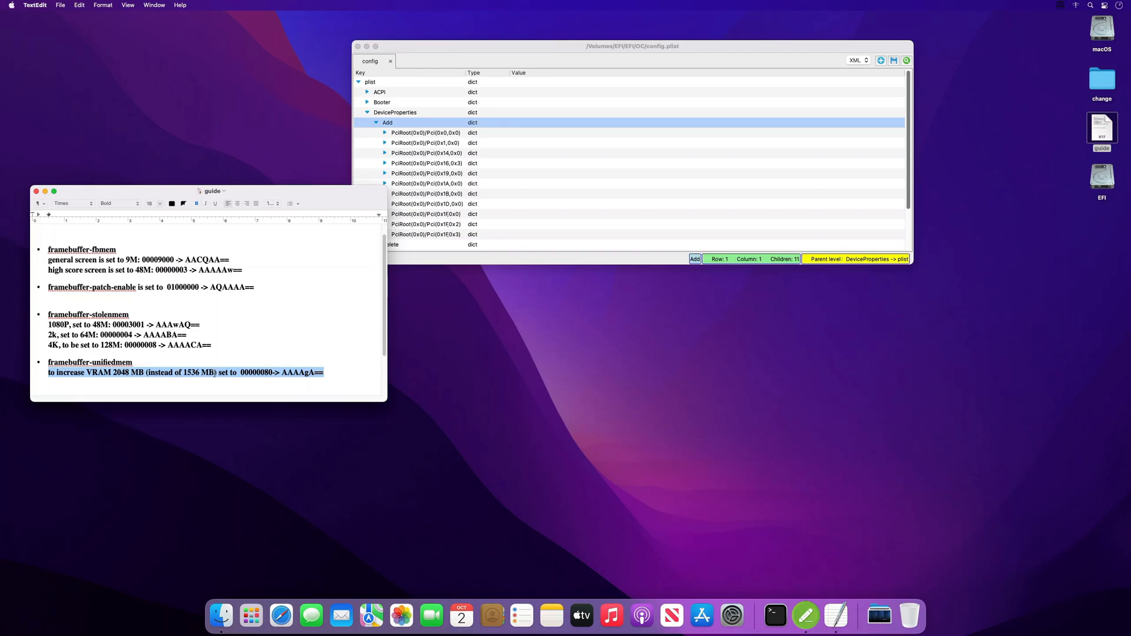
mouse_move(145, 191)
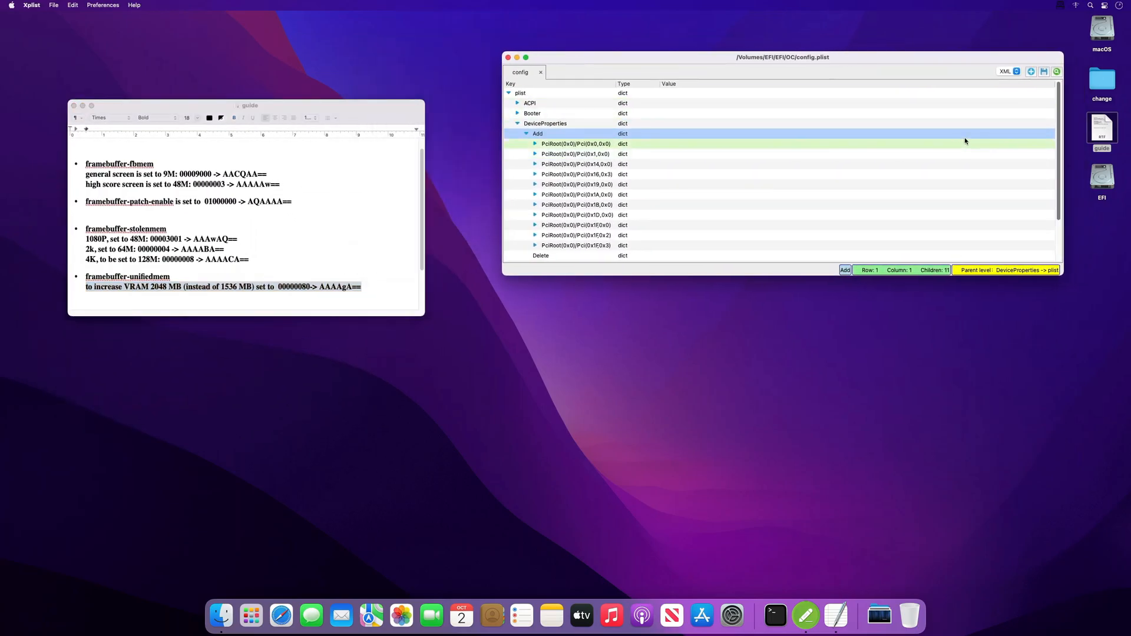
Open increase.plist from the desktop change folder in Xplist beside config.plist.
double_click(1102, 76)
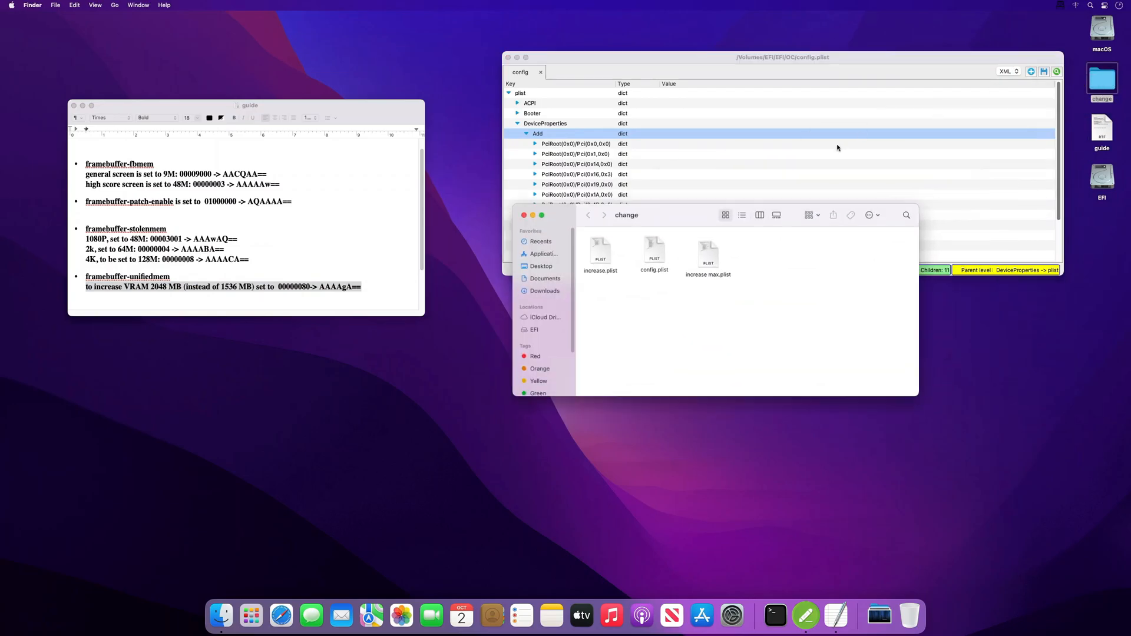
left_click(600, 252)
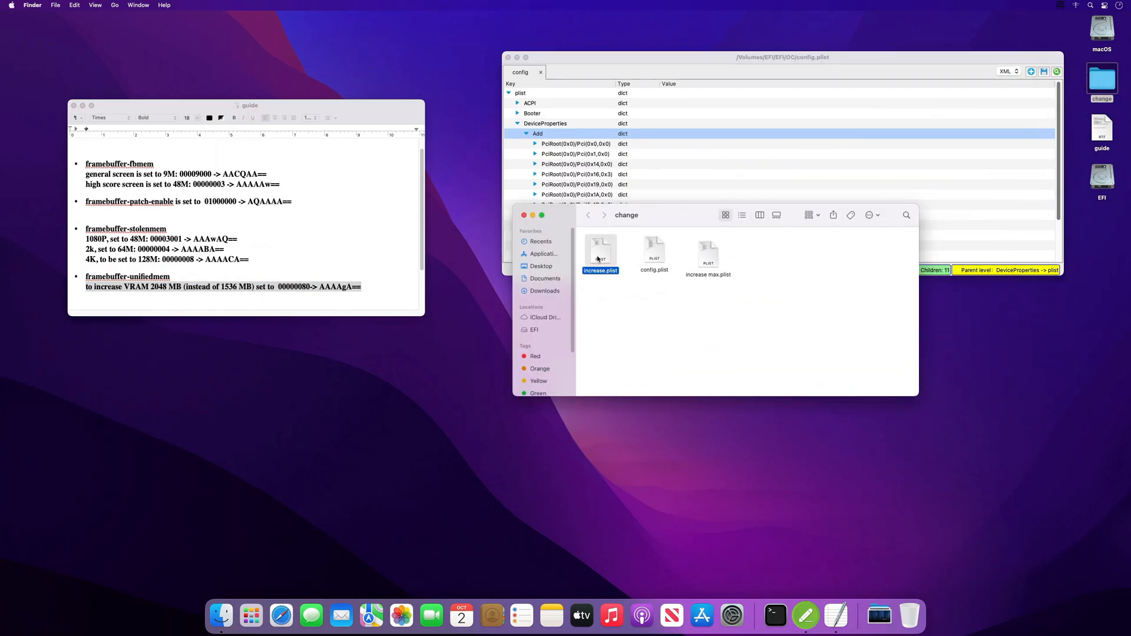
double_click(600, 249)
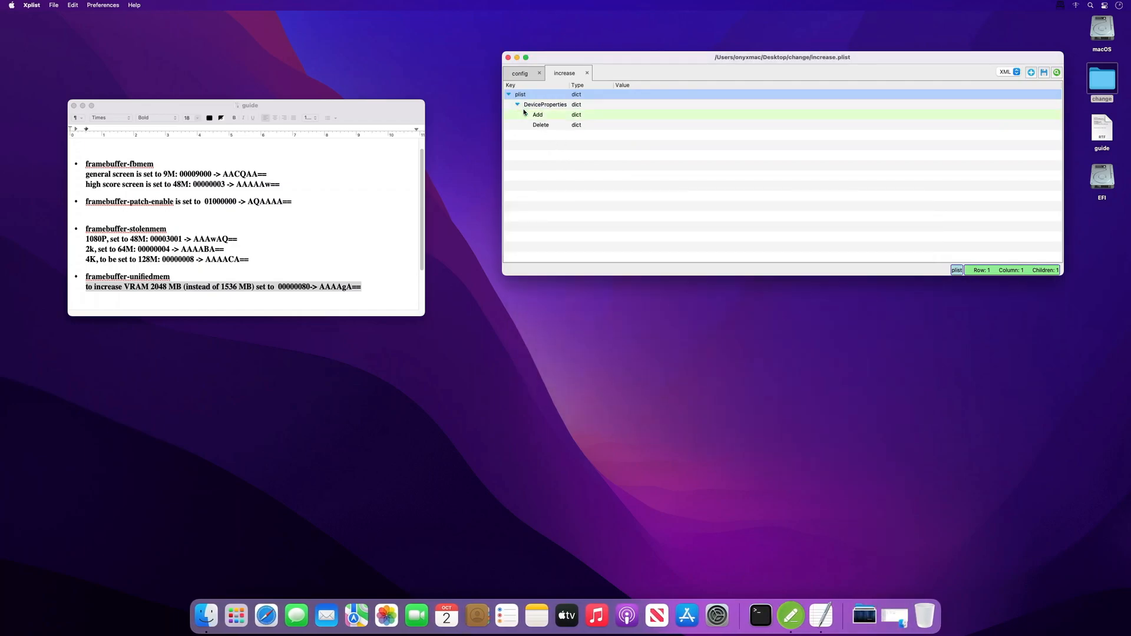
Expand the PciRoot(0x0)/Pci(0x2,0x0) entry and inspect ig-platform-id, device-id, fbmem and patch-enable values.
left_click(518, 114)
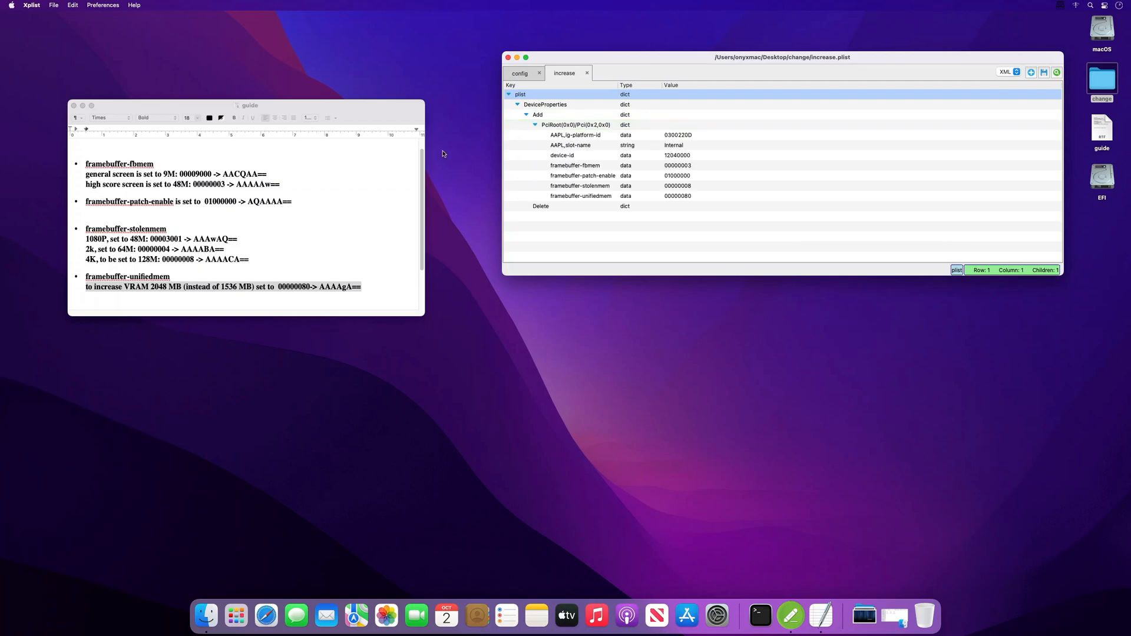
left_click(576, 124)
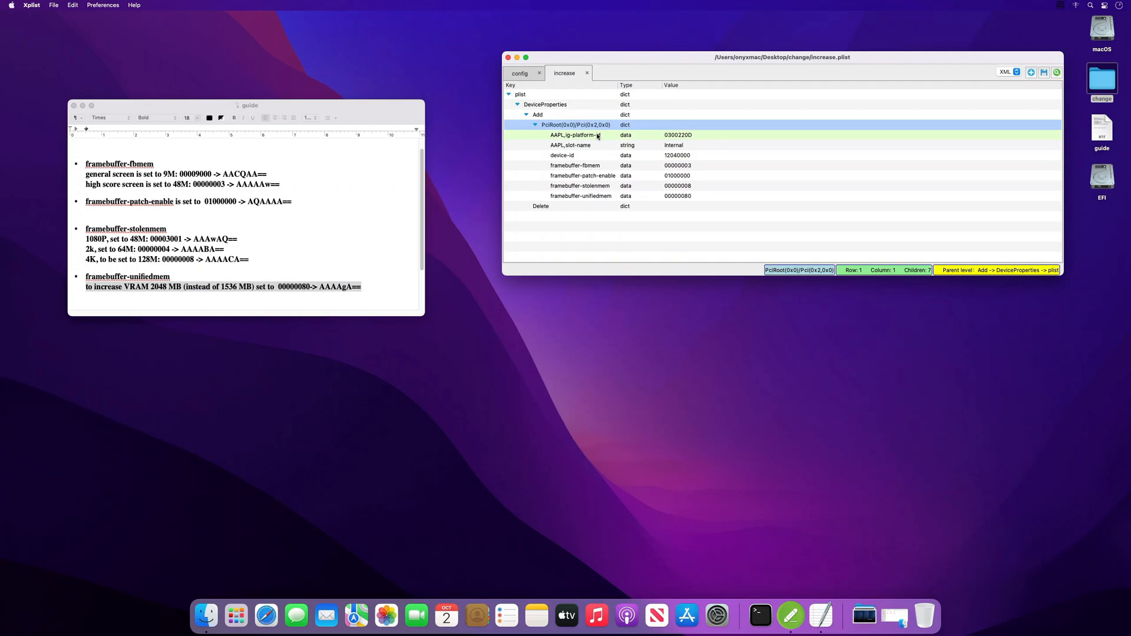
left_click(576, 134)
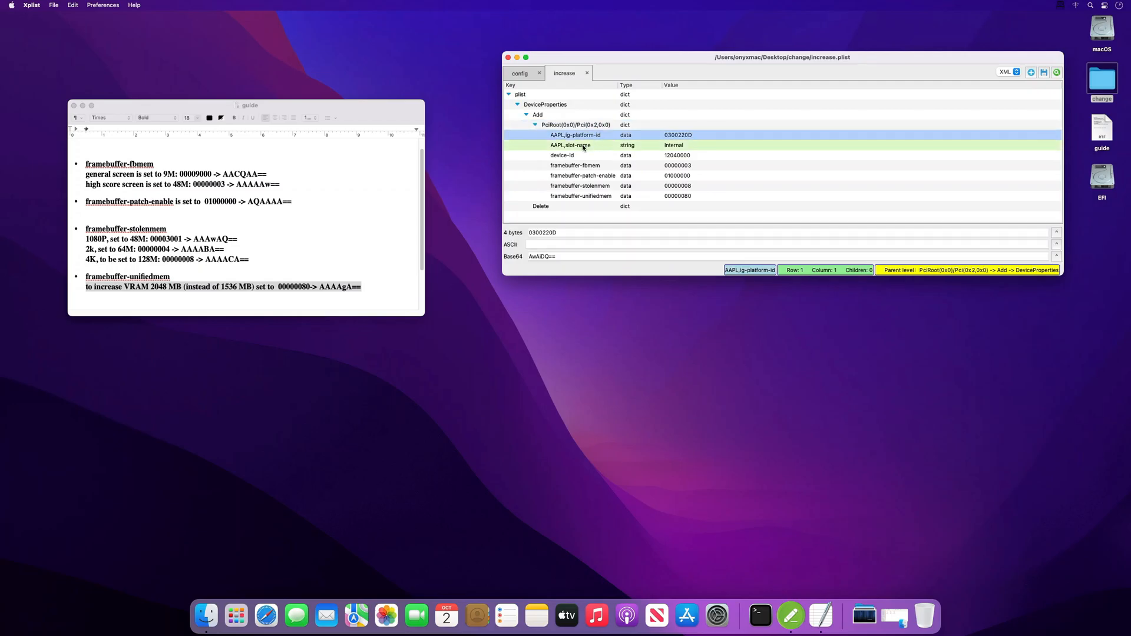
left_click(562, 155)
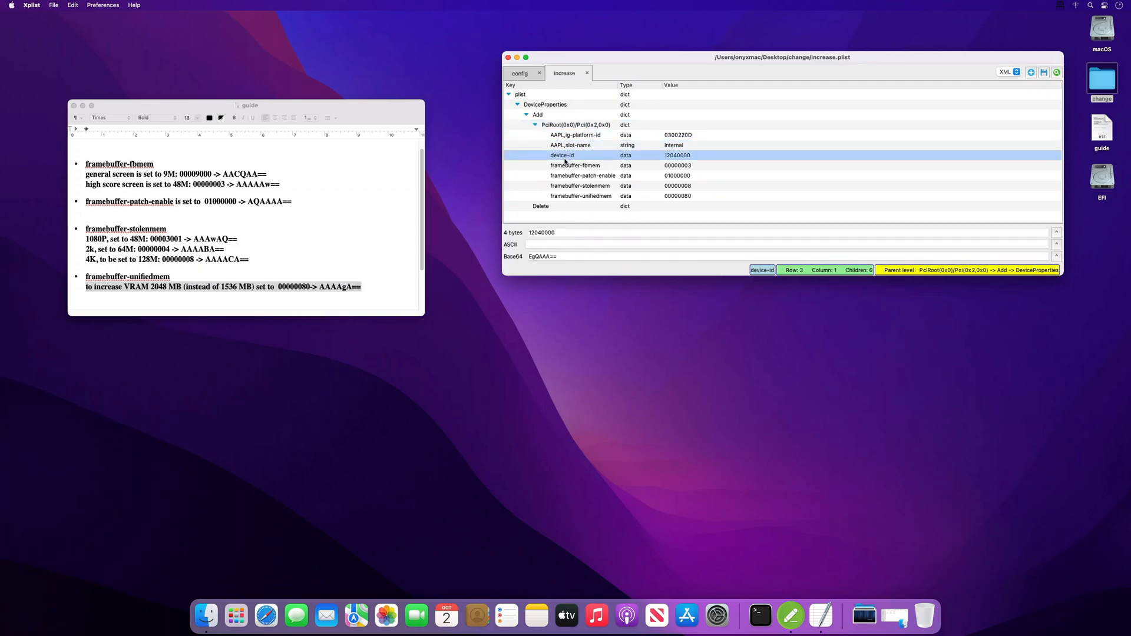
left_click(575, 165)
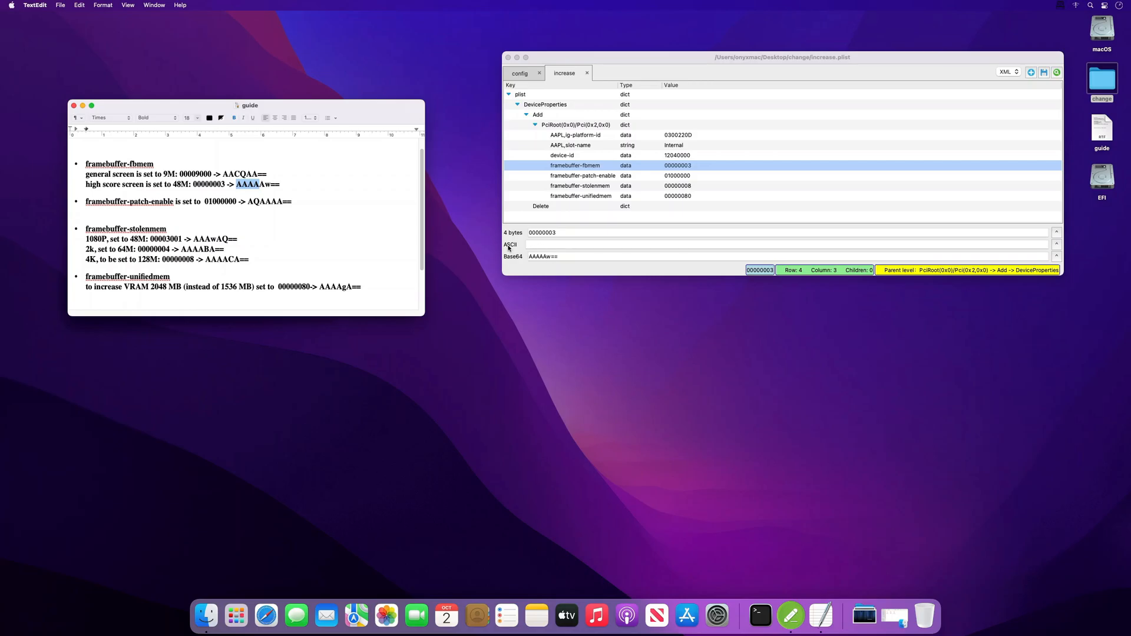
left_click(585, 175)
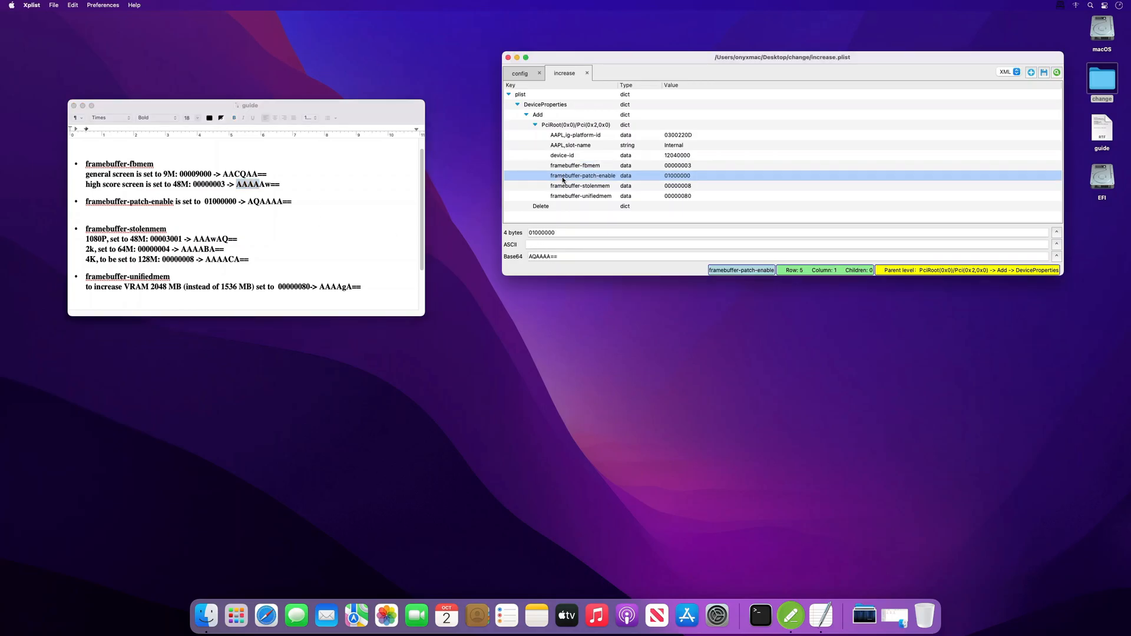
mouse_move(298, 210)
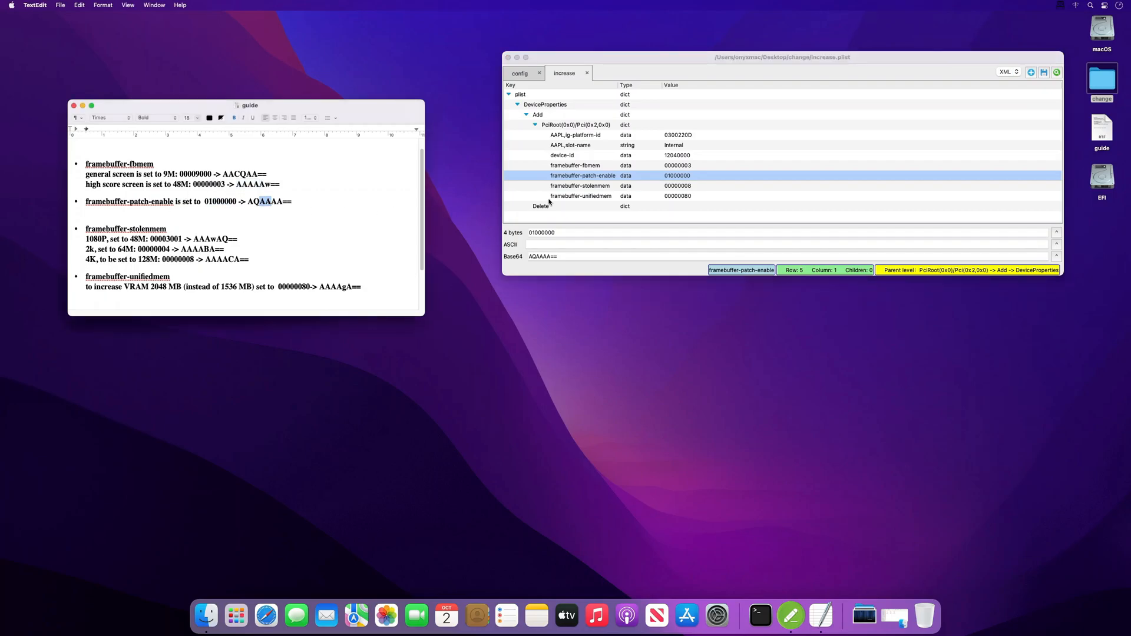
mouse_move(574, 227)
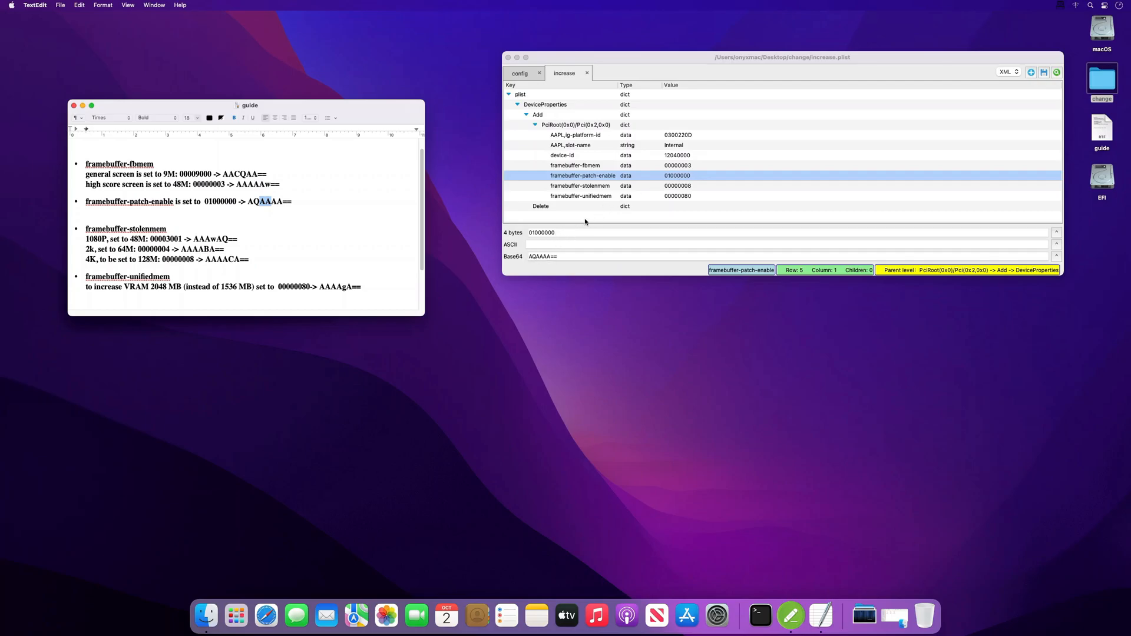
Check stolenmem and unifiedmem against the guide's values, then close the guide.
left_click(581, 185)
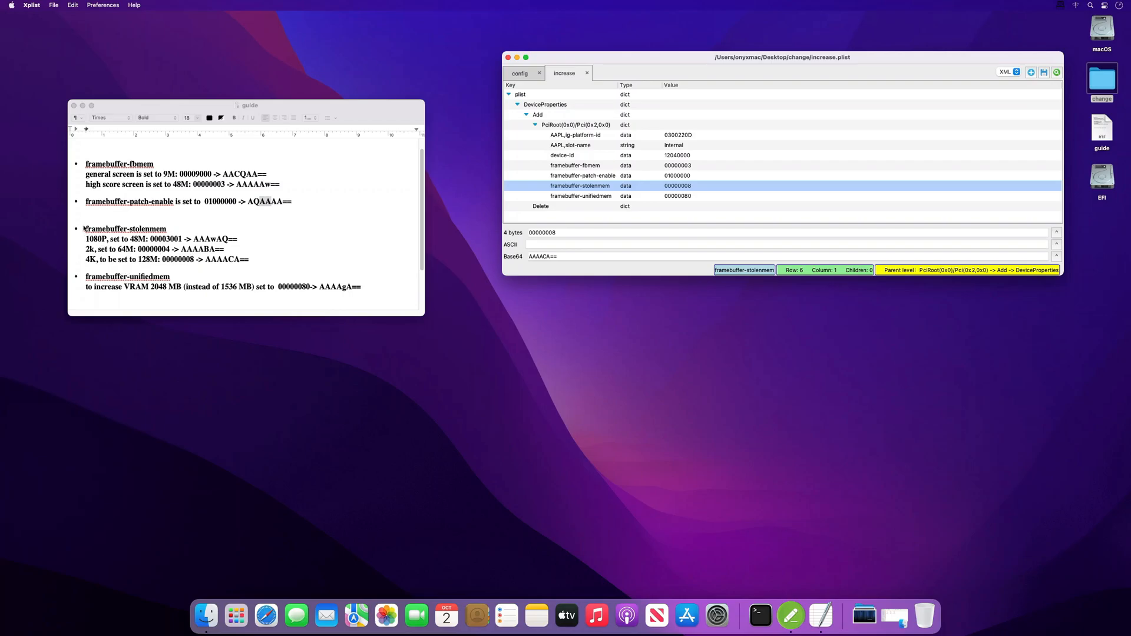
double_click(125, 229)
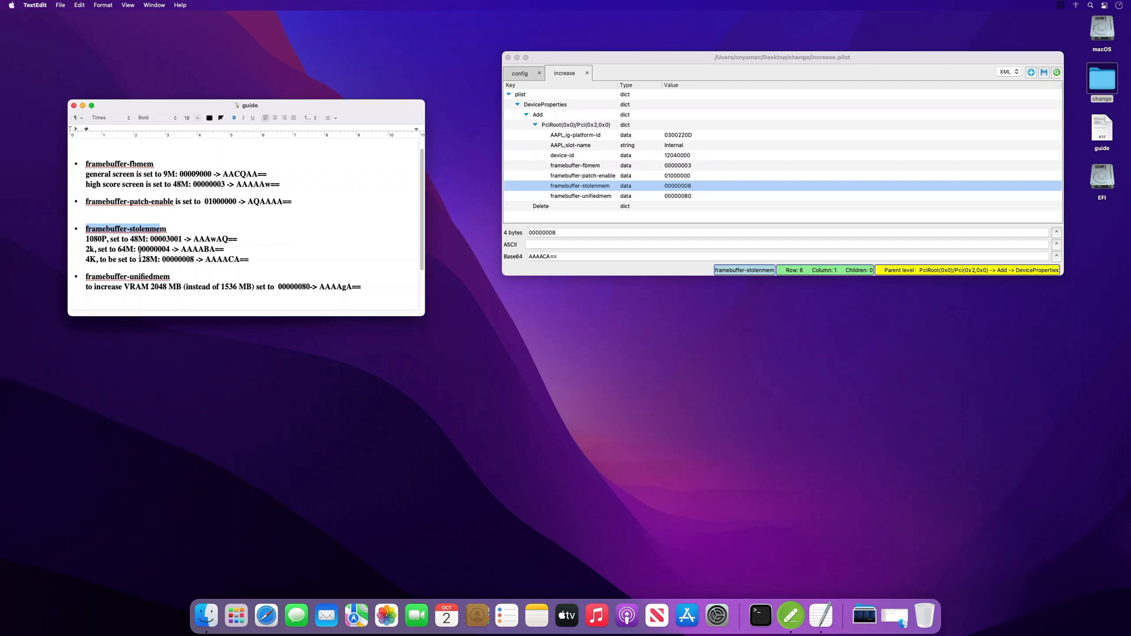
left_click_drag(161, 259, 205, 259)
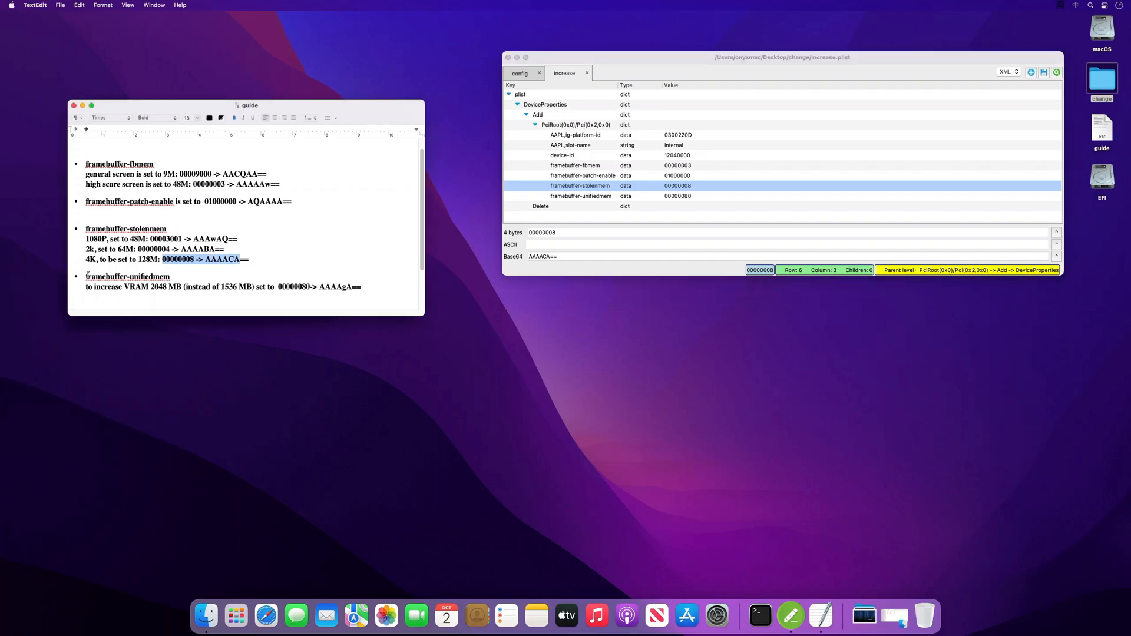
left_click(581, 196)
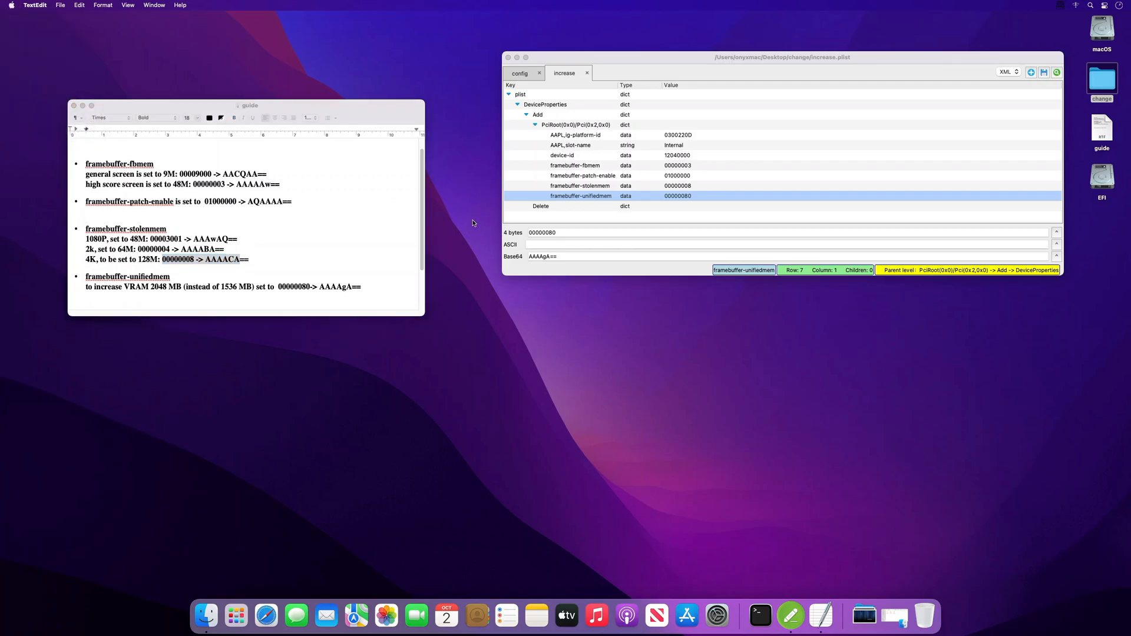
left_click(11, 4)
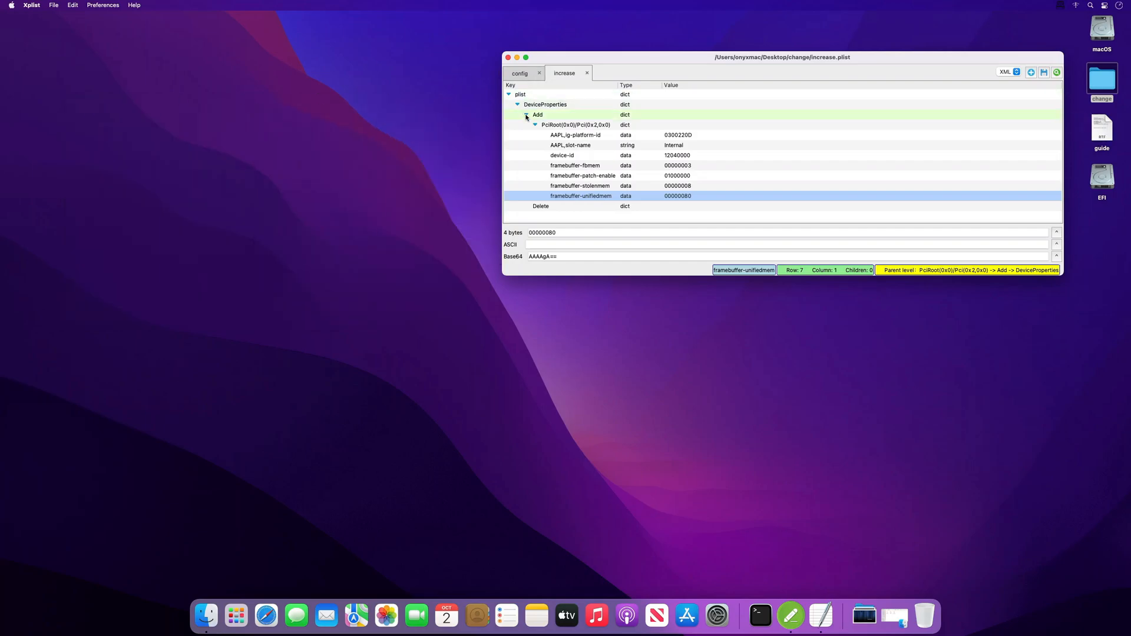
Copy the PciRoot(0x0)/Pci(0x2,0x0) entry into config.plist's DeviceProperties Add, then save and close it.
left_click(534, 124)
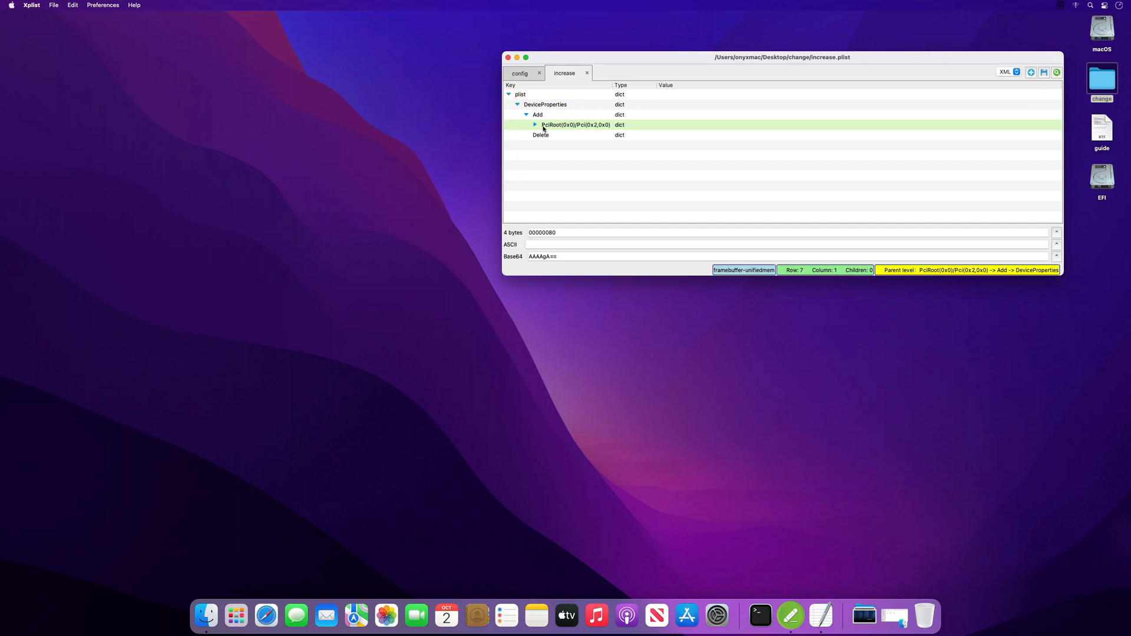
right_click(576, 125)
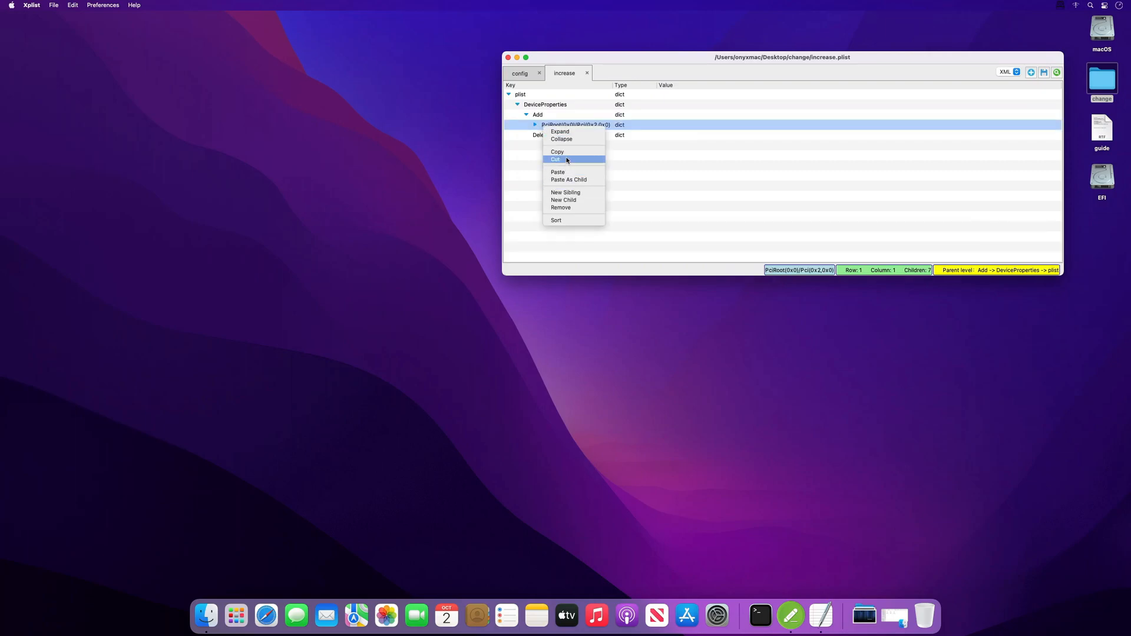
left_click(520, 73)
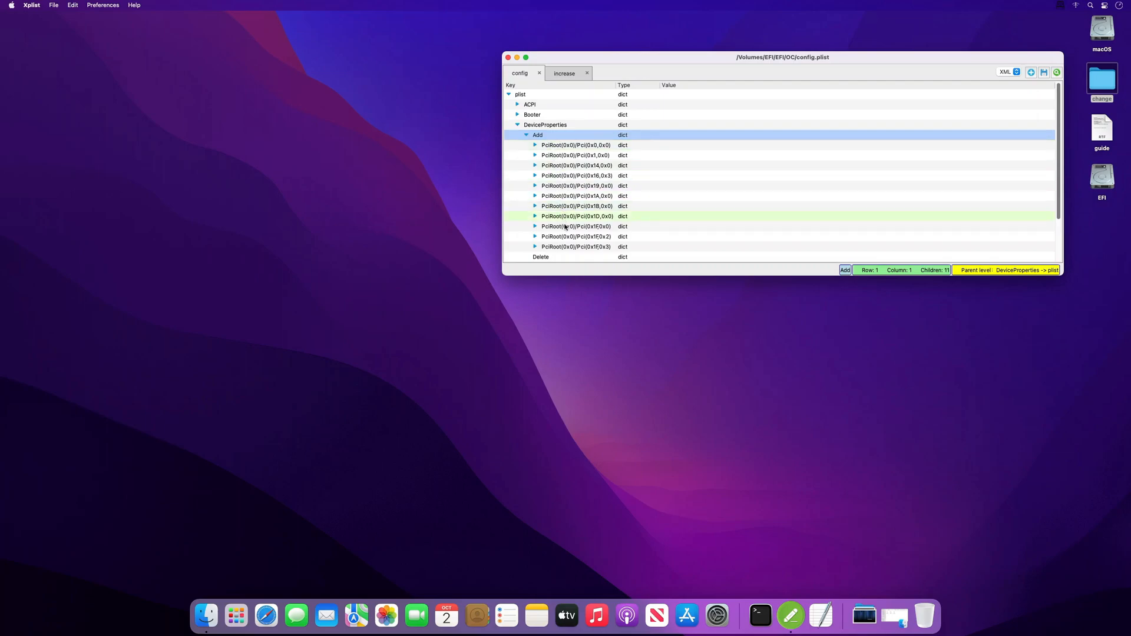
right_click(576, 246)
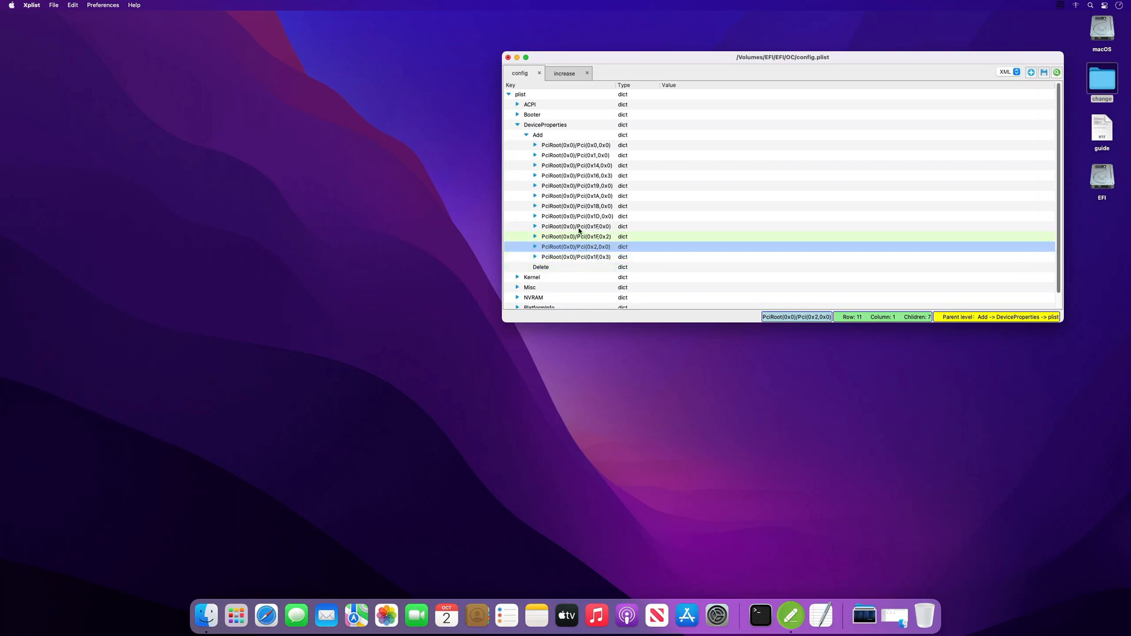
left_click(510, 56)
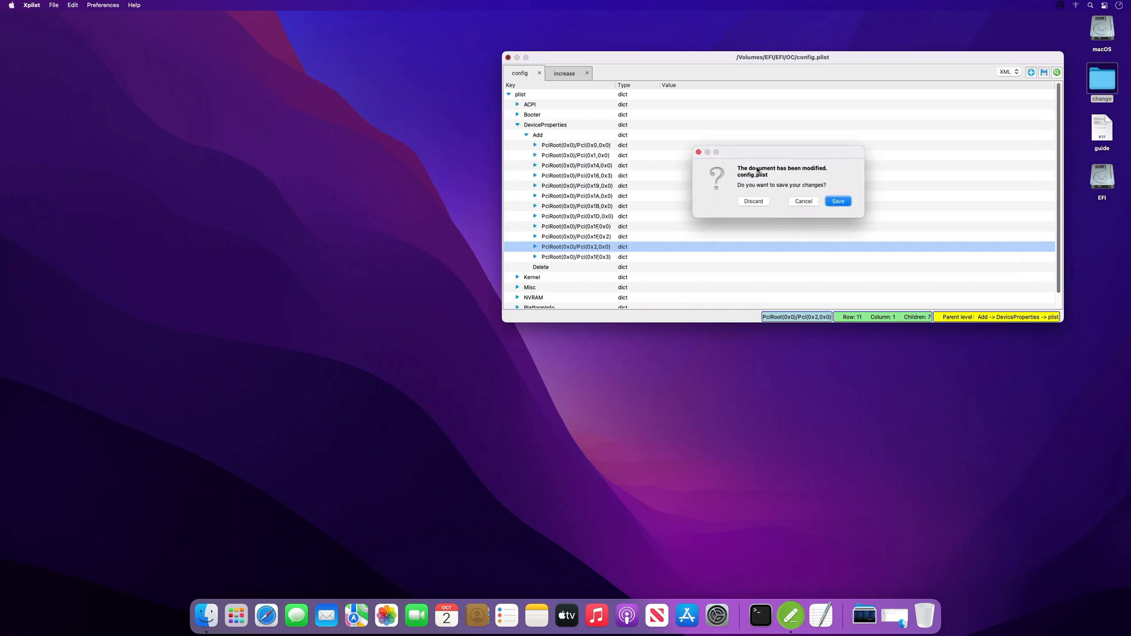
left_click(753, 201)
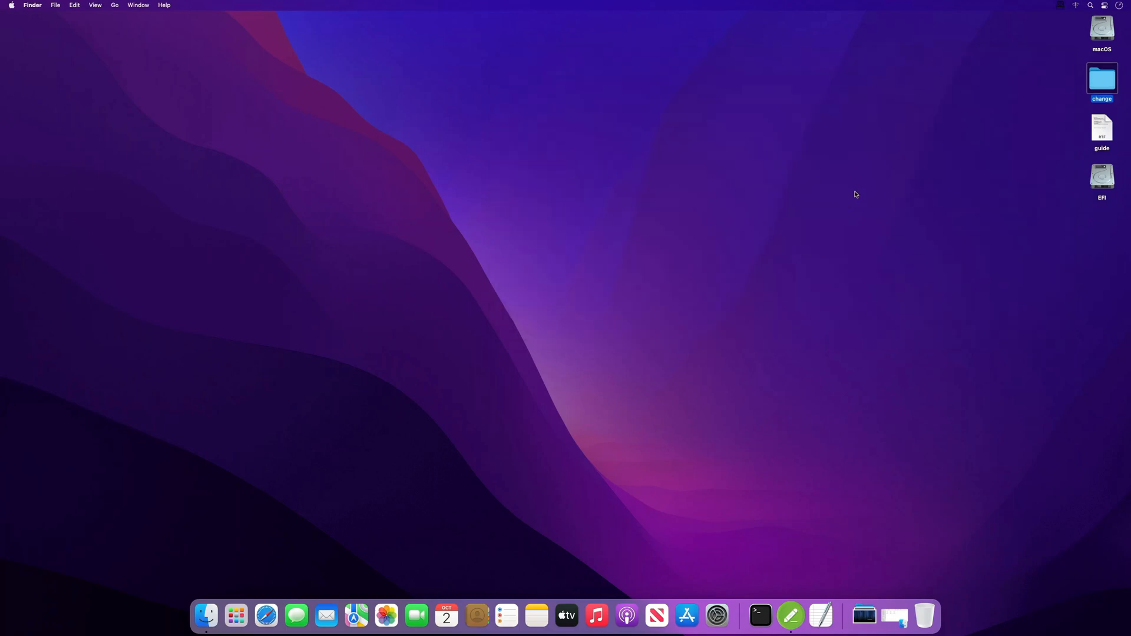
Eject the EFI volume and restart the Mac from the Apple menu.
right_click(1102, 177)
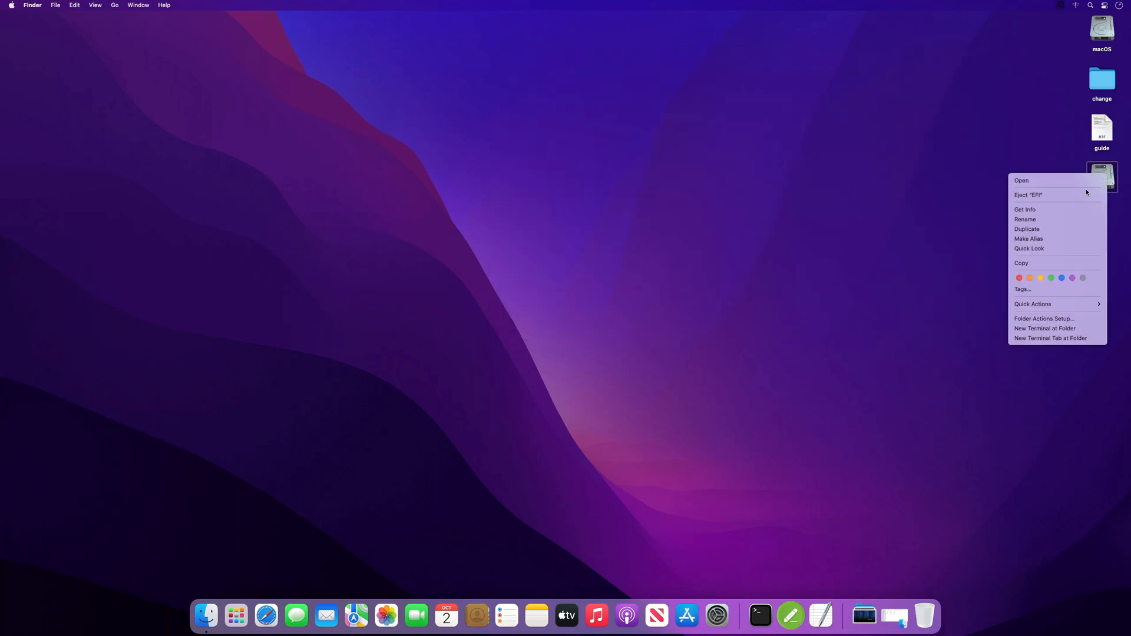
left_click(1029, 194)
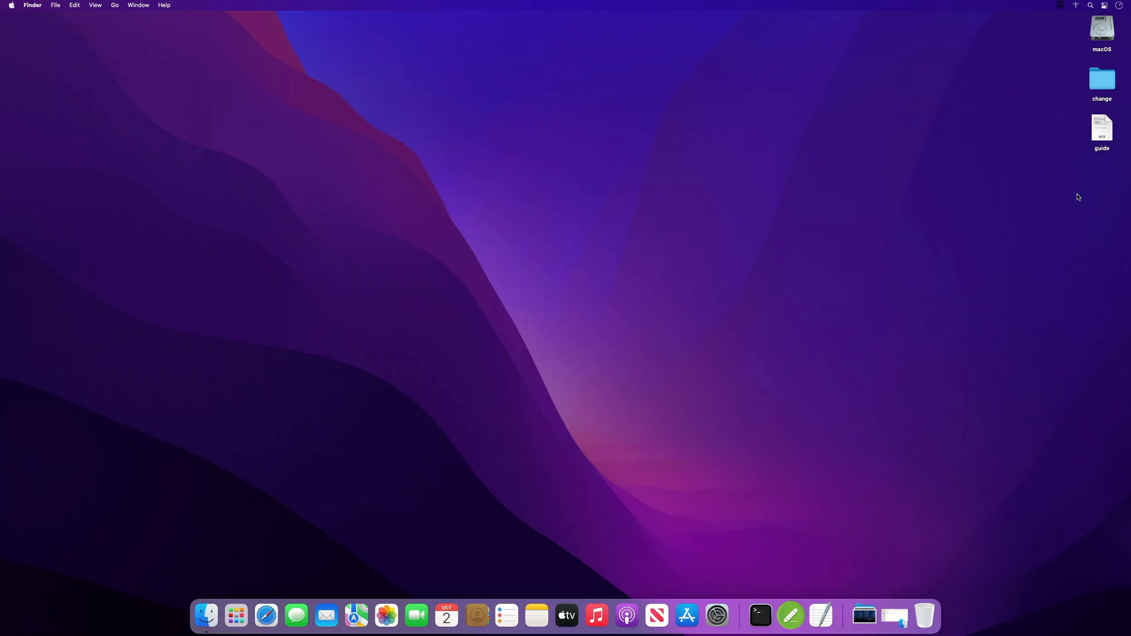
mouse_move(80, 12)
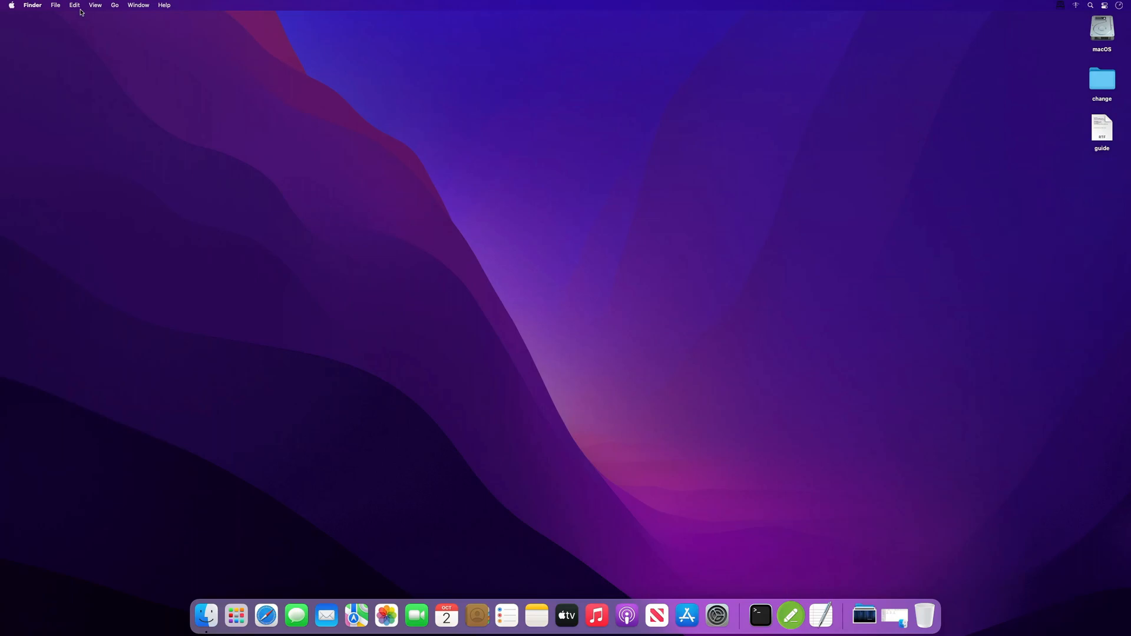
left_click(11, 4)
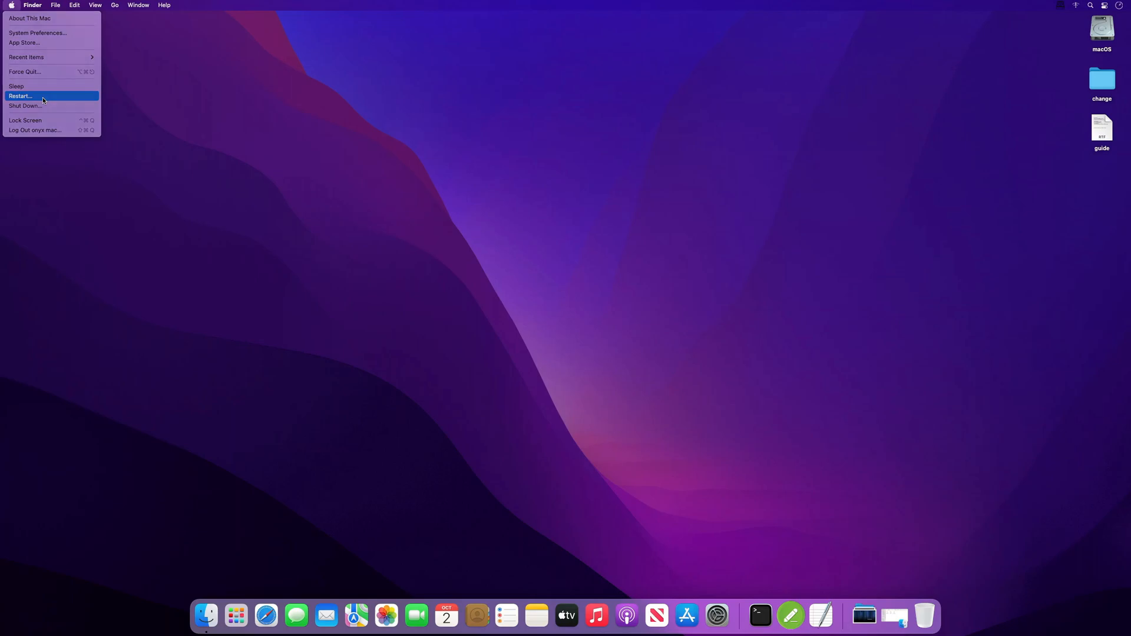
left_click(20, 95)
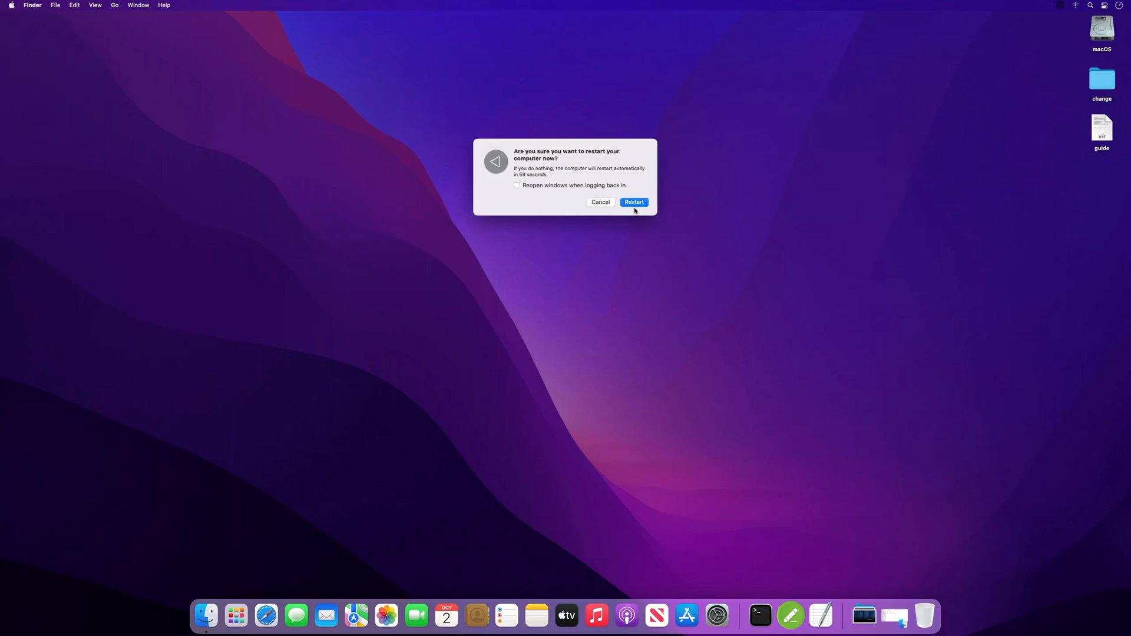
left_click(634, 202)
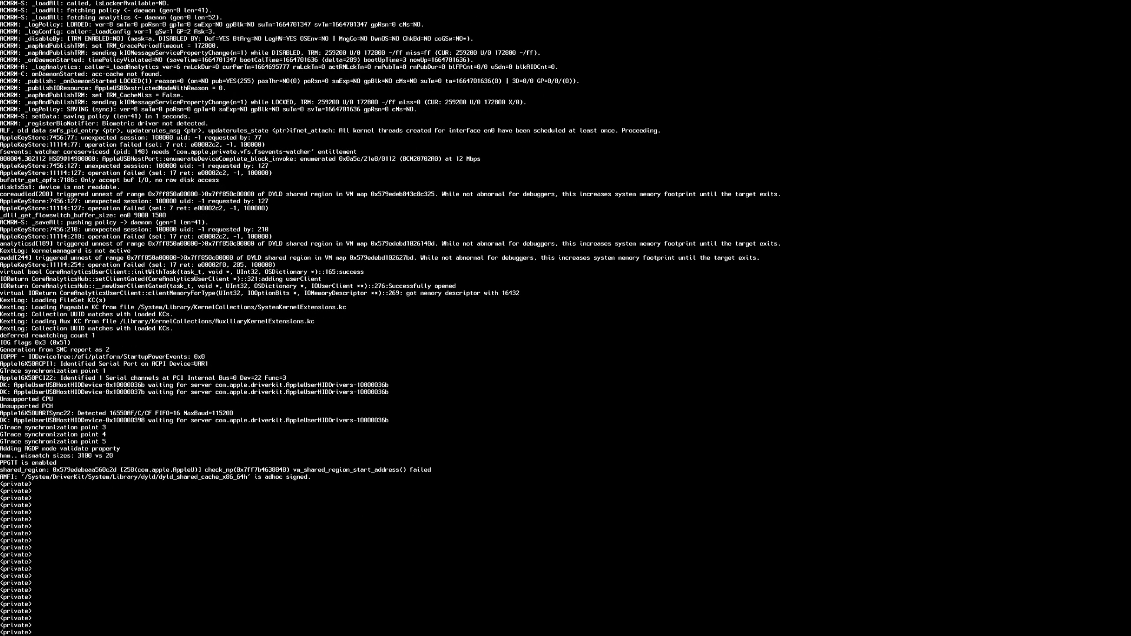
Let the verbose boot scroll by until macOS returns to the desktop.
scroll("down", 3)
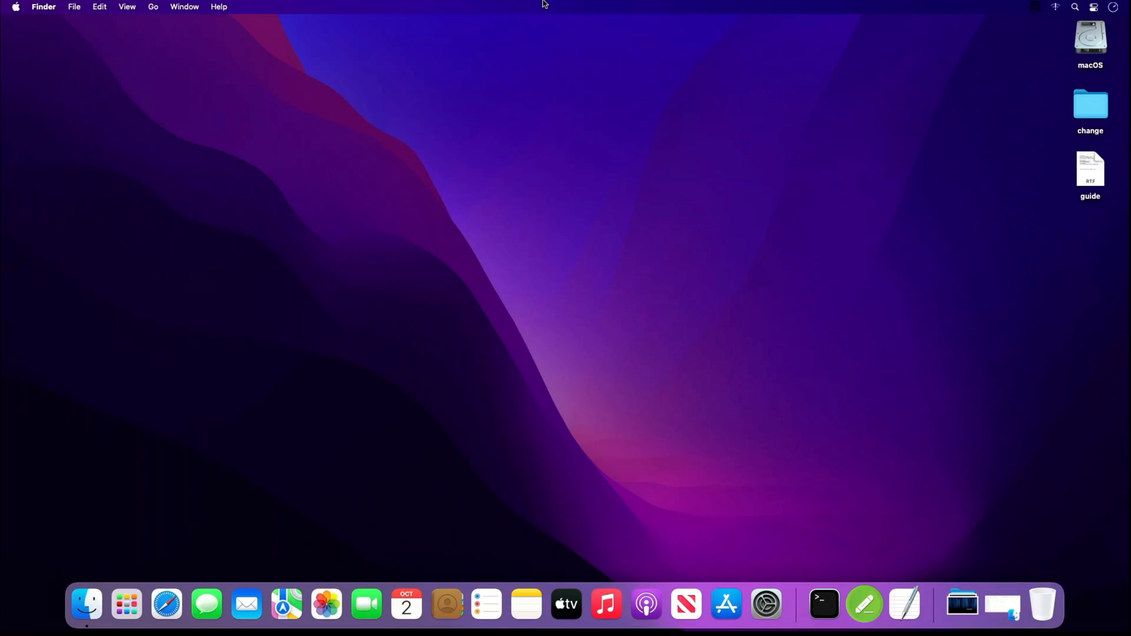
mouse_move(73, 6)
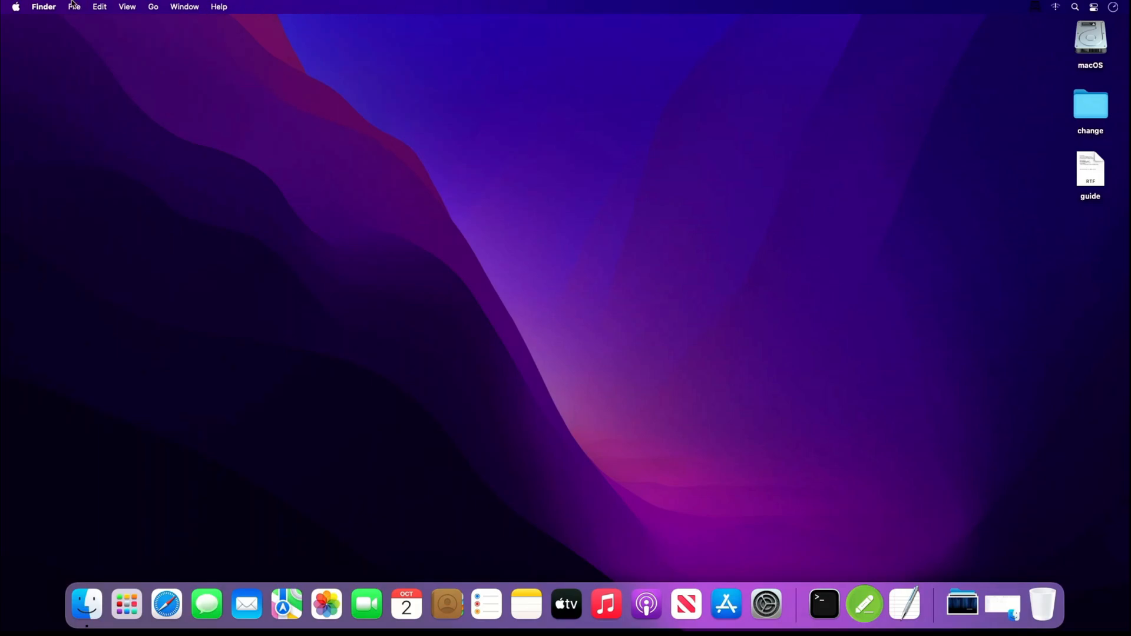
left_click(15, 7)
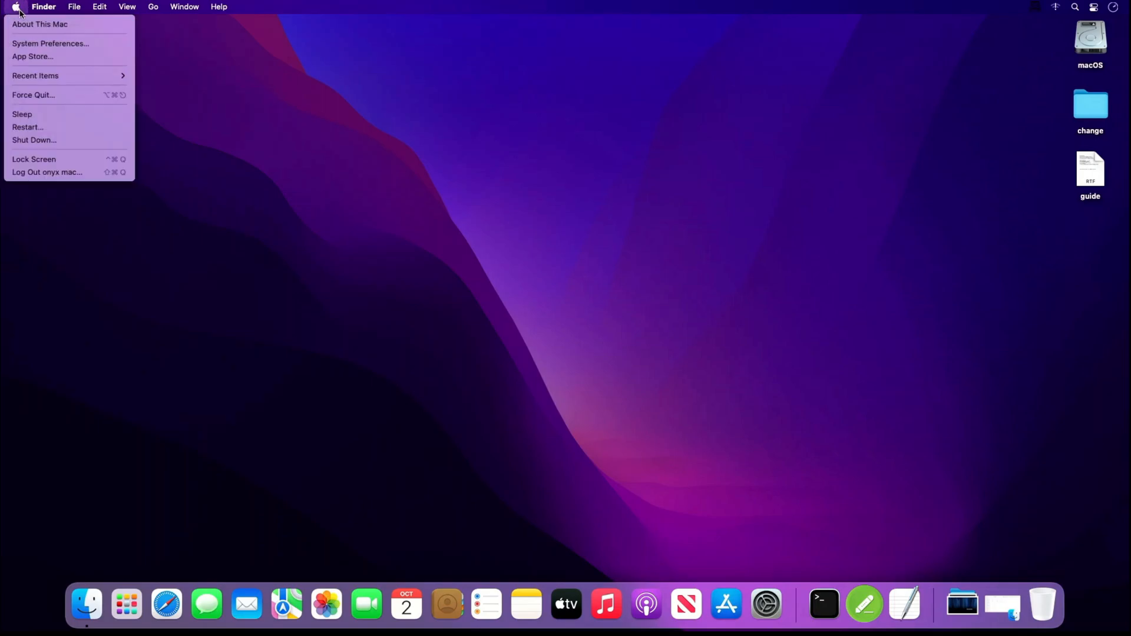
left_click(40, 24)
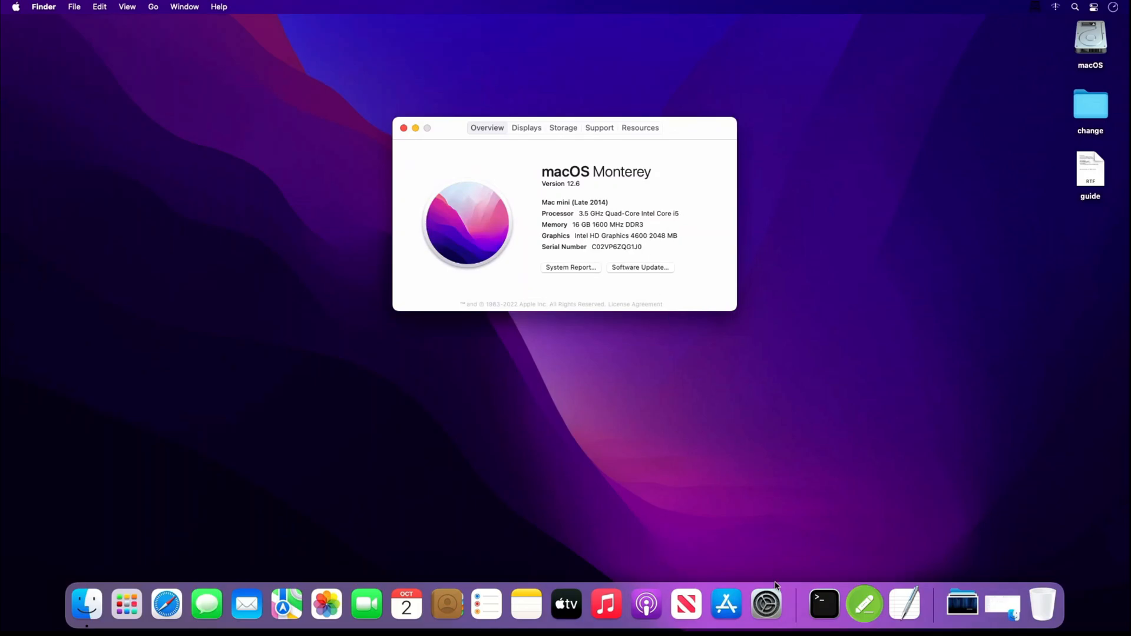
left_click(766, 605)
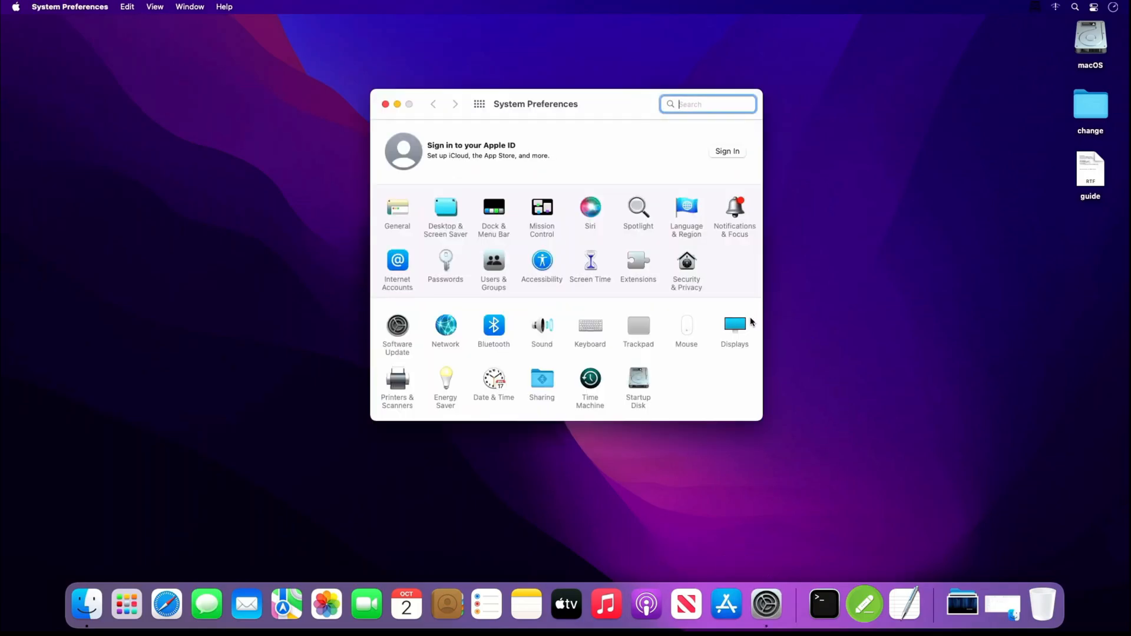
left_click(734, 326)
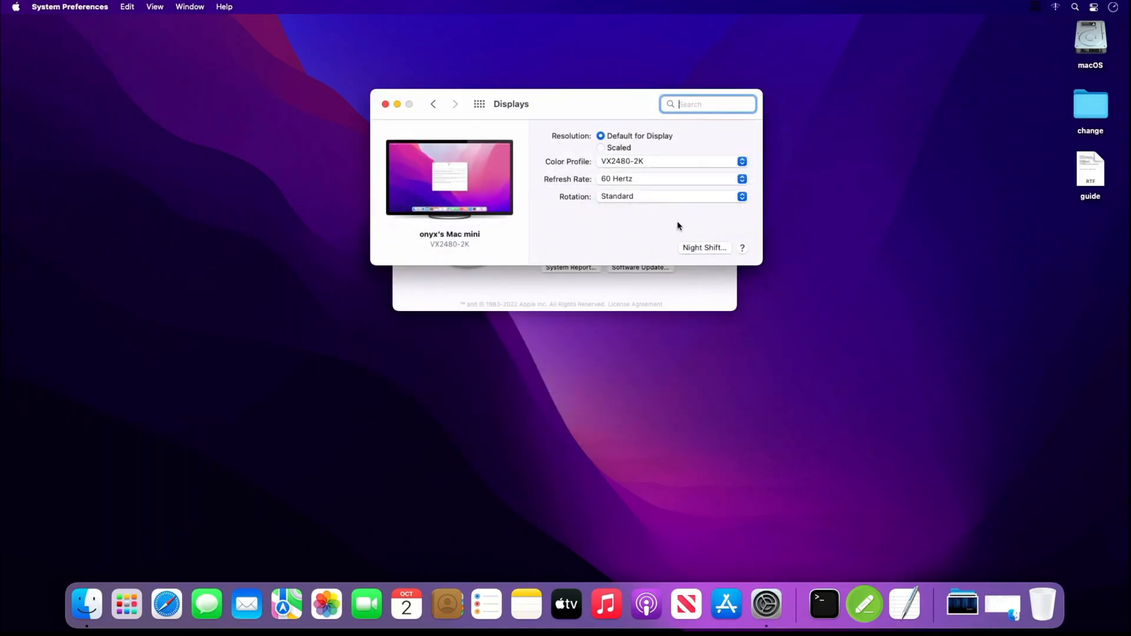
left_click(601, 149)
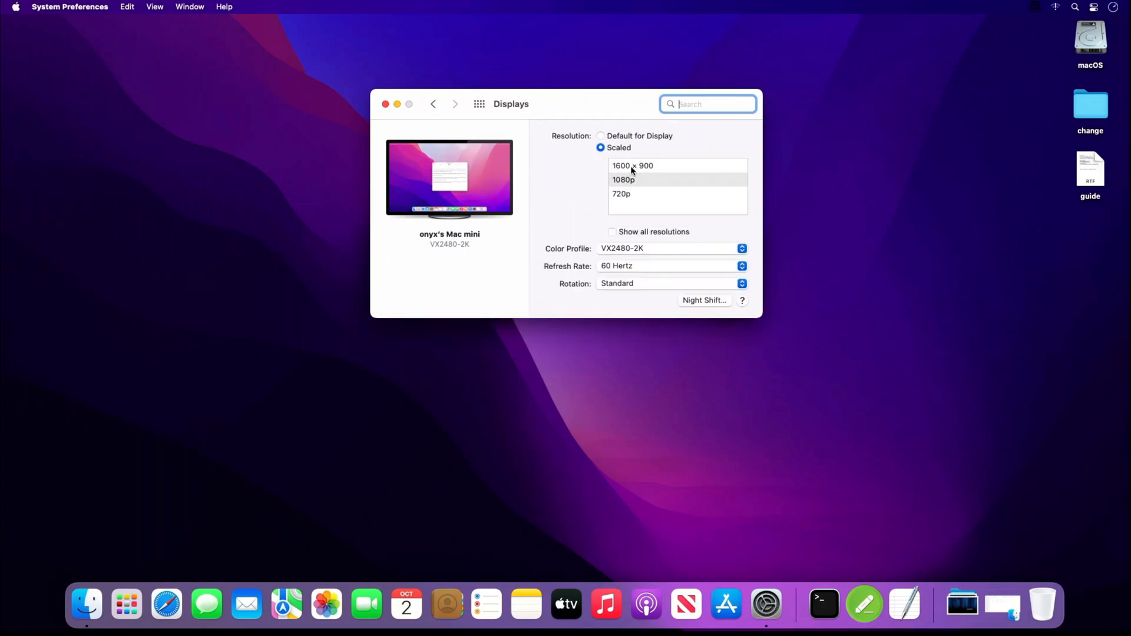
left_click(667, 265)
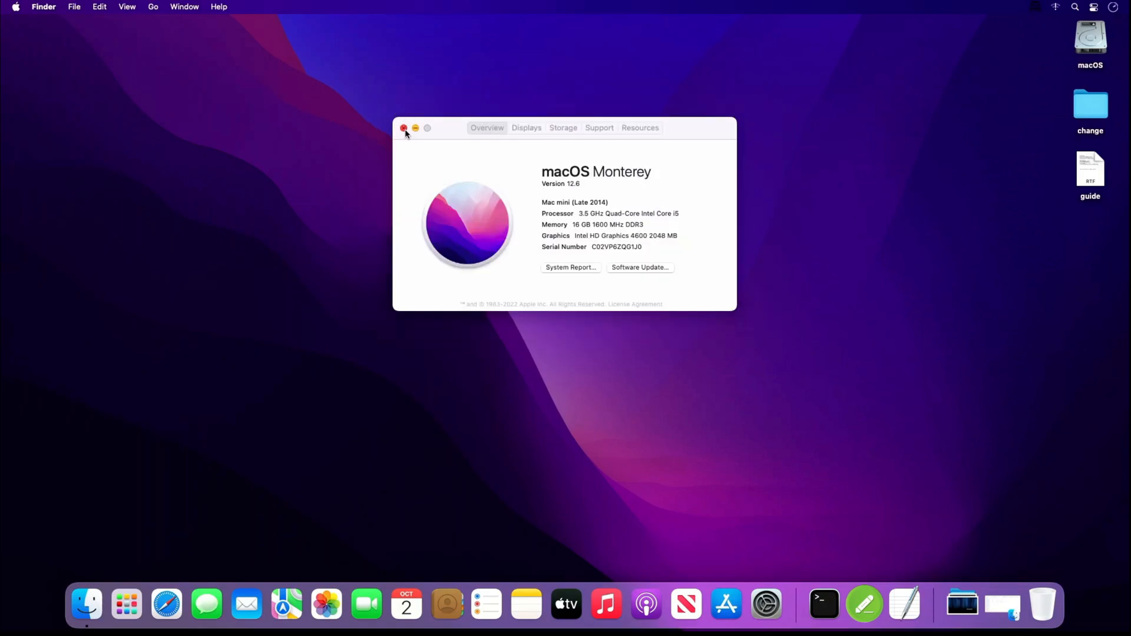
left_click(404, 127)
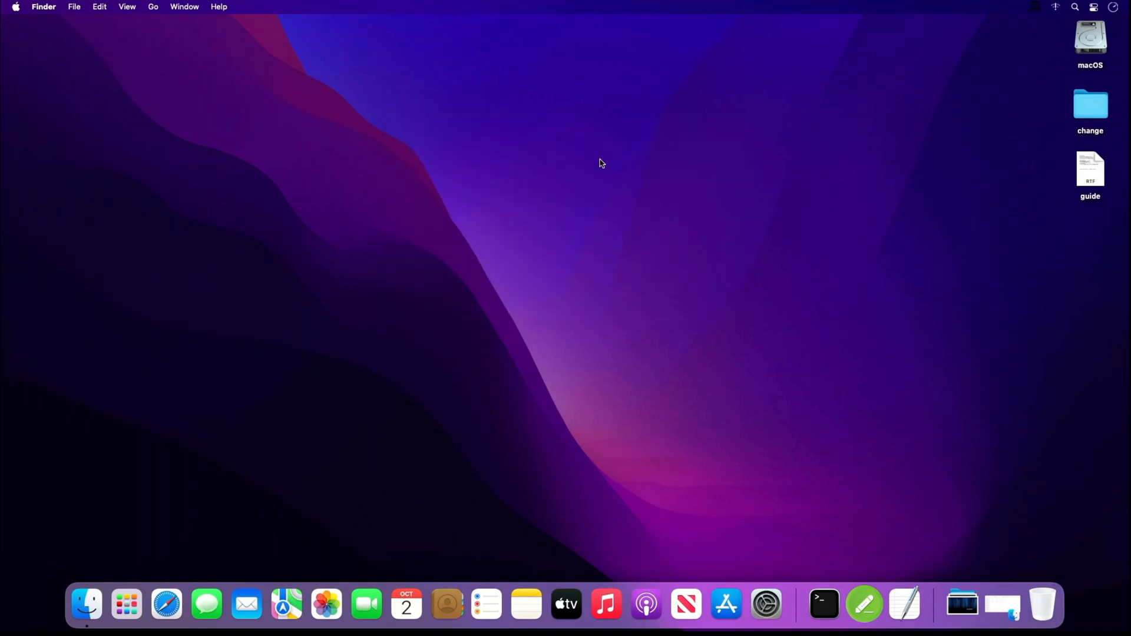
mouse_move(1033, 11)
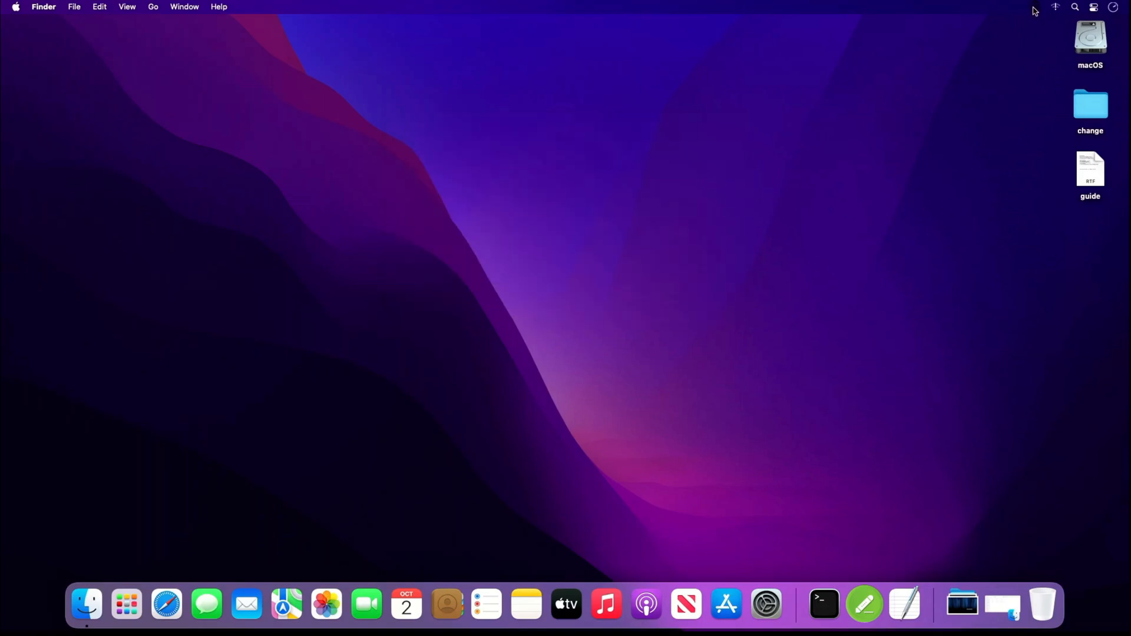
Mount EFI via ESP Mounter, scroll the guide to enable-max-pixel-clock-override AQAAAA==, and open the EFI volume.
left_click(1035, 7)
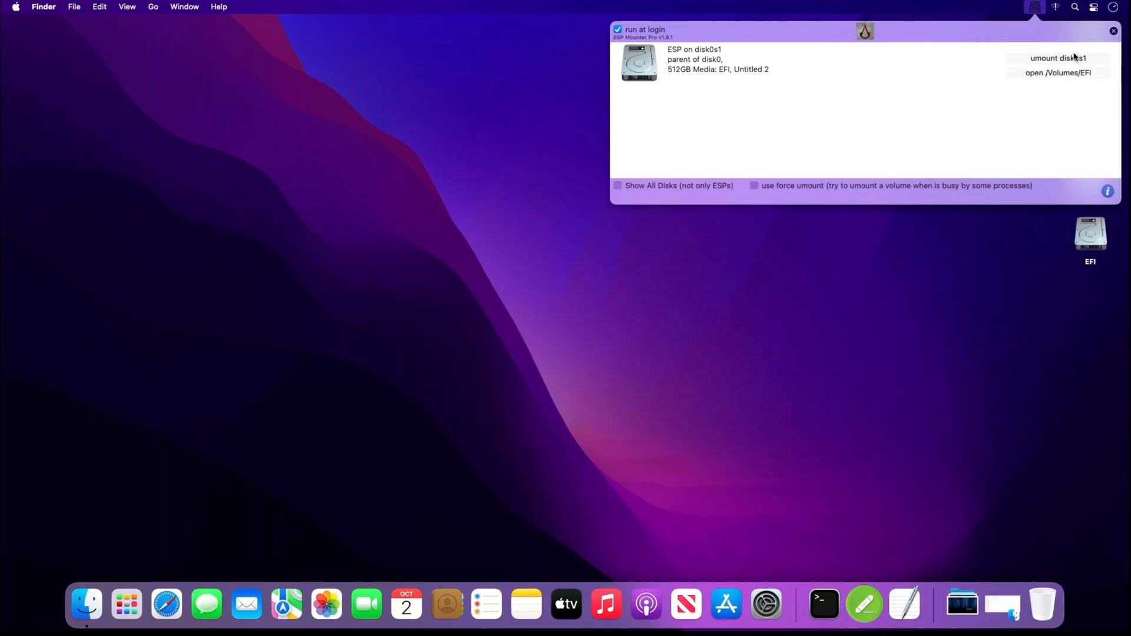
left_click(1113, 30)
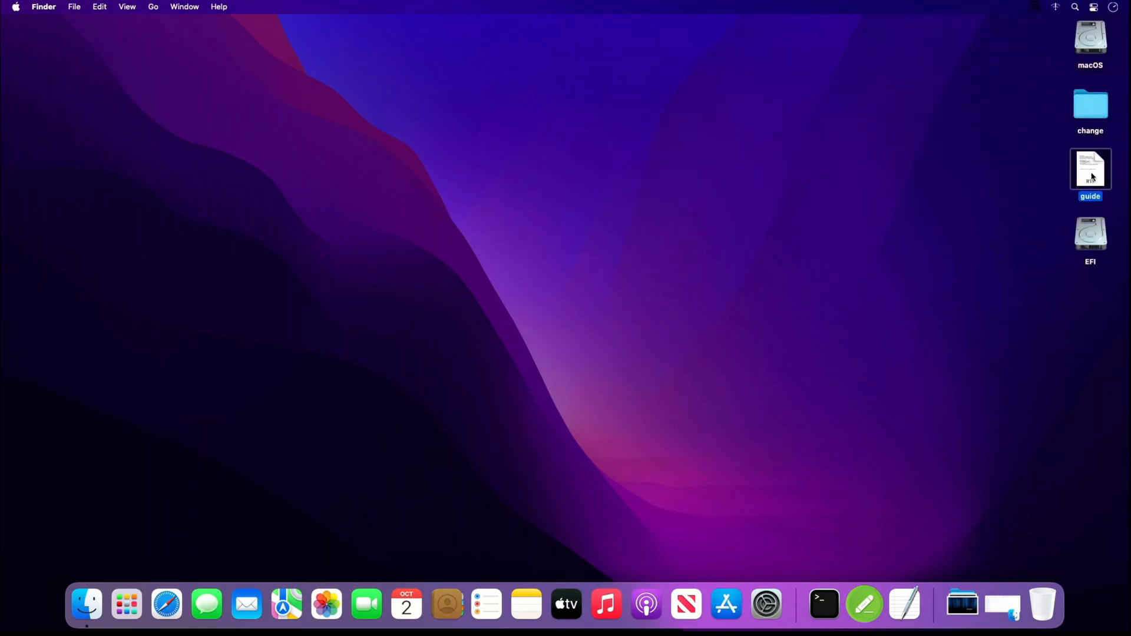
double_click(1090, 170)
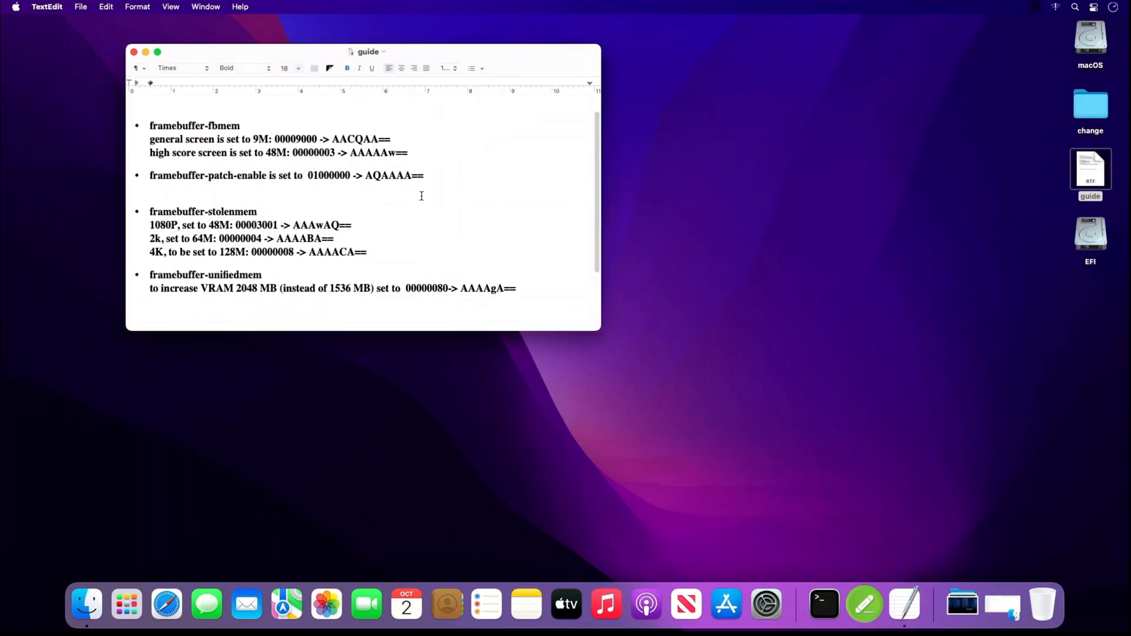
scroll("down", 3)
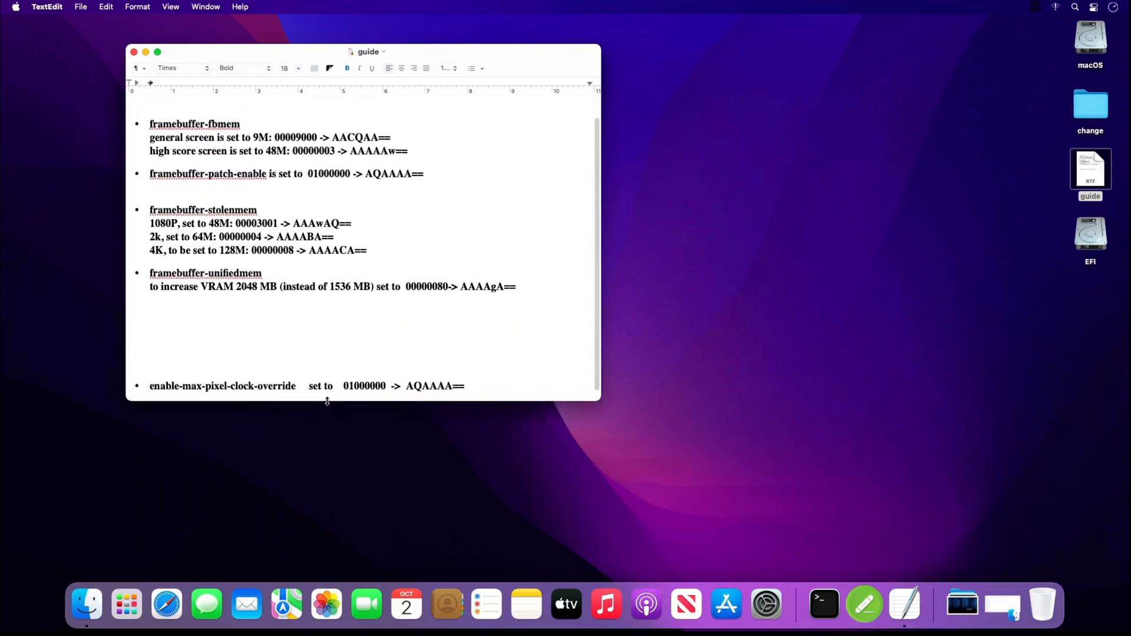
scroll("down", 3)
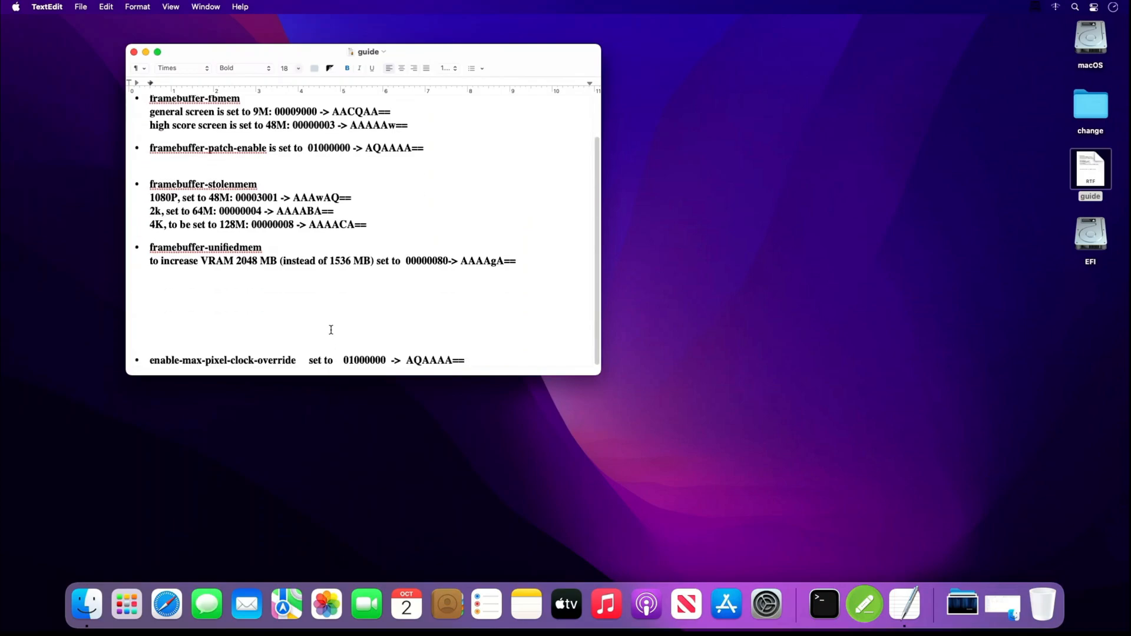
double_click(163, 361)
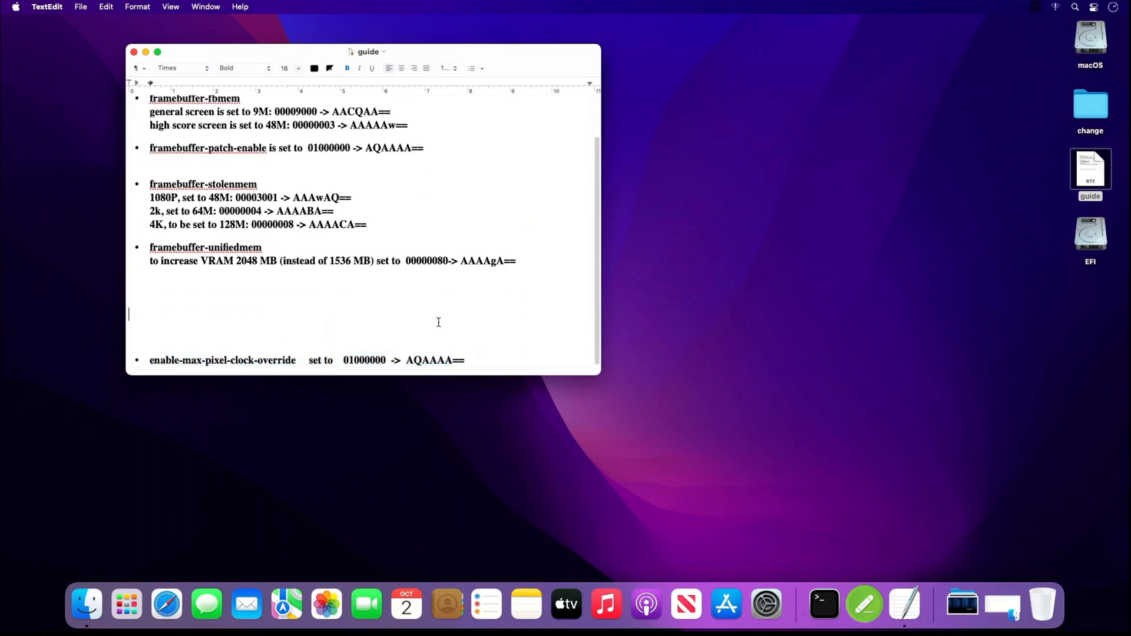
mouse_move(916, 255)
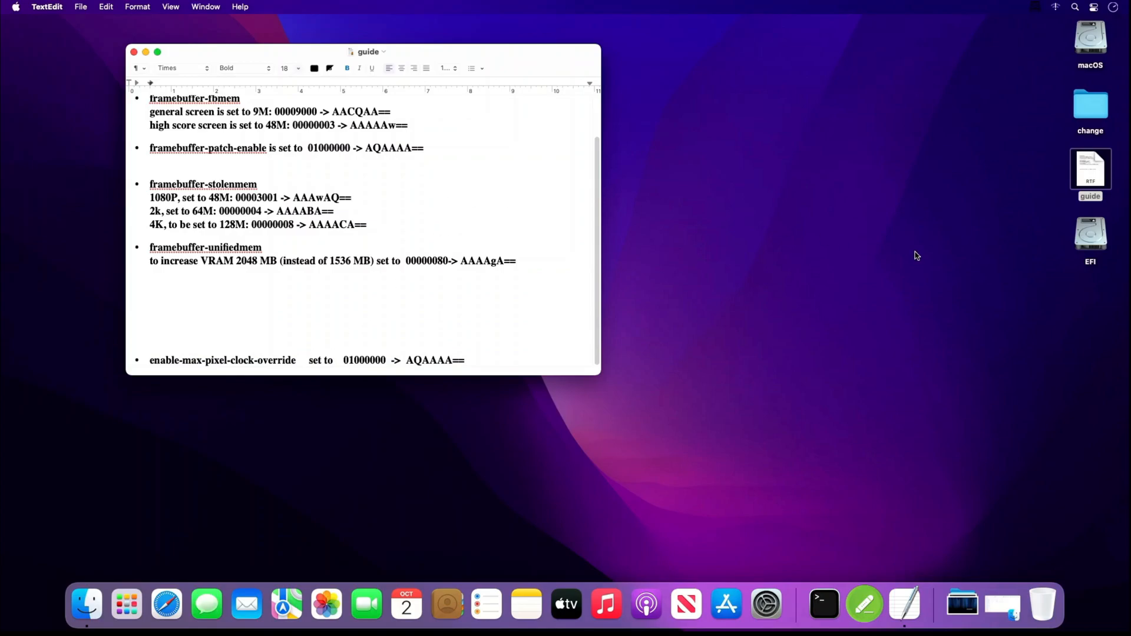
double_click(1090, 233)
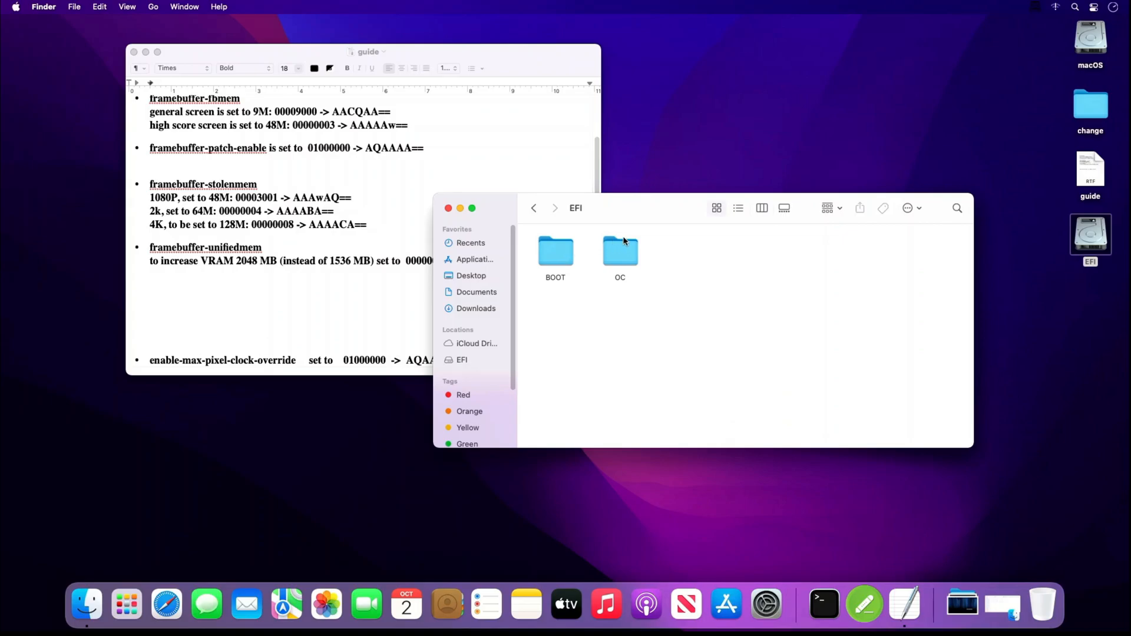
Open config.plist from the EFI's OC folder in Xplist and close the increase document.
double_click(619, 251)
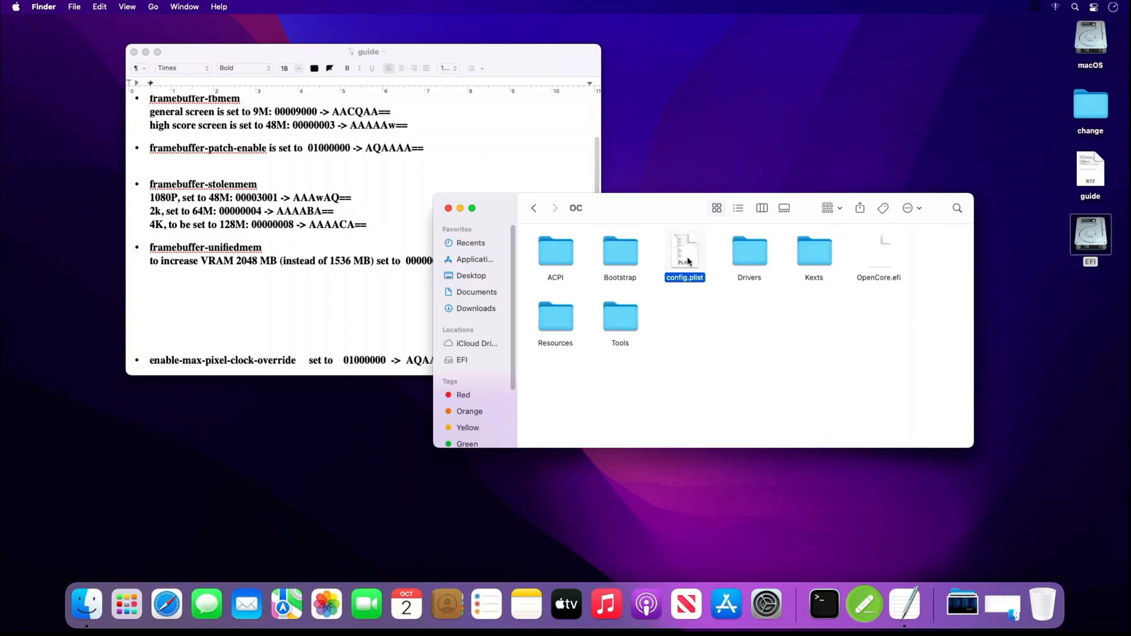
double_click(684, 253)
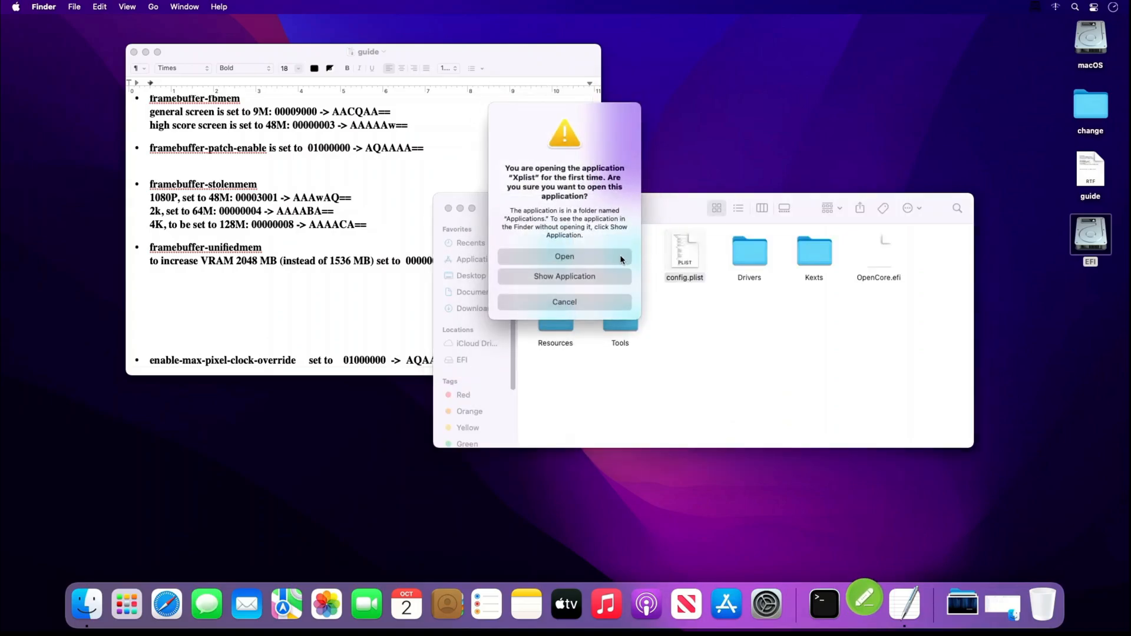
left_click(565, 255)
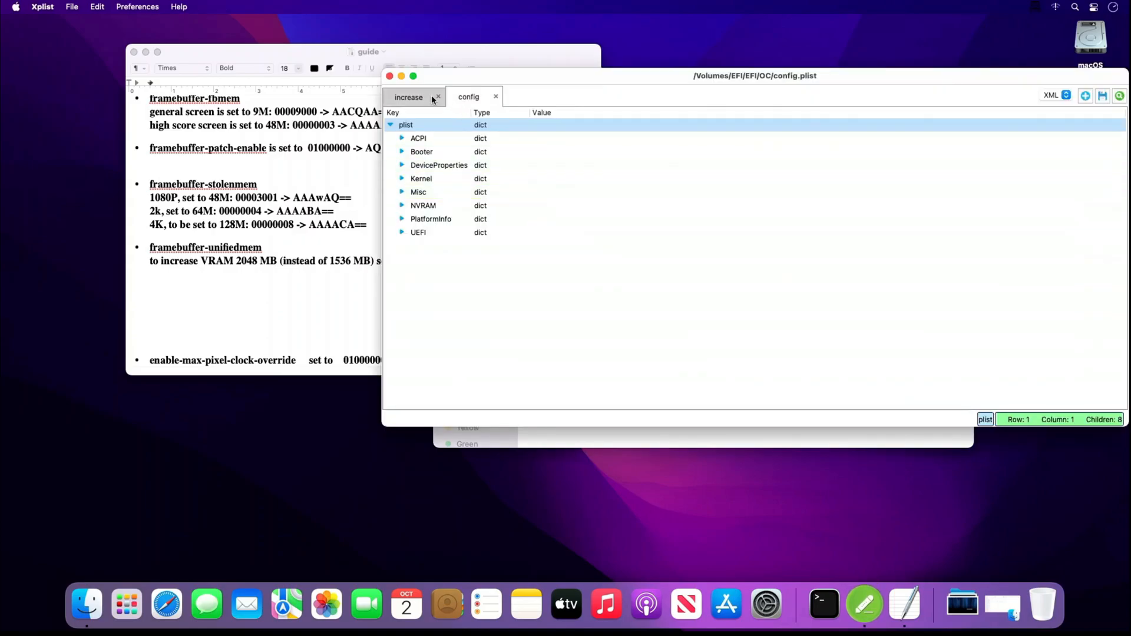
left_click(437, 96)
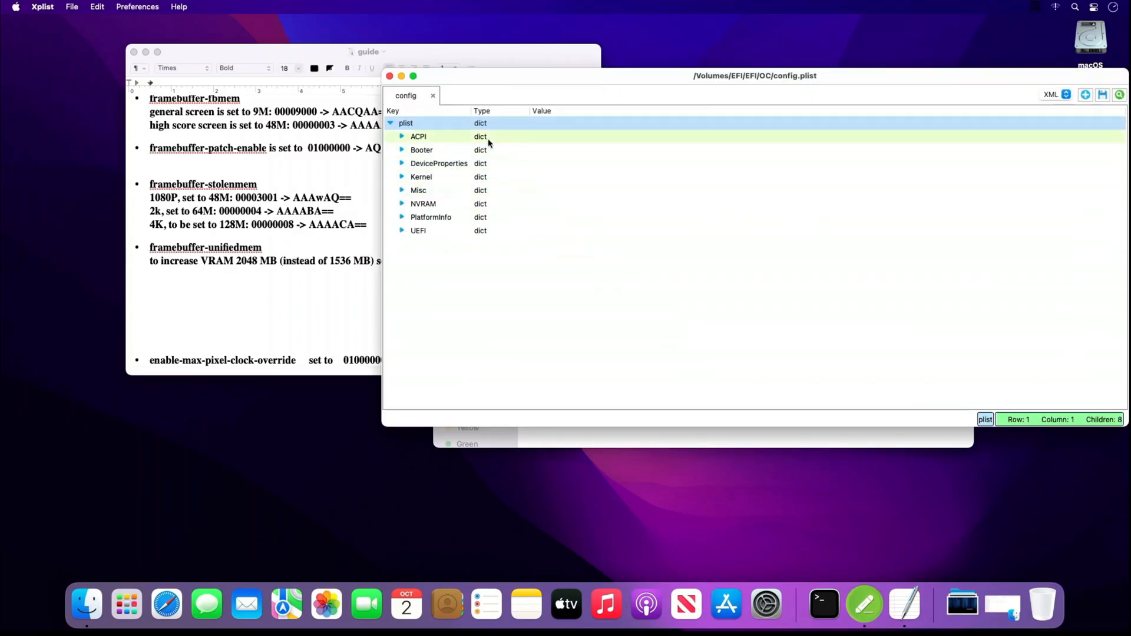
Expand DeviceProperties > Add > PciRoot(0x0)/Pci(0x2,0x0) to reveal the graphics device properties.
left_click(401, 162)
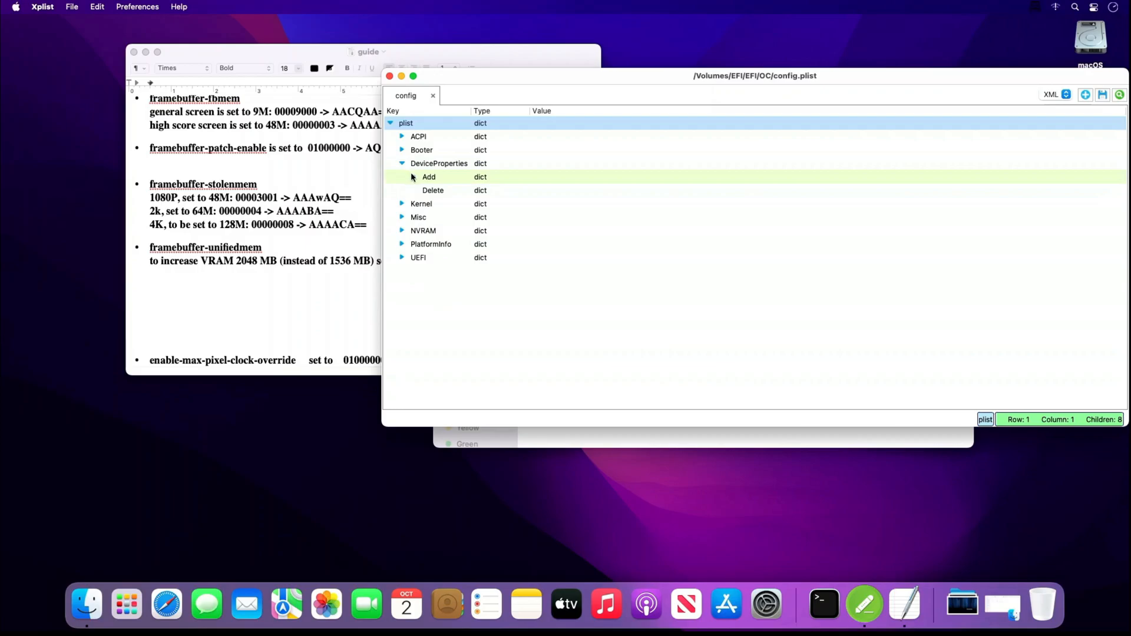
left_click(413, 176)
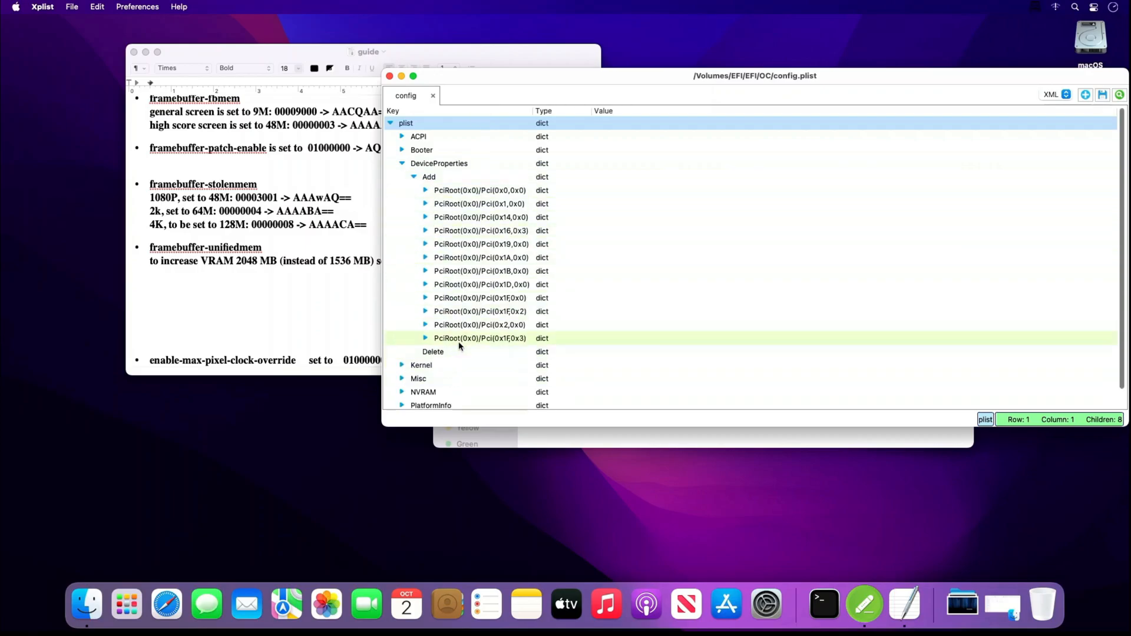
left_click(425, 325)
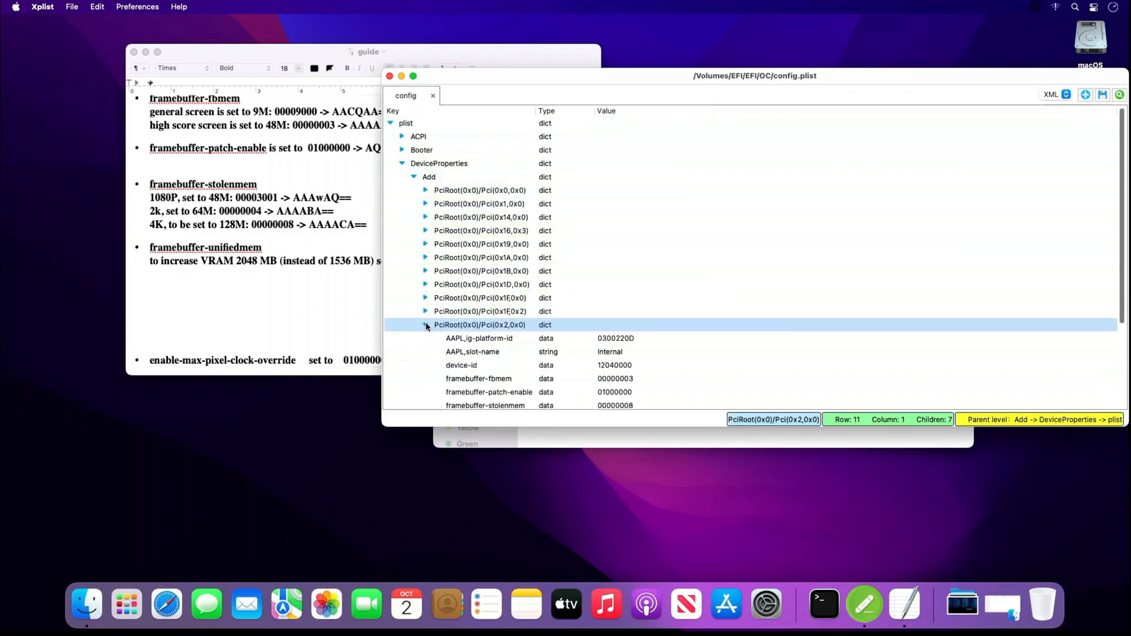
scroll("down", 3)
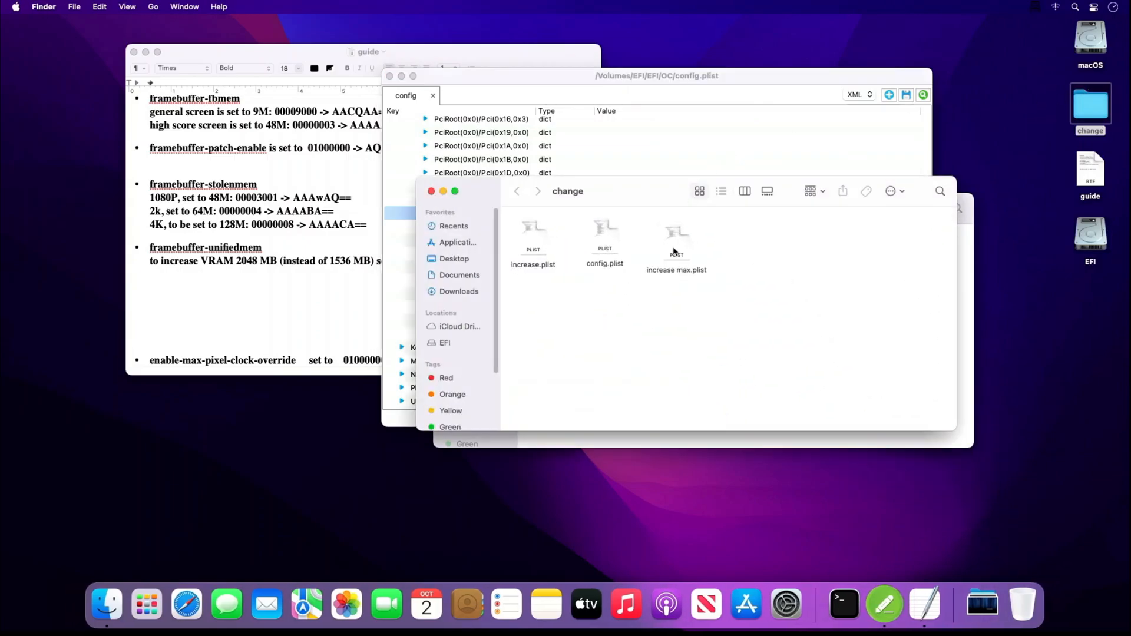
Open increase max.plist, expand its PciRoot(0x0)/Pci(0x2,0x0) entry and bring up actions for enable-max-pixel-clock-override.
double_click(677, 231)
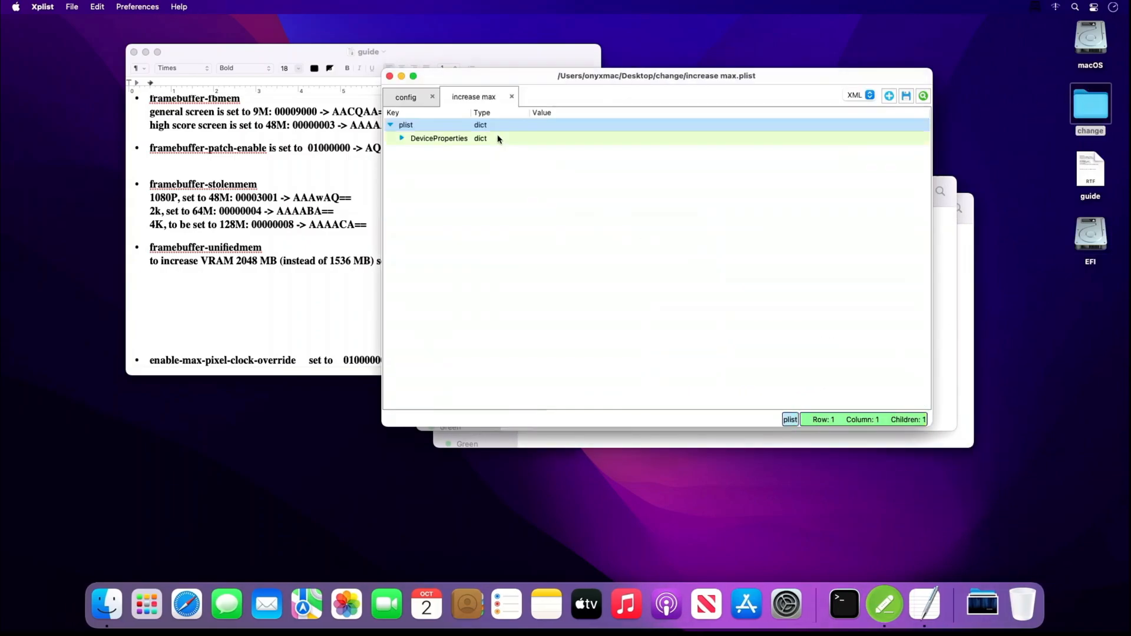
left_click(402, 138)
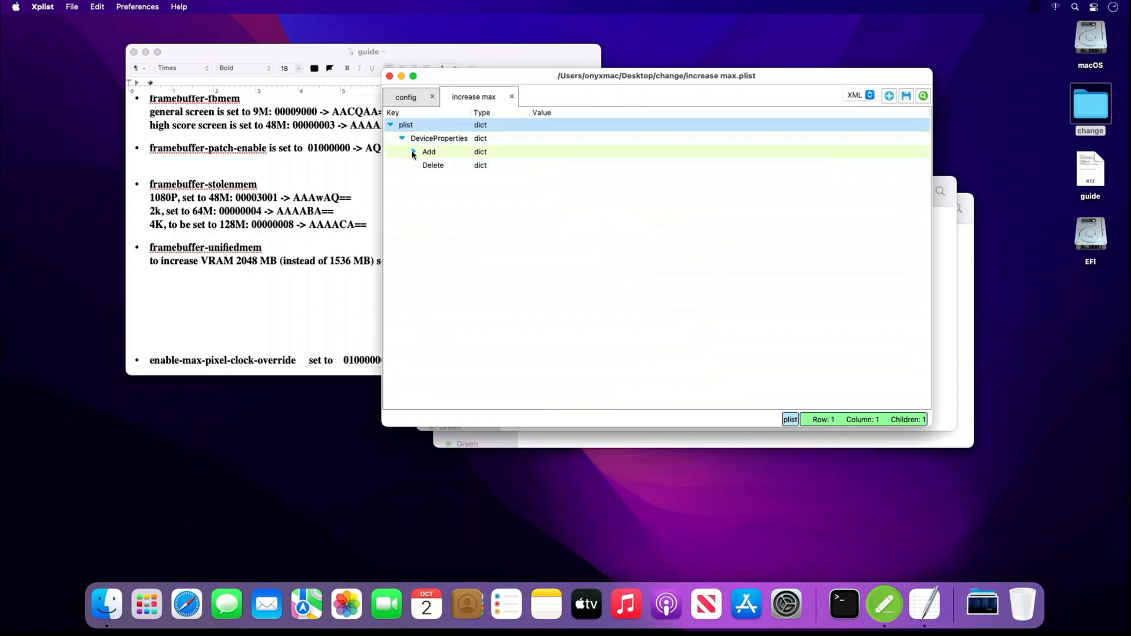
left_click(414, 152)
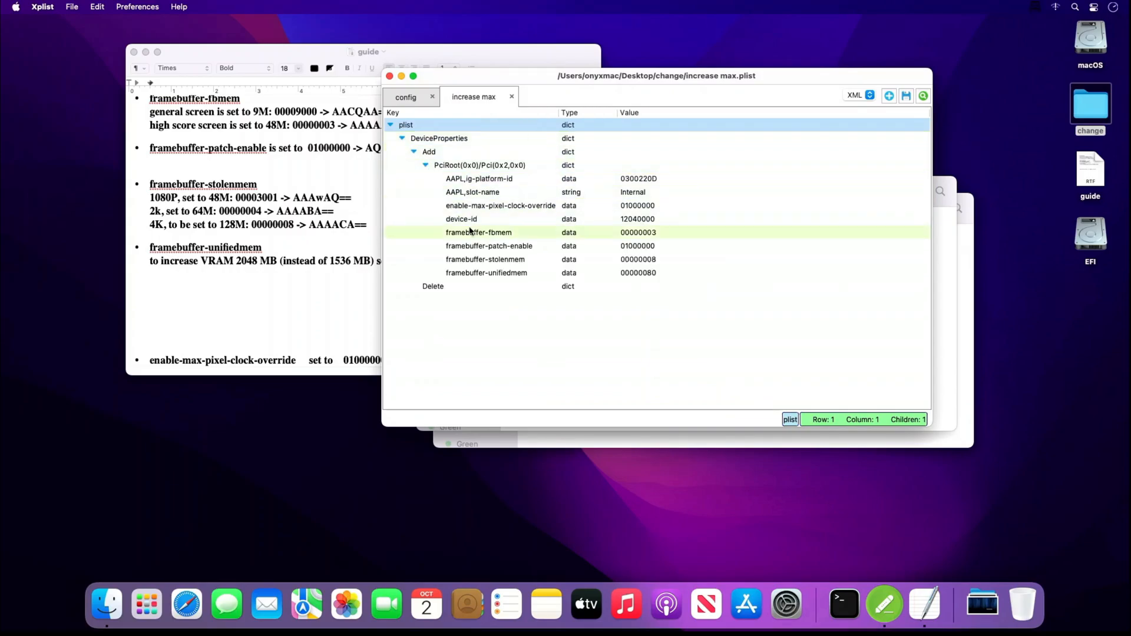
left_click(501, 206)
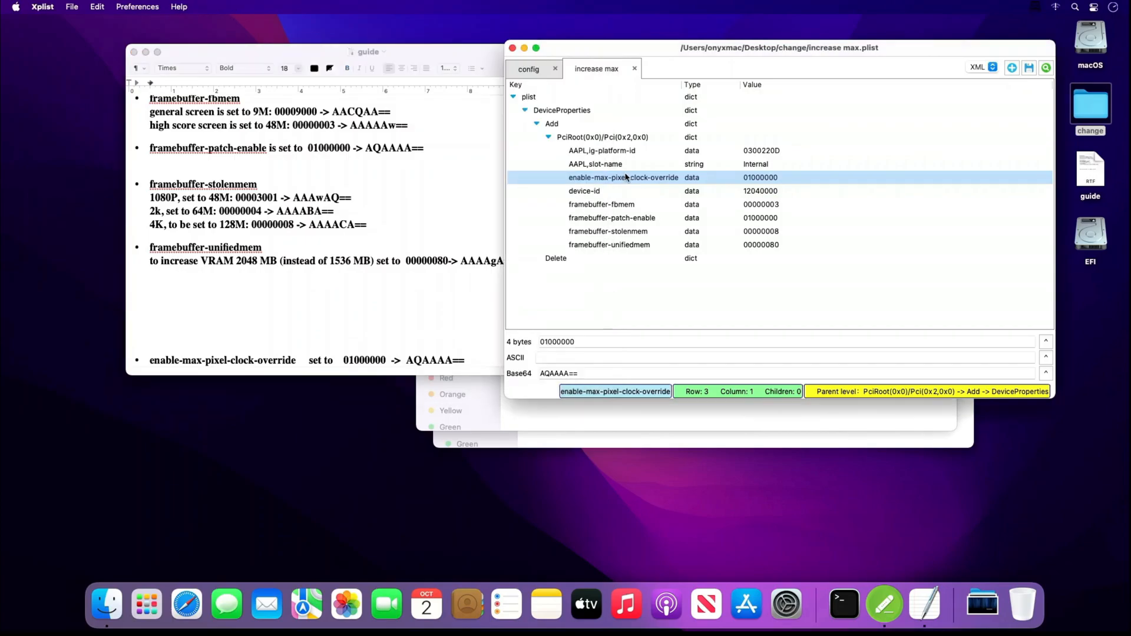
right_click(622, 178)
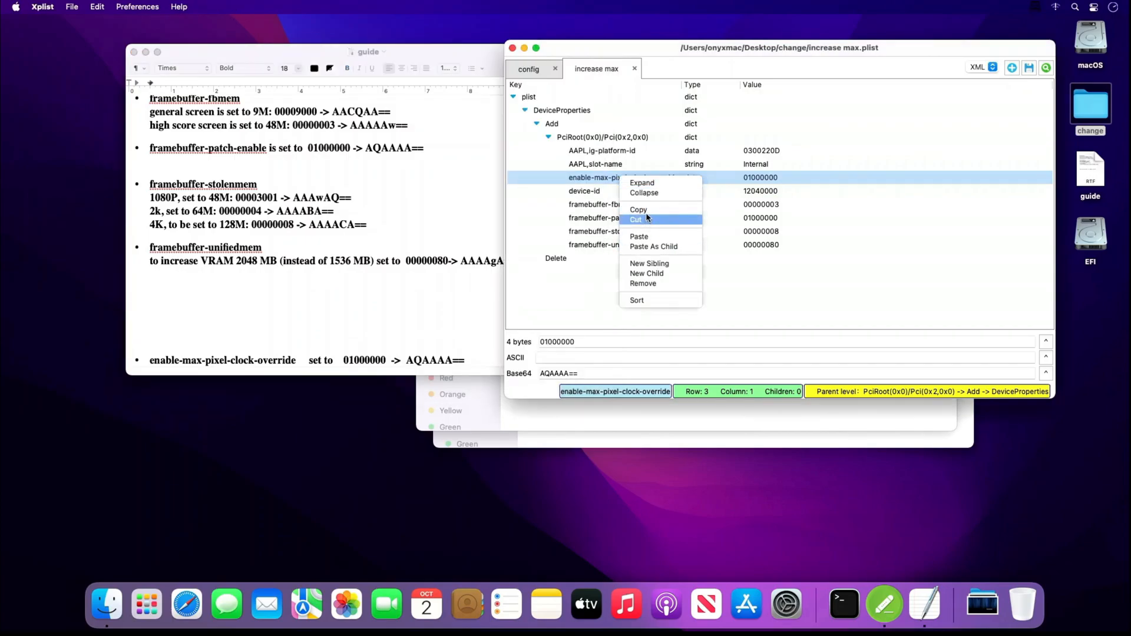
Copy enable-max-pixel-clock-override 01000000 into config.plist's graphics entry, verify it and close Xplist.
left_click(528, 68)
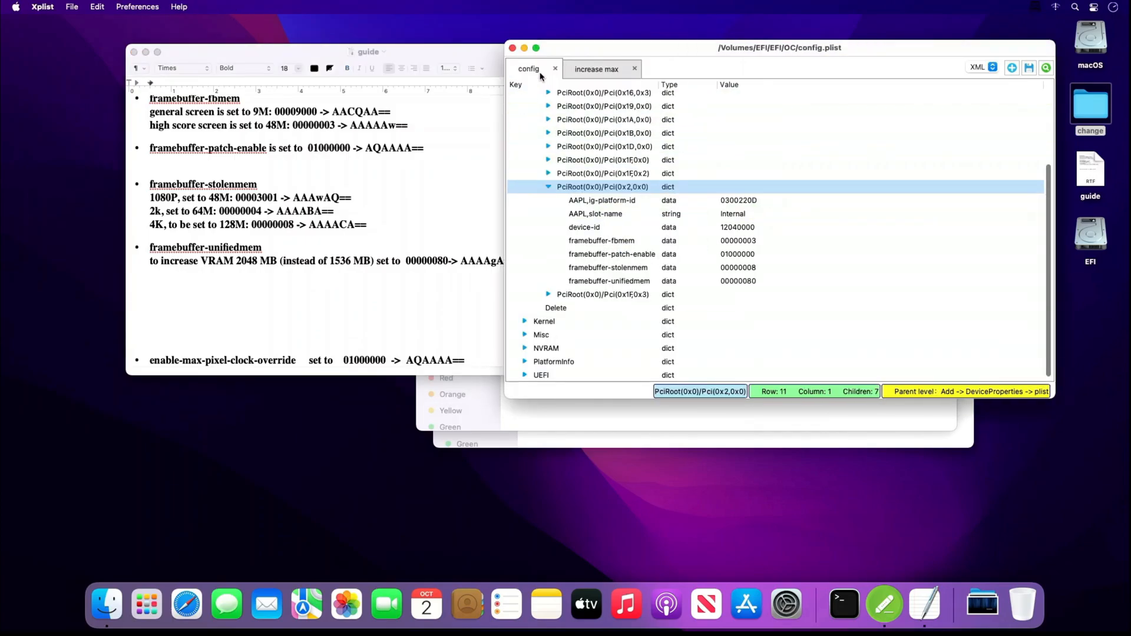
left_click(583, 226)
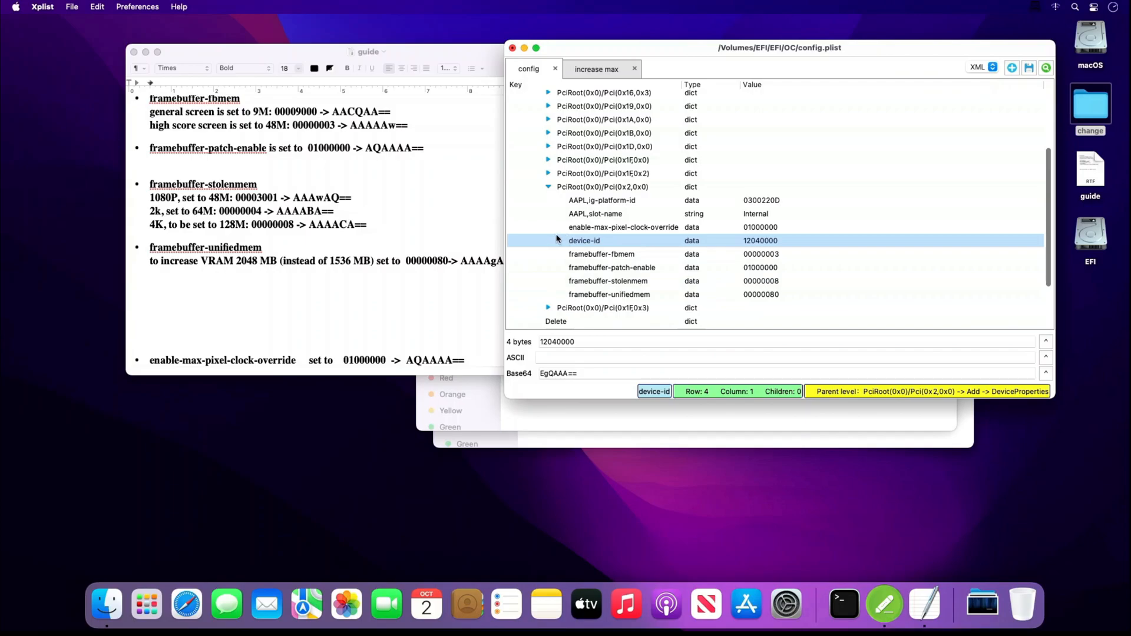
left_click(622, 227)
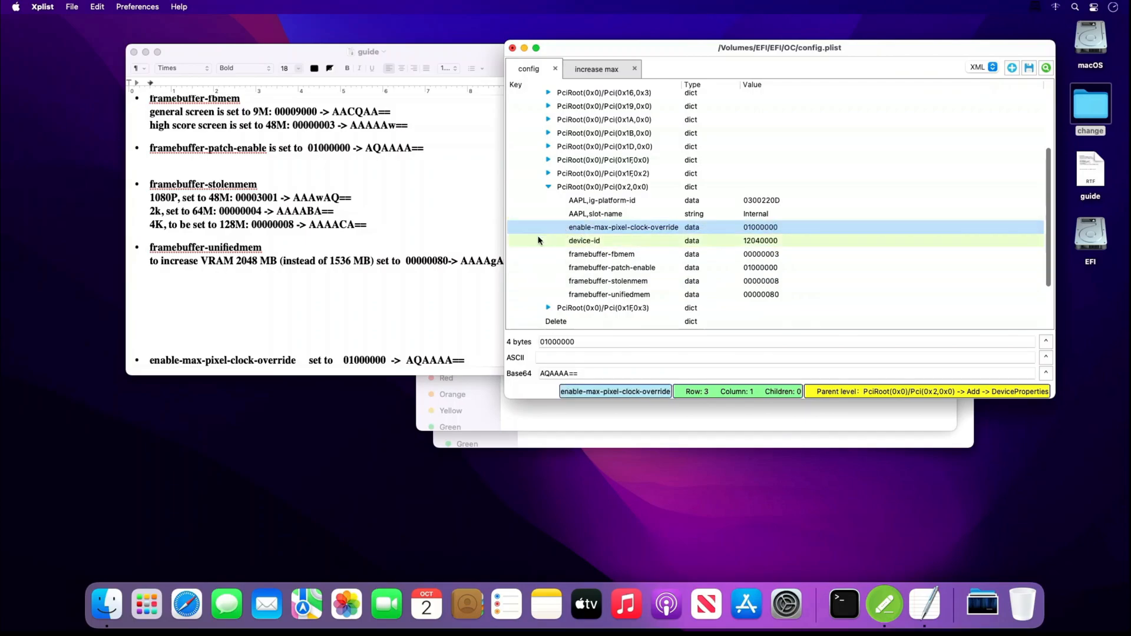
left_click(584, 241)
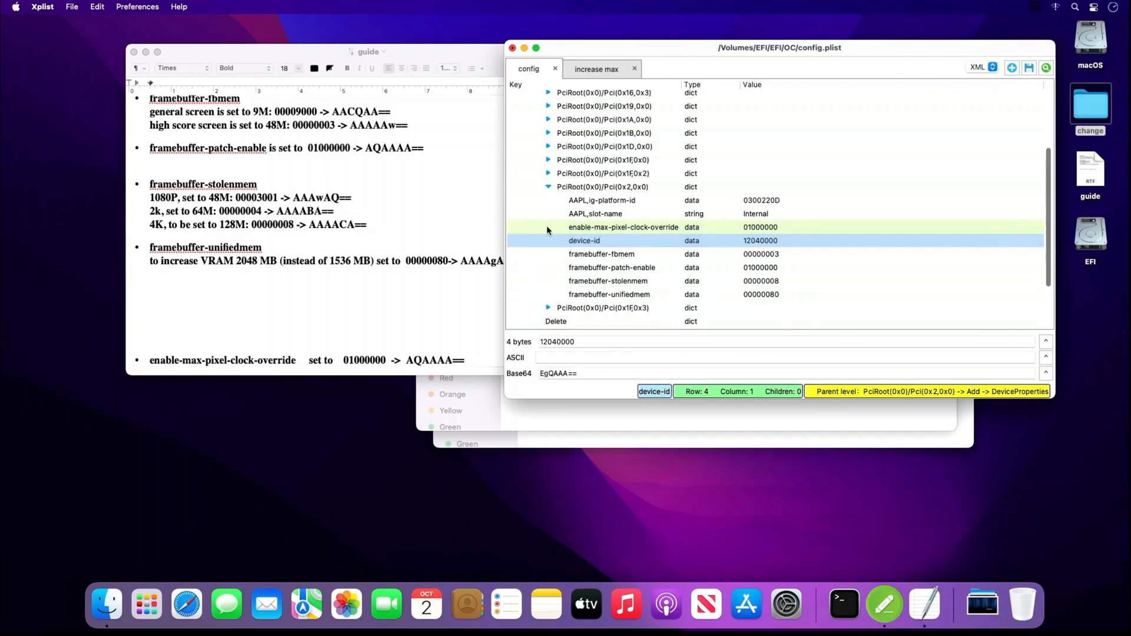
left_click(622, 226)
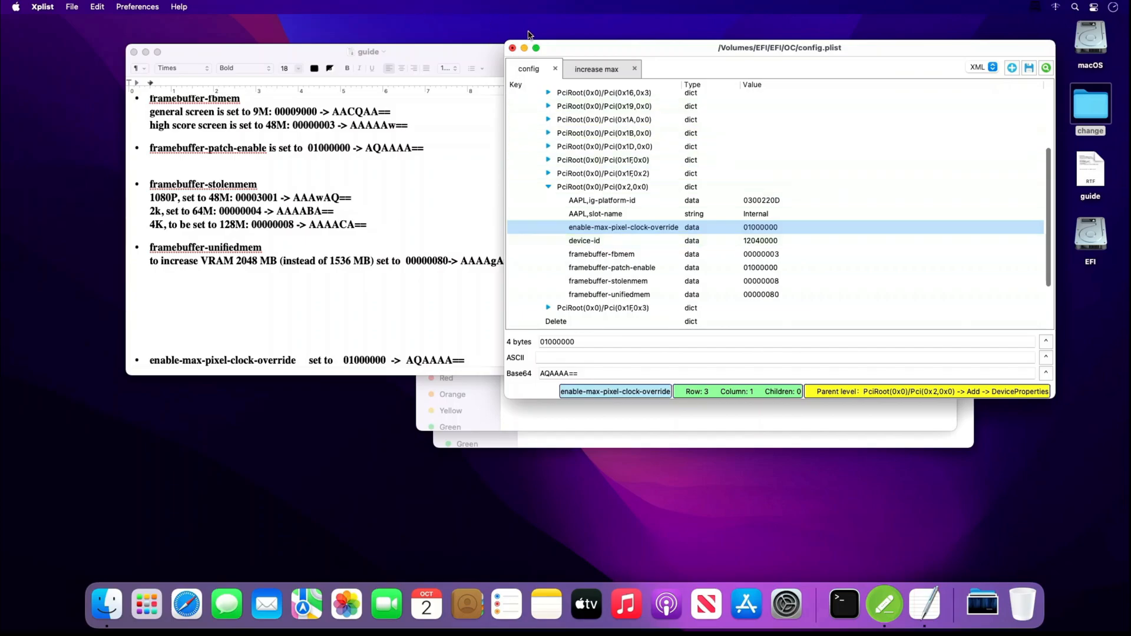
left_click(513, 47)
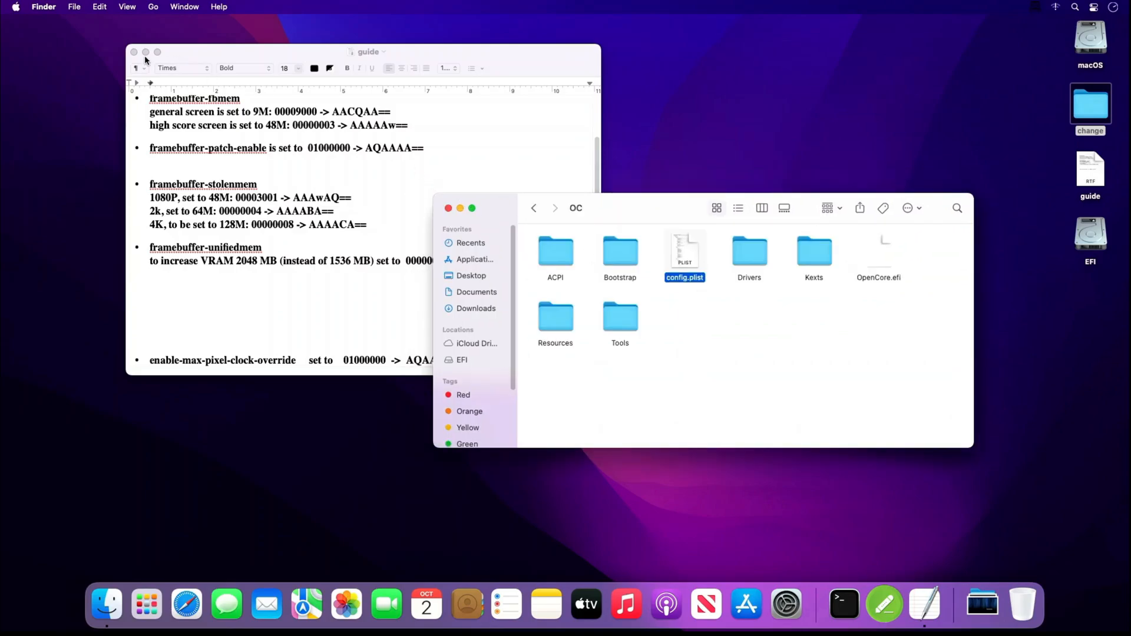
Close the guide and OC folder windows and eject the EFI volume.
left_click(133, 52)
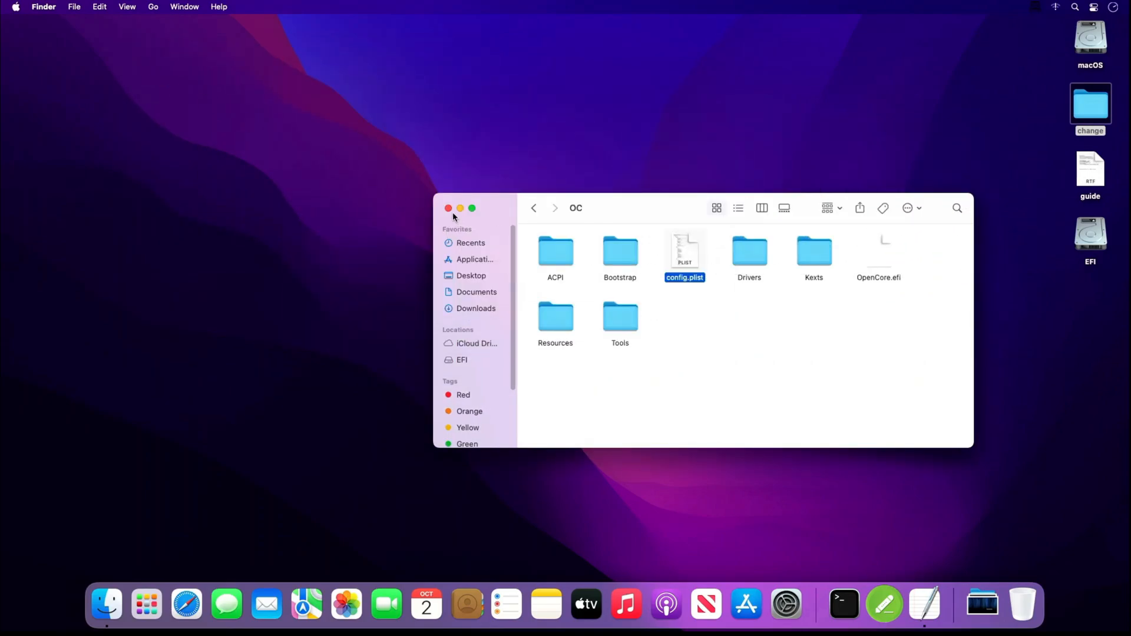
left_click(448, 209)
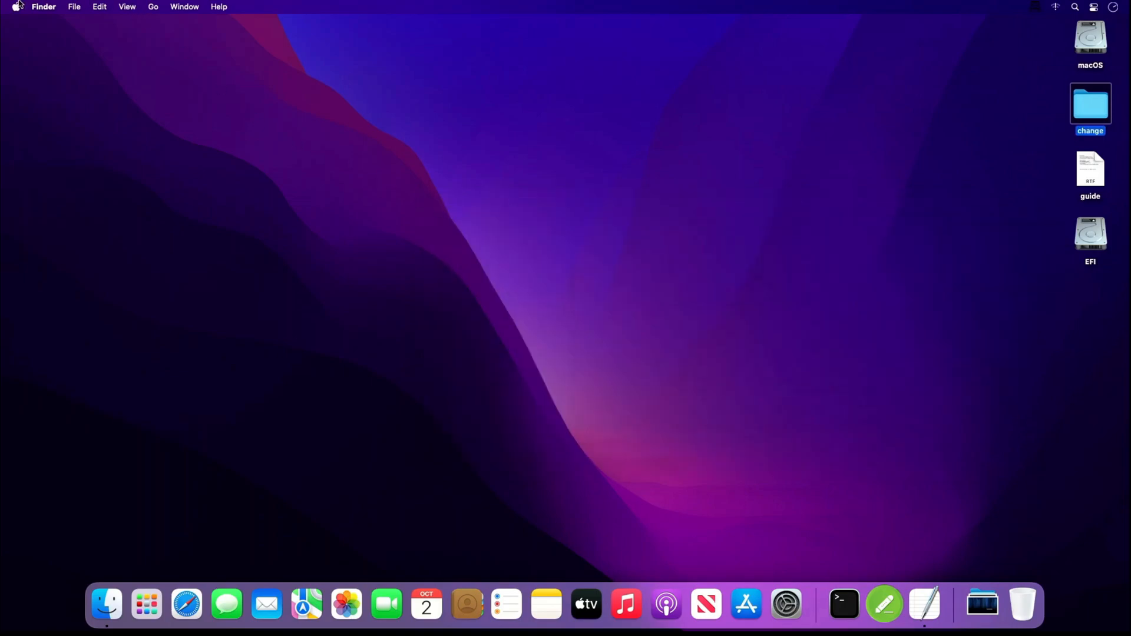
right_click(1090, 234)
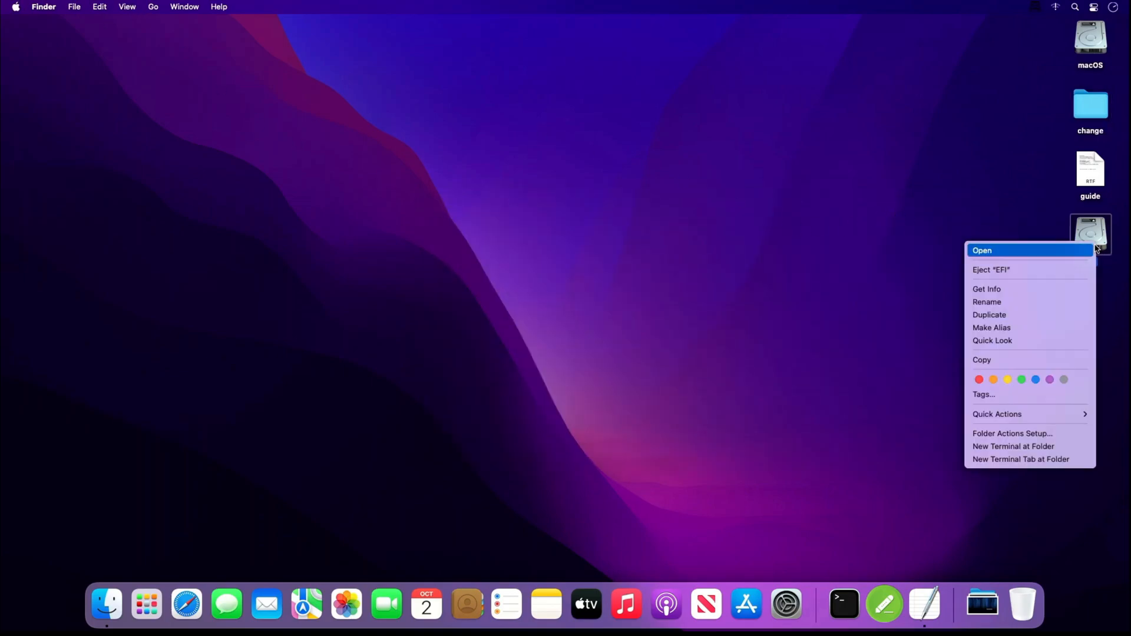
left_click(1003, 243)
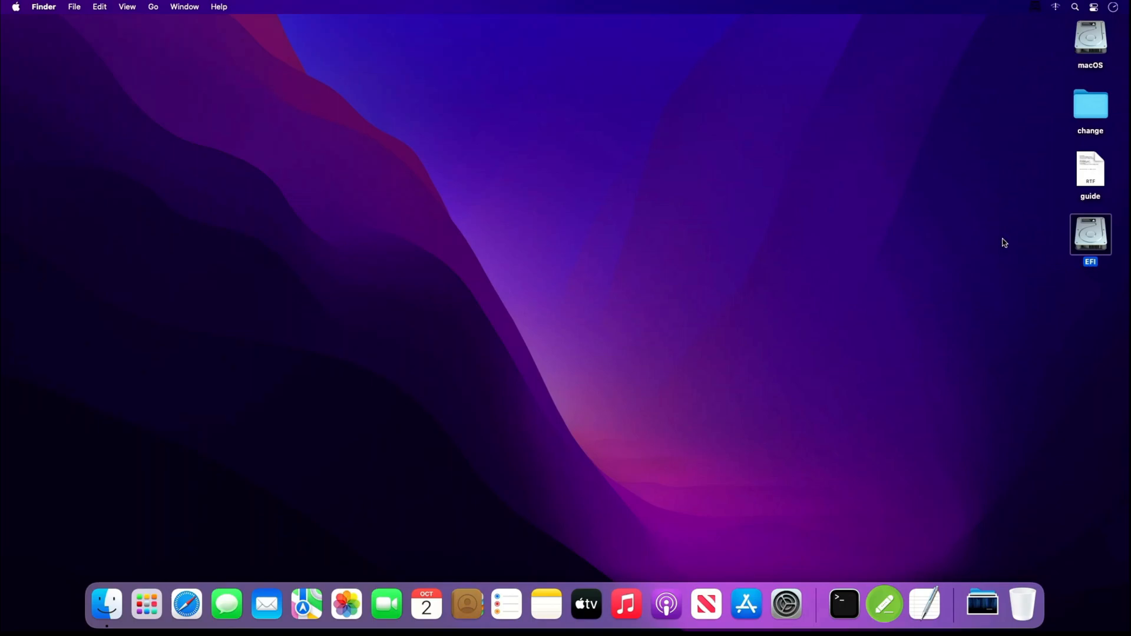
Restart the Mac from the Apple menu and confirm the restart.
left_click(14, 7)
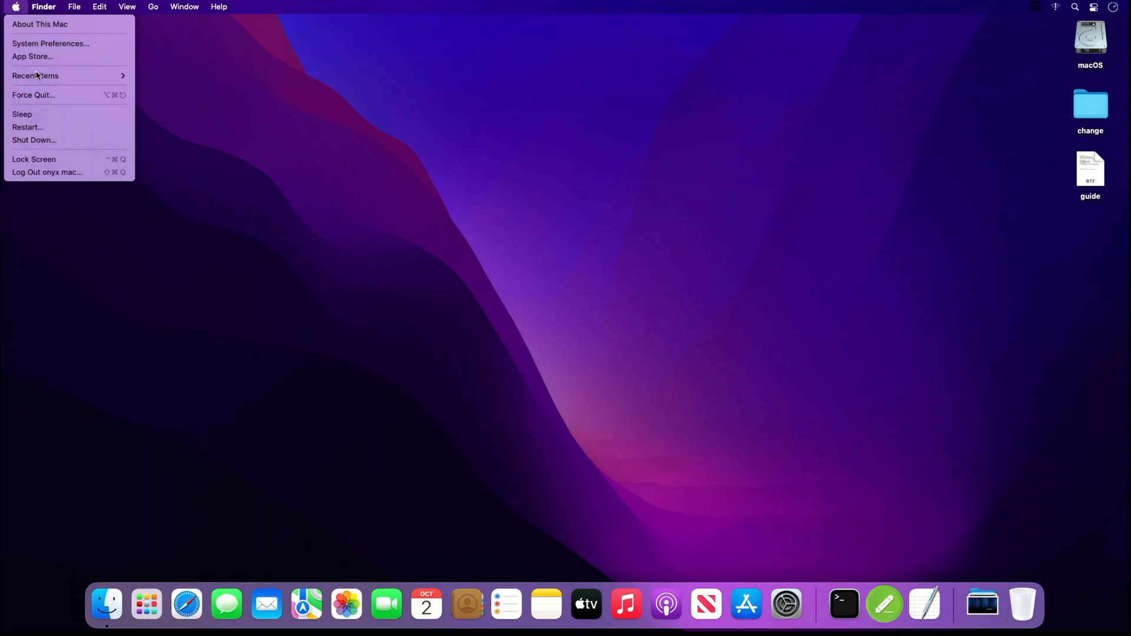
left_click(27, 128)
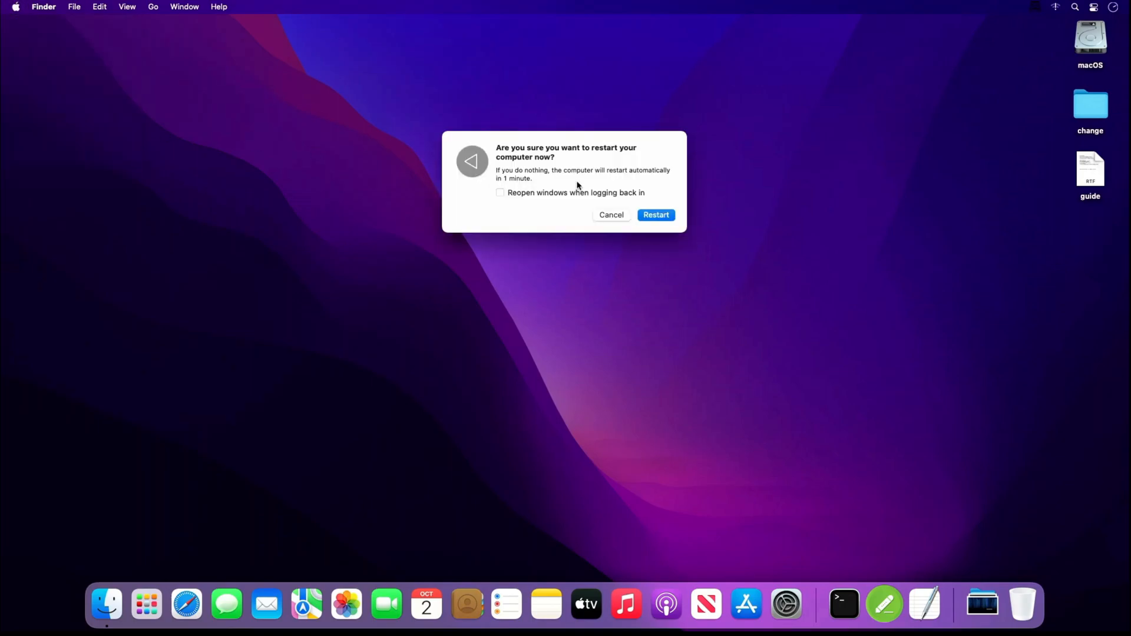
left_click(655, 214)
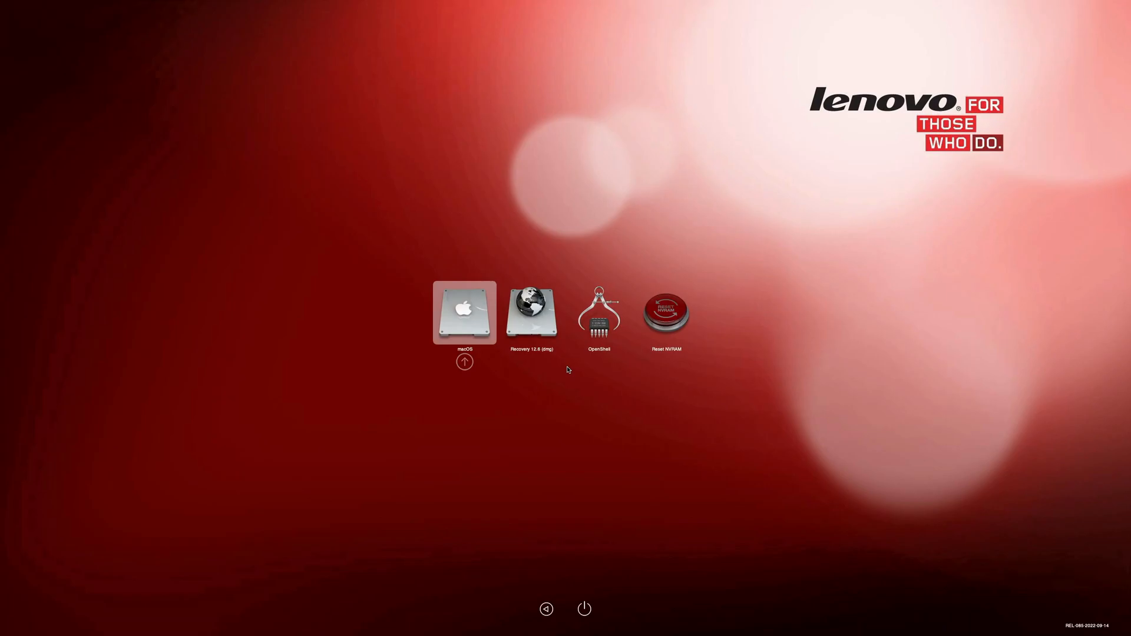
Select the macOS entry in the OpenCore picker and boot to the desktop.
left_click(464, 313)
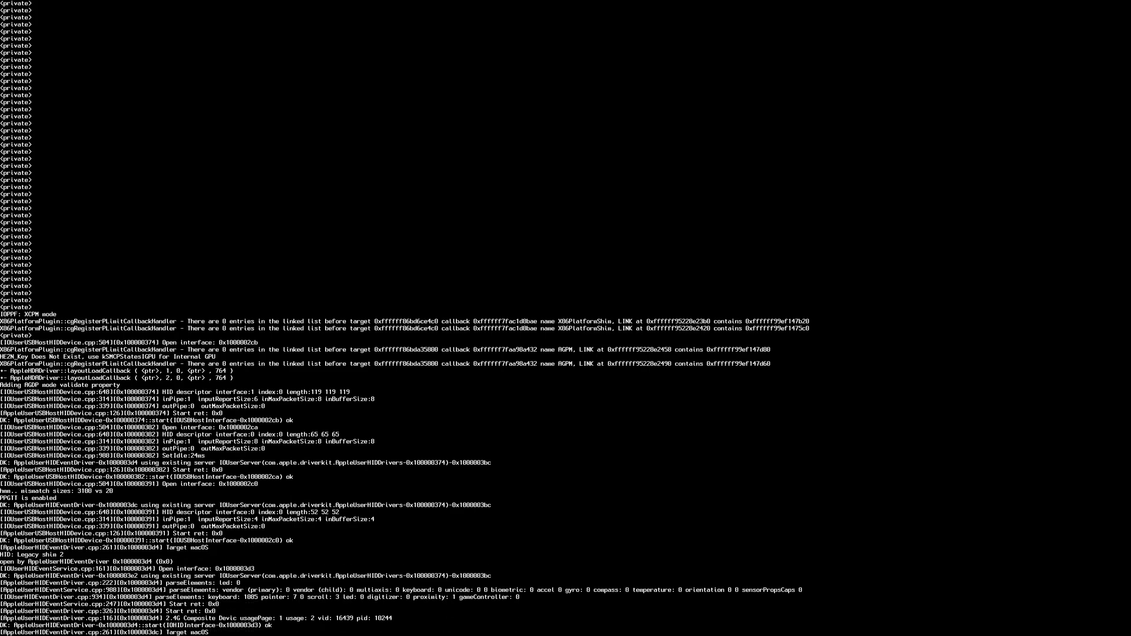
scroll("down", 3)
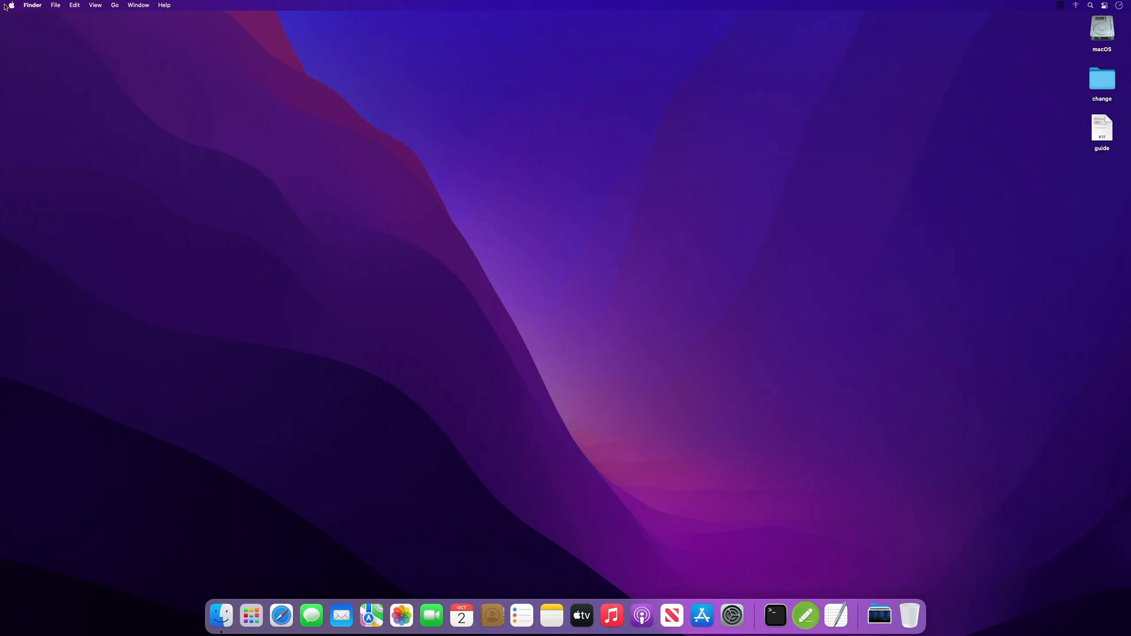
mouse_move(16, 19)
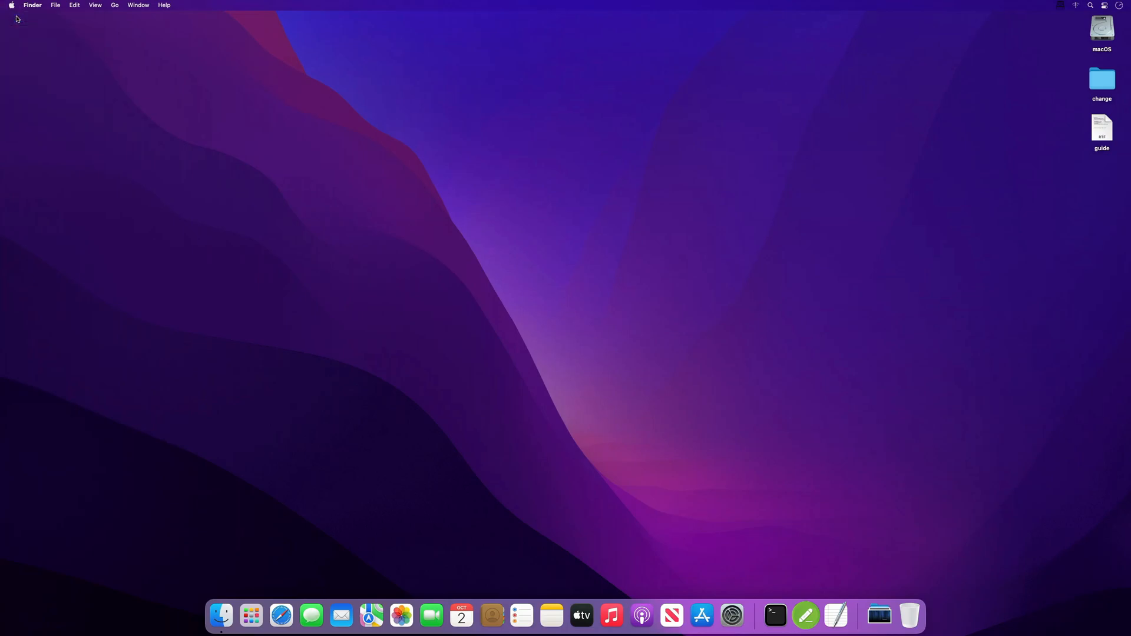
Check About This Mac reports 2048 MB graphics, then show Displays offering resolutions up to 2560 × 1440.
left_click(10, 4)
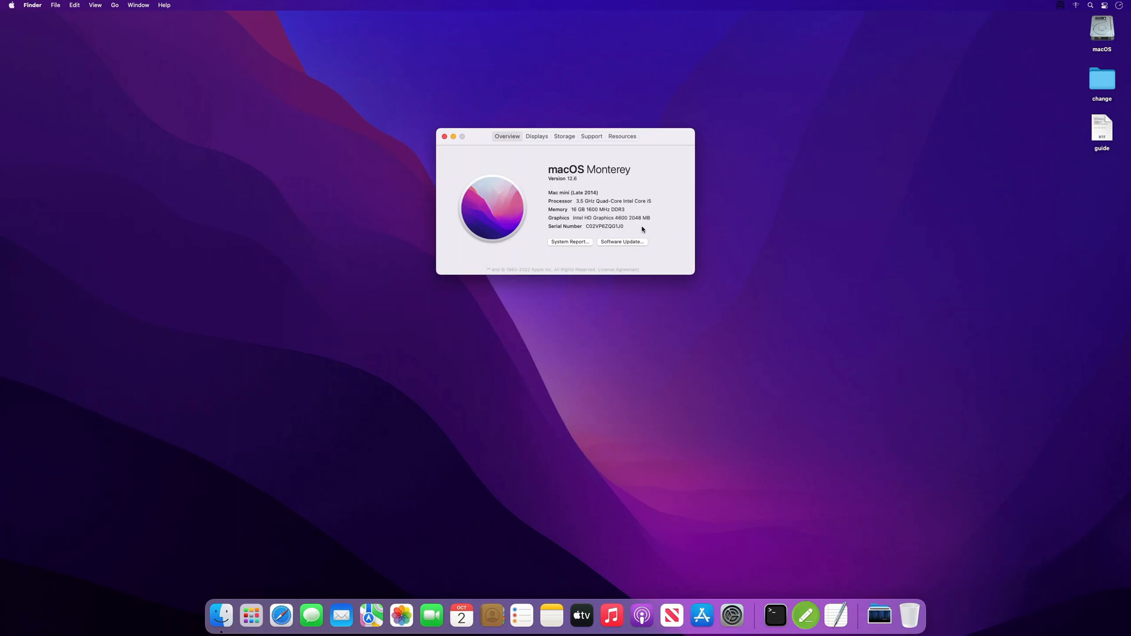
mouse_move(732, 615)
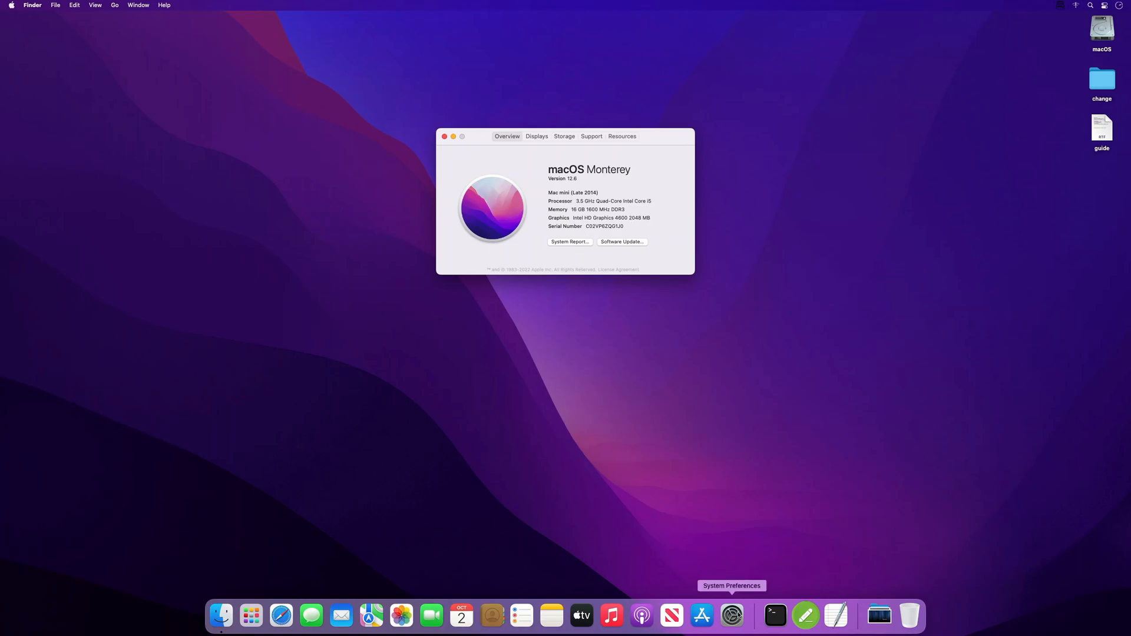
left_click(732, 615)
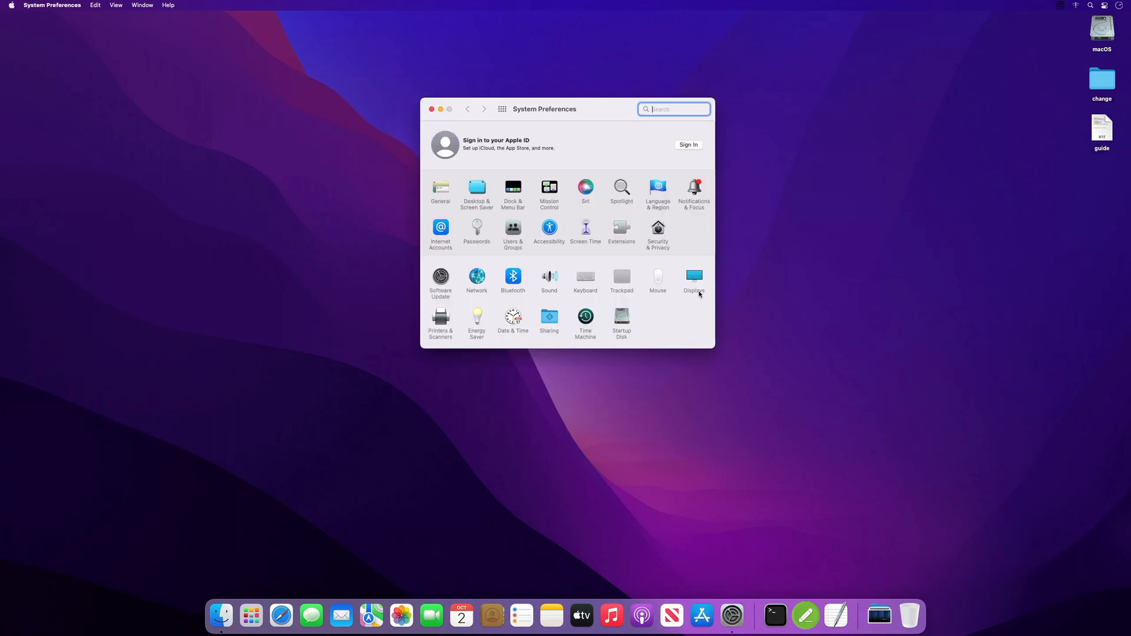
left_click(691, 275)
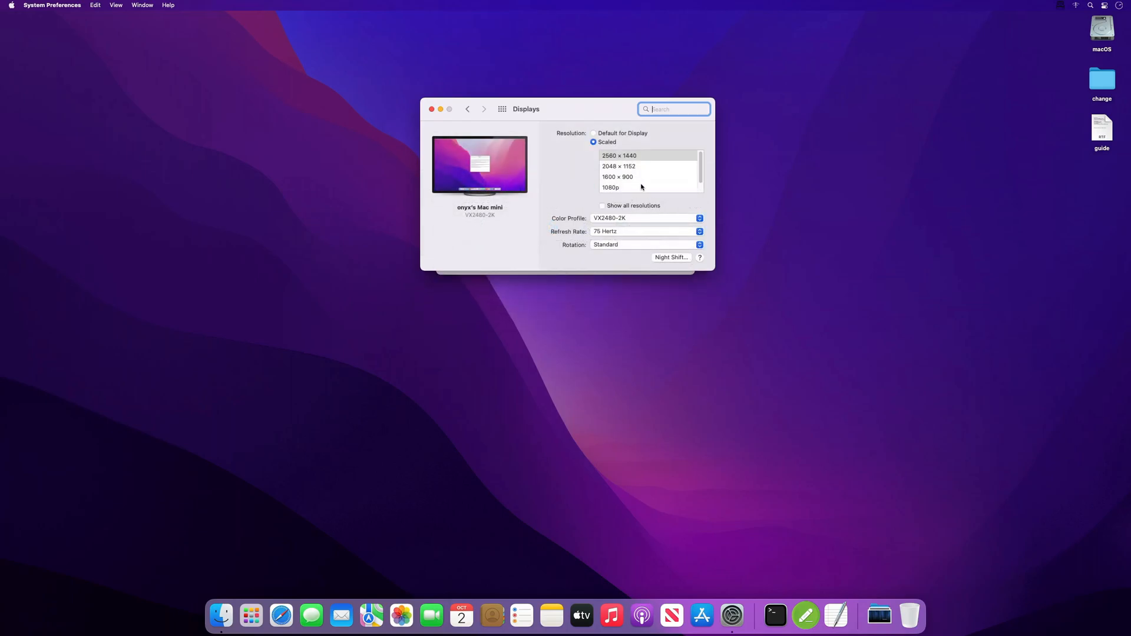